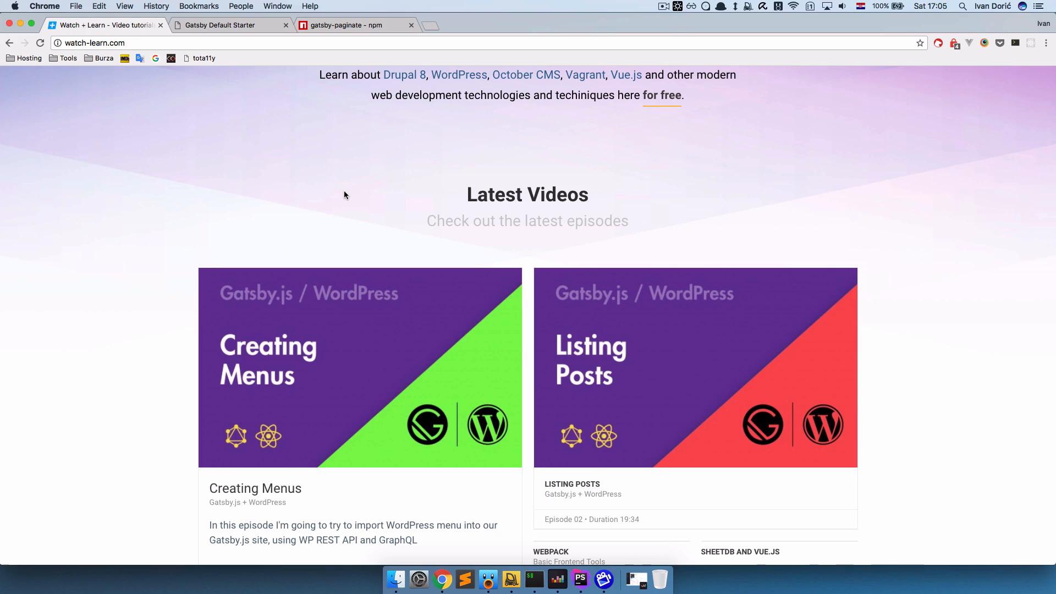
Select the createPaginatedPages require line from the gatsby-paginate npm Usage section.
left_click(351, 25)
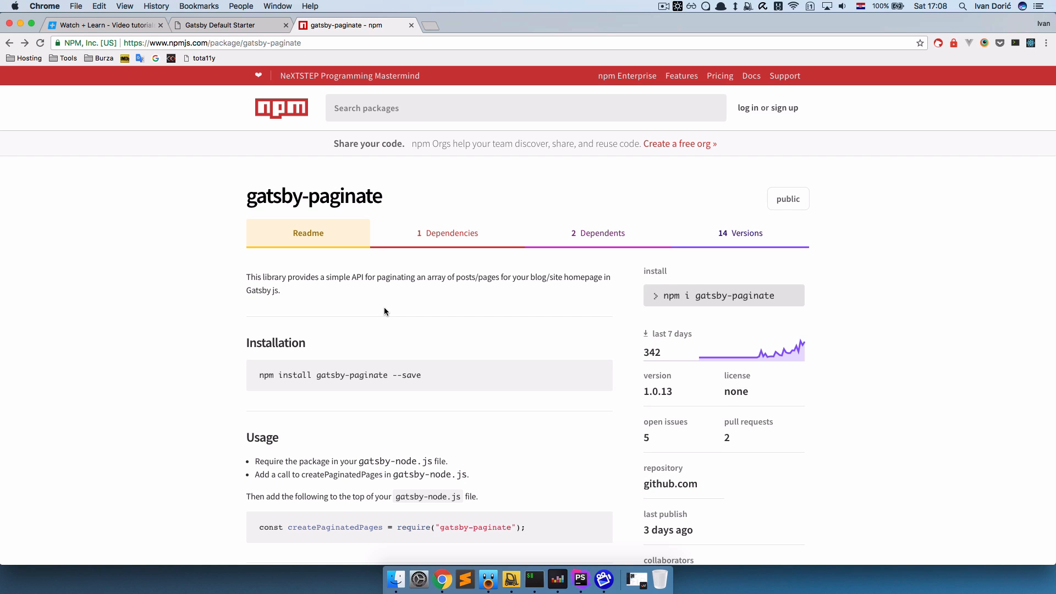
mouse_move(416, 205)
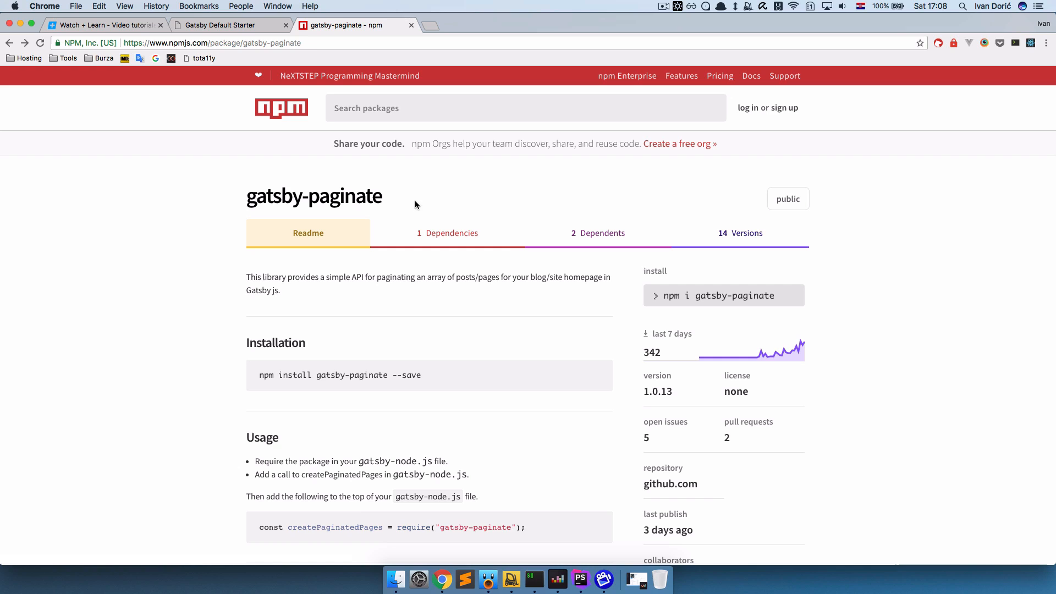
mouse_move(460, 322)
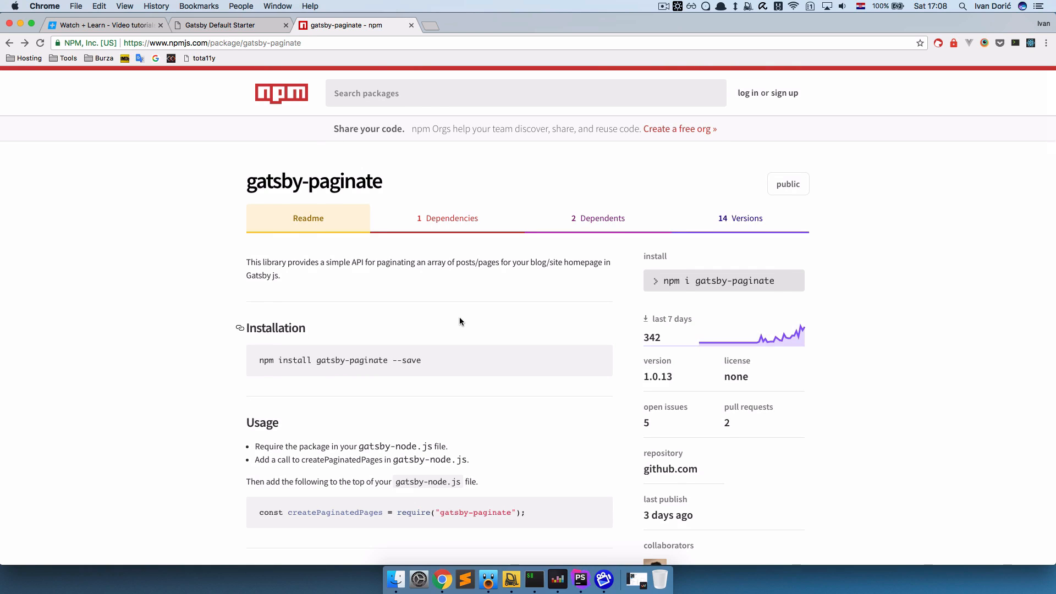
scroll("down", 3)
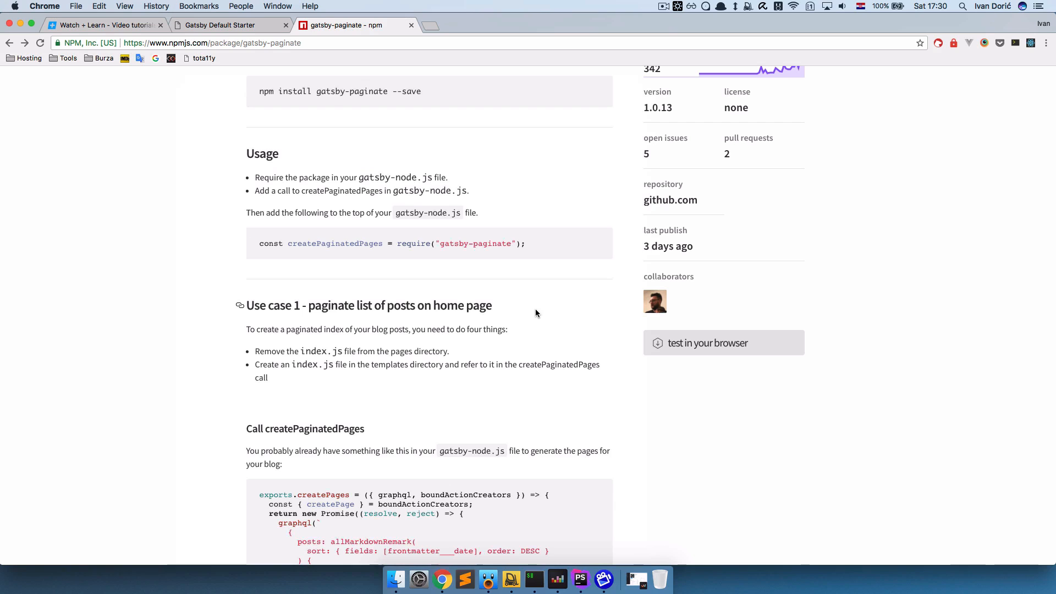
mouse_move(510, 301)
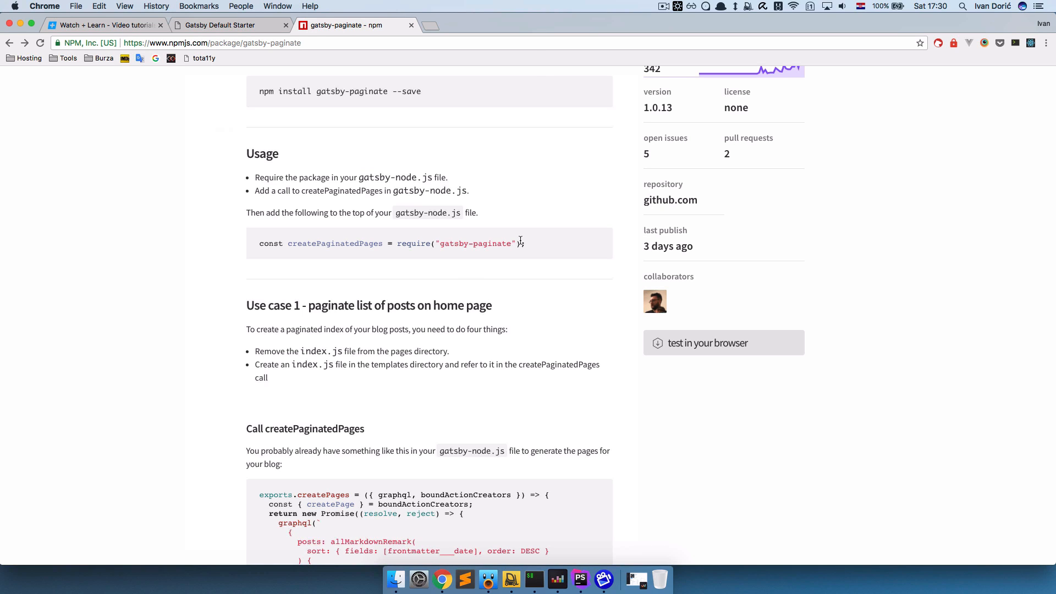
triple_click(390, 243)
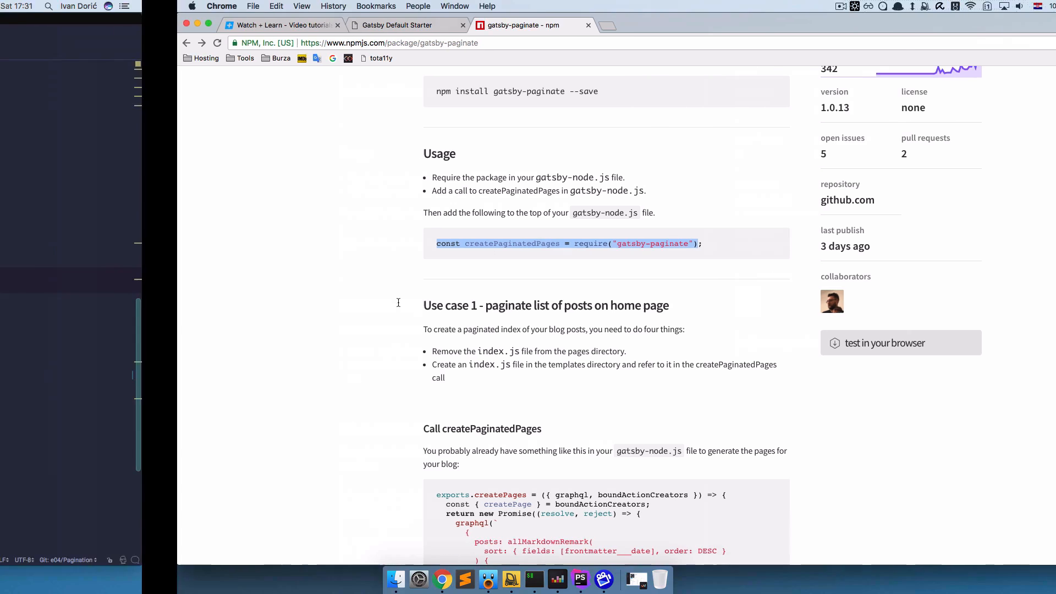
Add const createPaginatedPages = require("gatsby-paginate") to gatsby-node.js and open lines above posts.forEach.
left_click(579, 579)
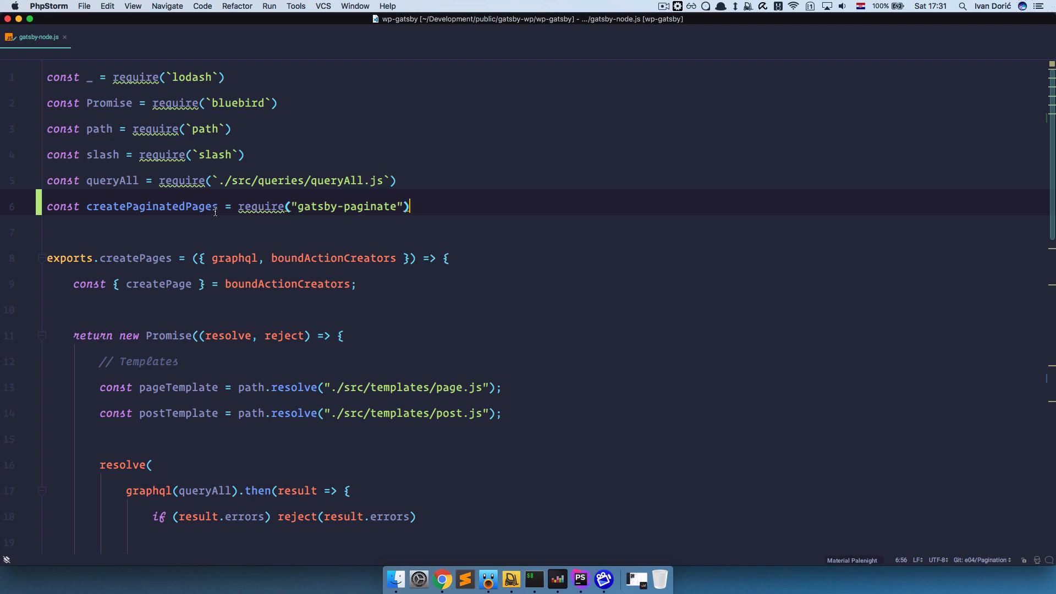
double_click(150, 206)
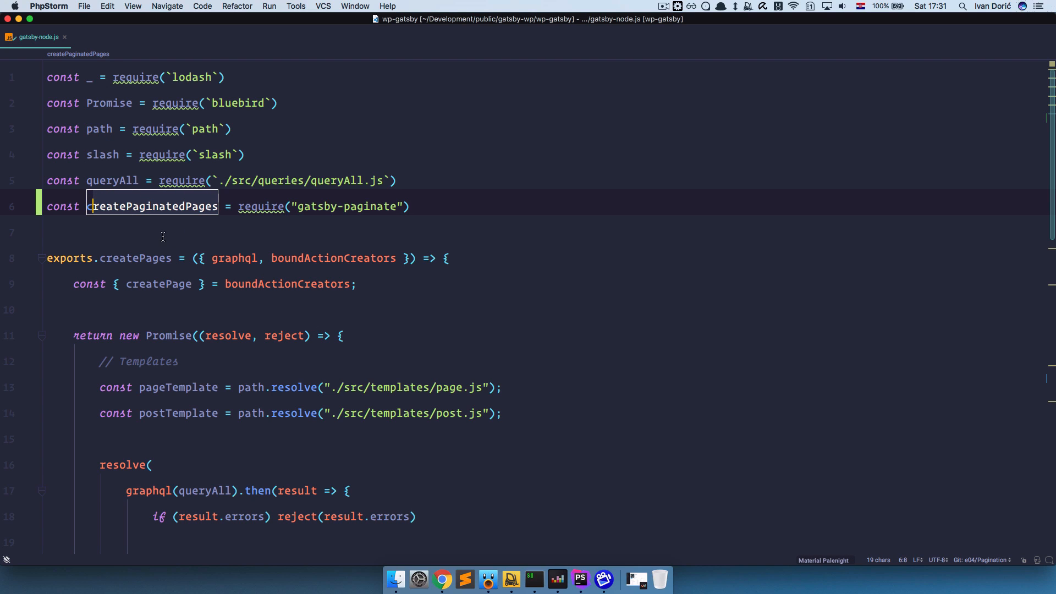
scroll("down", 3)
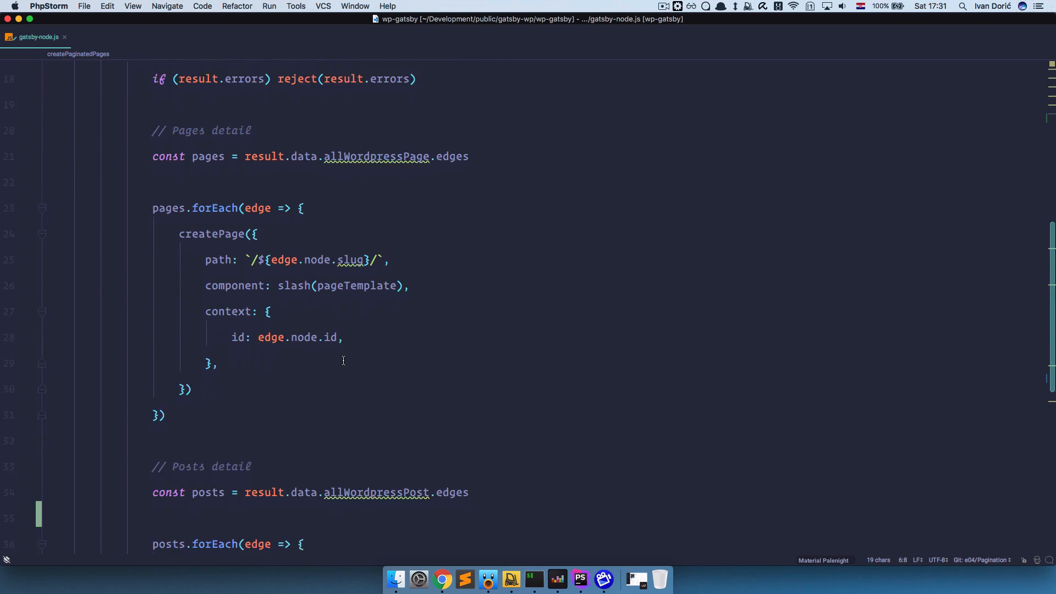
scroll("down", 3)
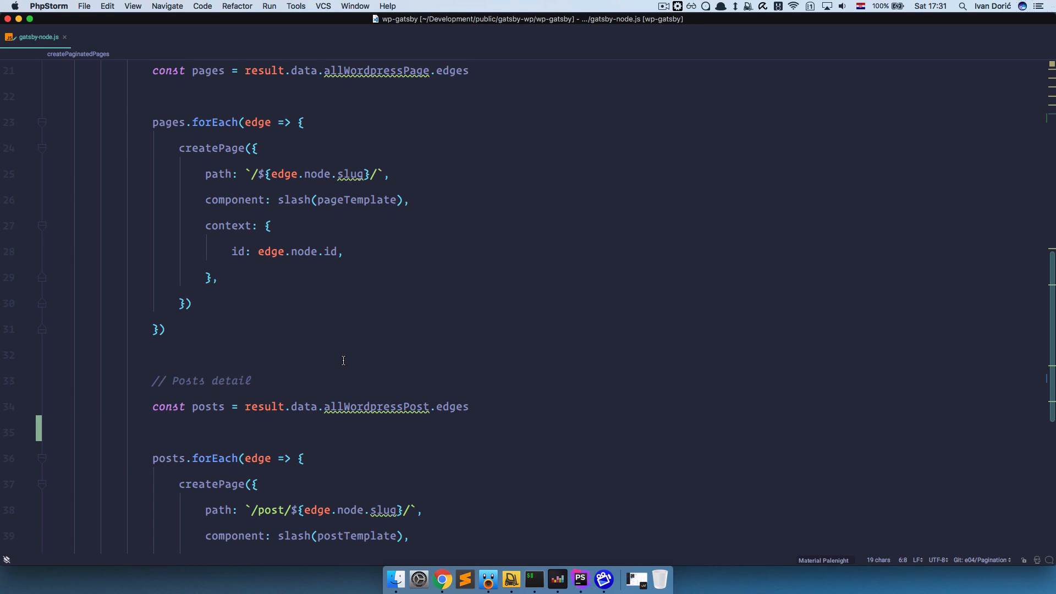
left_click(469, 406)
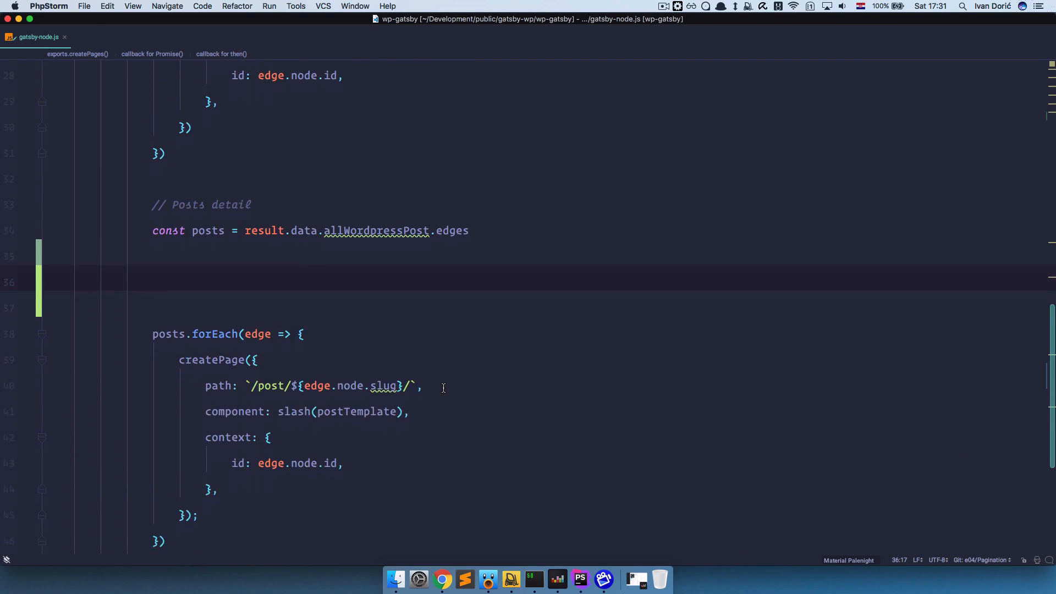
double_click(211, 255)
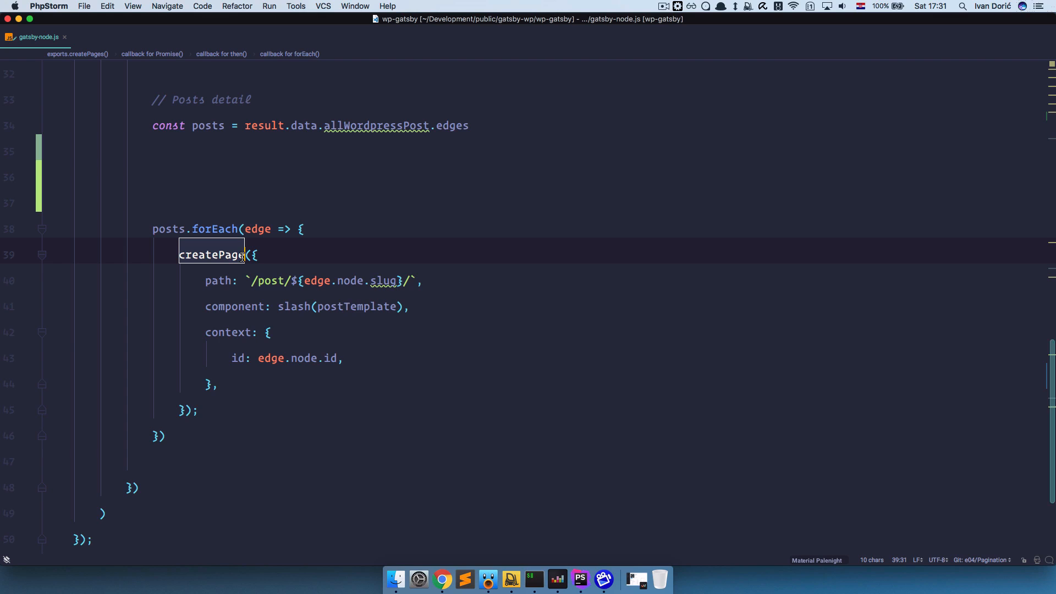
left_click(245, 231)
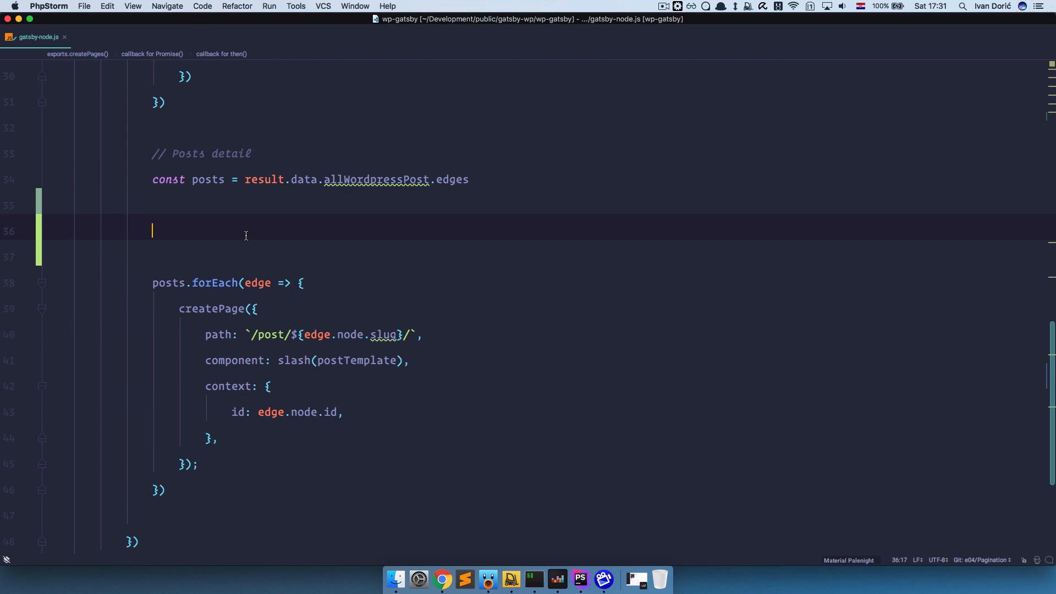
type("const createPaginatedPages = require(\"gatsby-paginate\")")
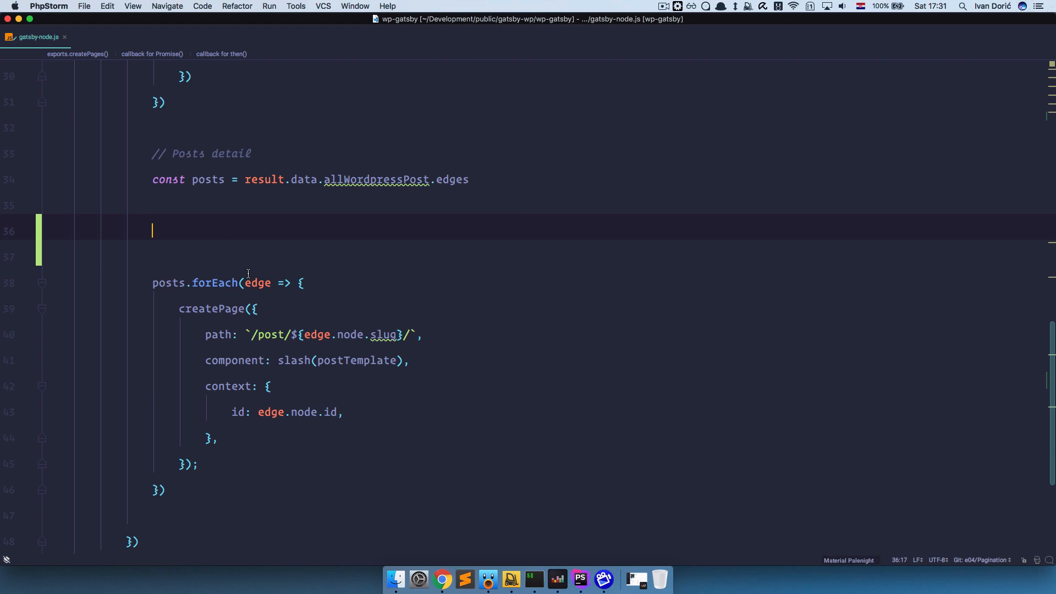
Paste the createPaginatedPages example above the posts loop, fixing the bracket and dropping buildPath.
left_click(441, 578)
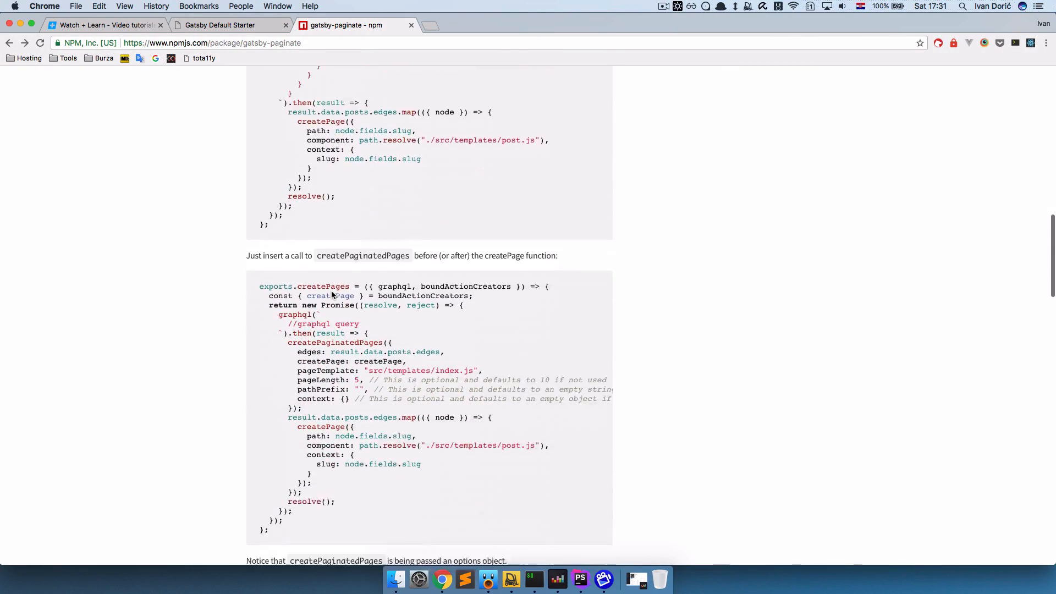
scroll("down", 3)
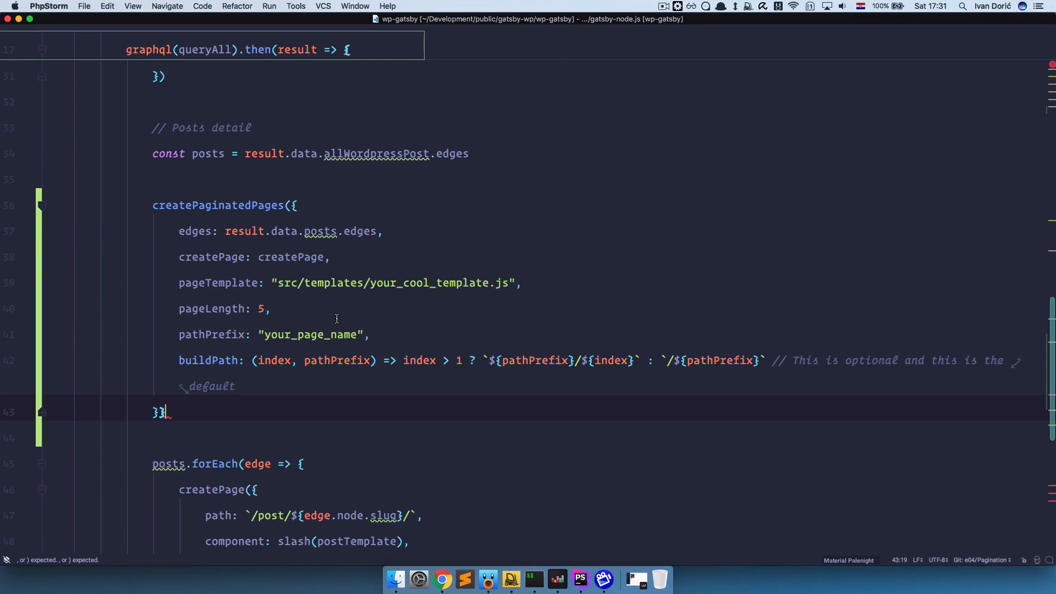
key("backspace")
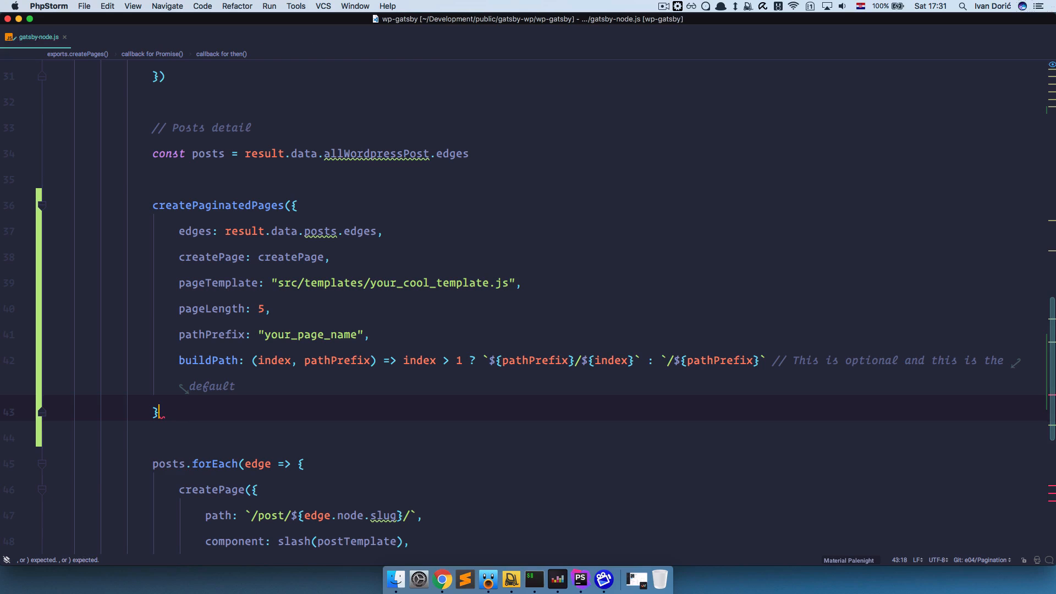
left_click(263, 386)
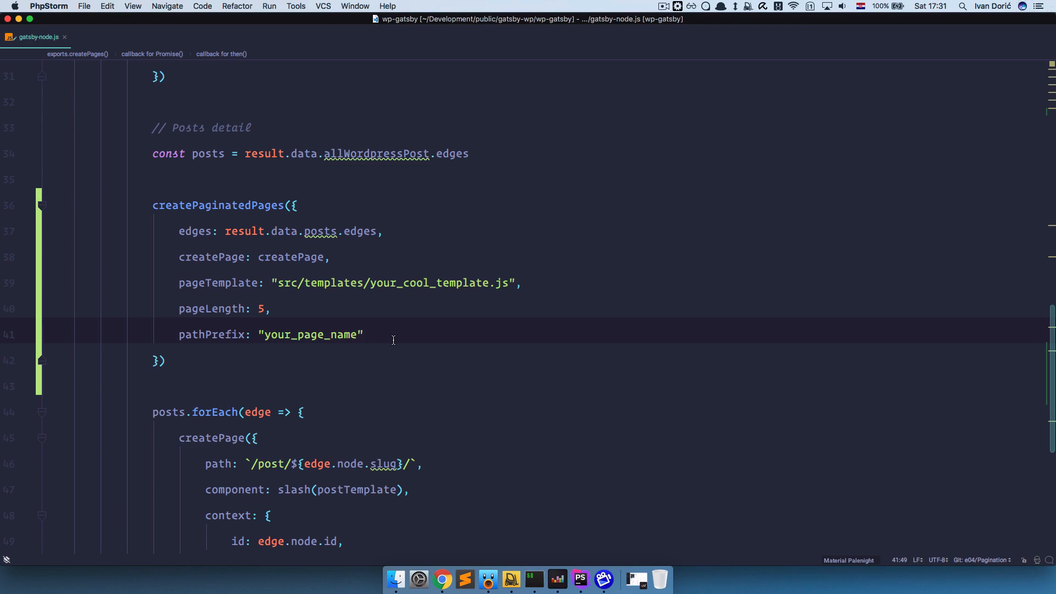
Set pathPrefix to "posts" in place of your_page_name, without a trailing slash.
left_click(442, 579)
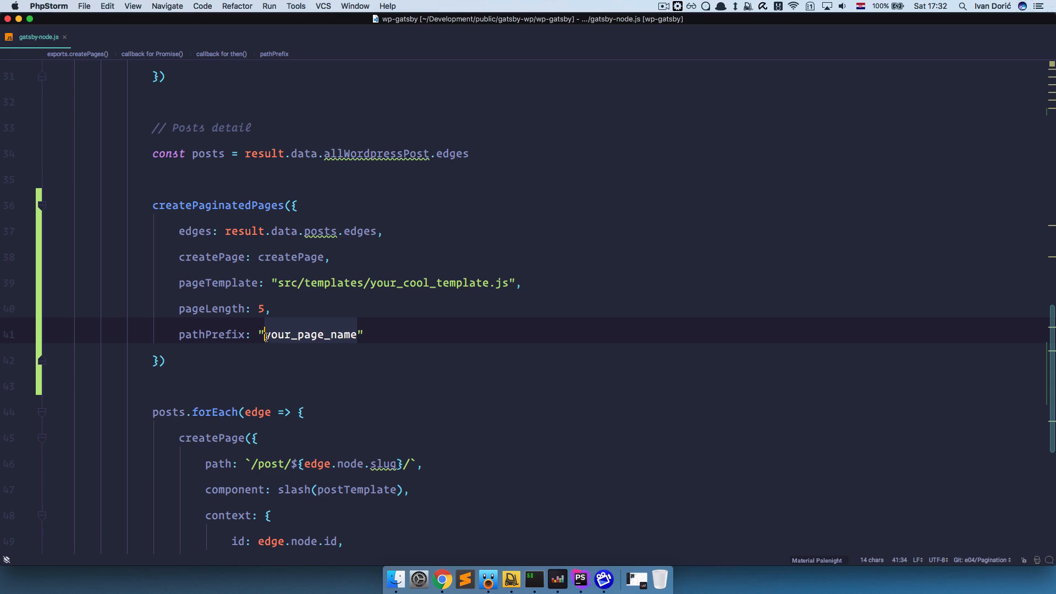
type("post")
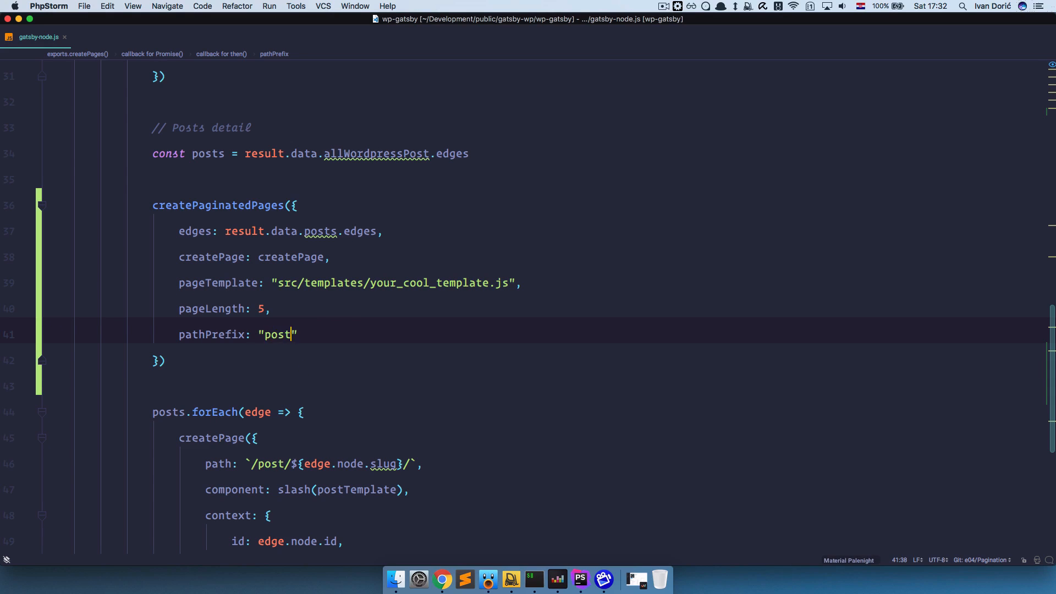
type("s")
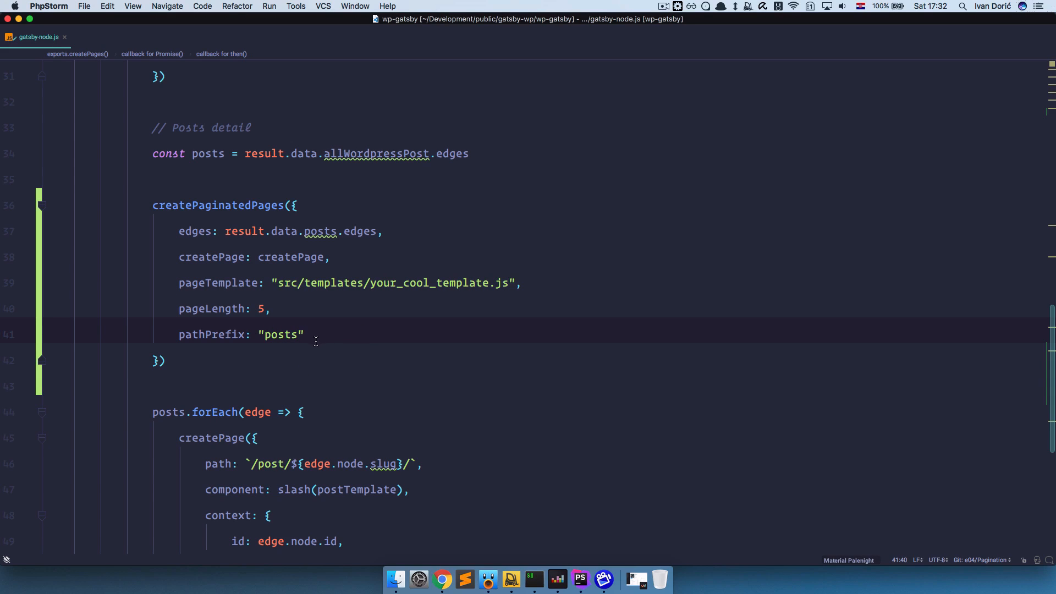
mouse_move(353, 339)
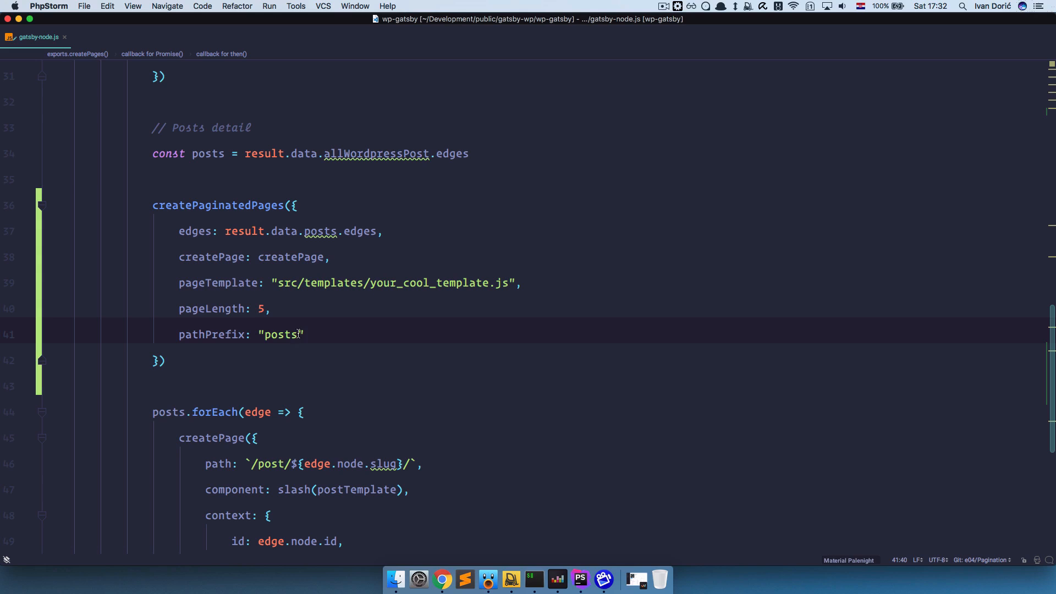
double_click(282, 334)
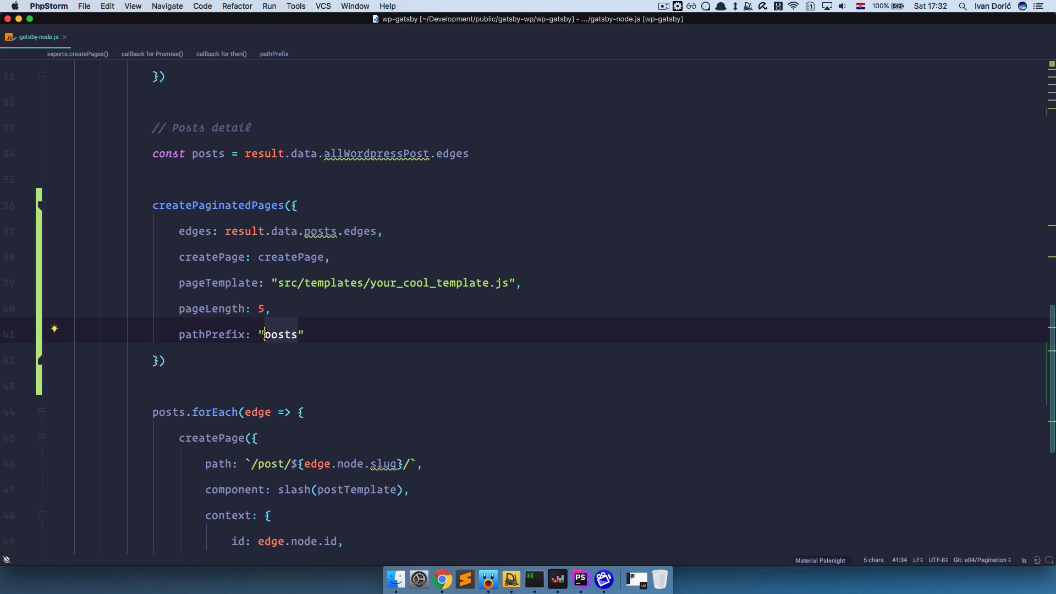
type("/")
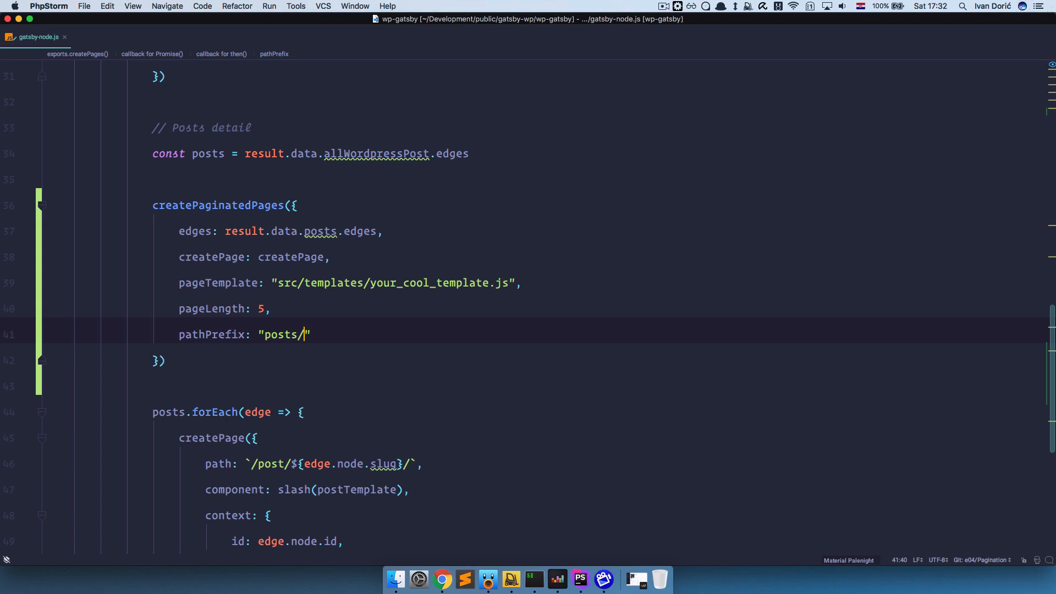
key("Backspace")
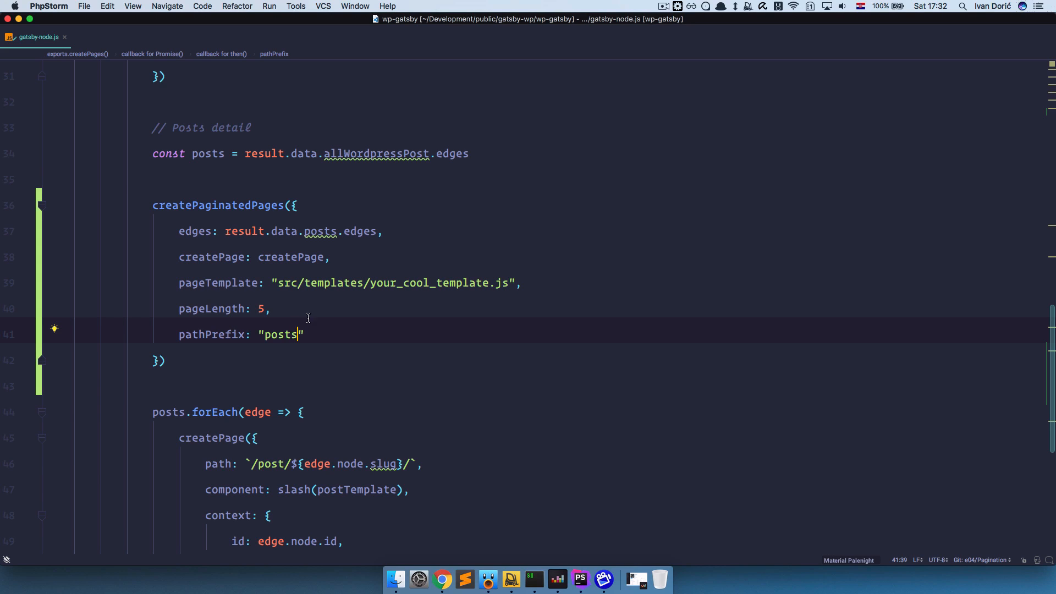
Set pageLength to 3 and pageTemplate to src/templates/posts.js.
left_click(263, 309)
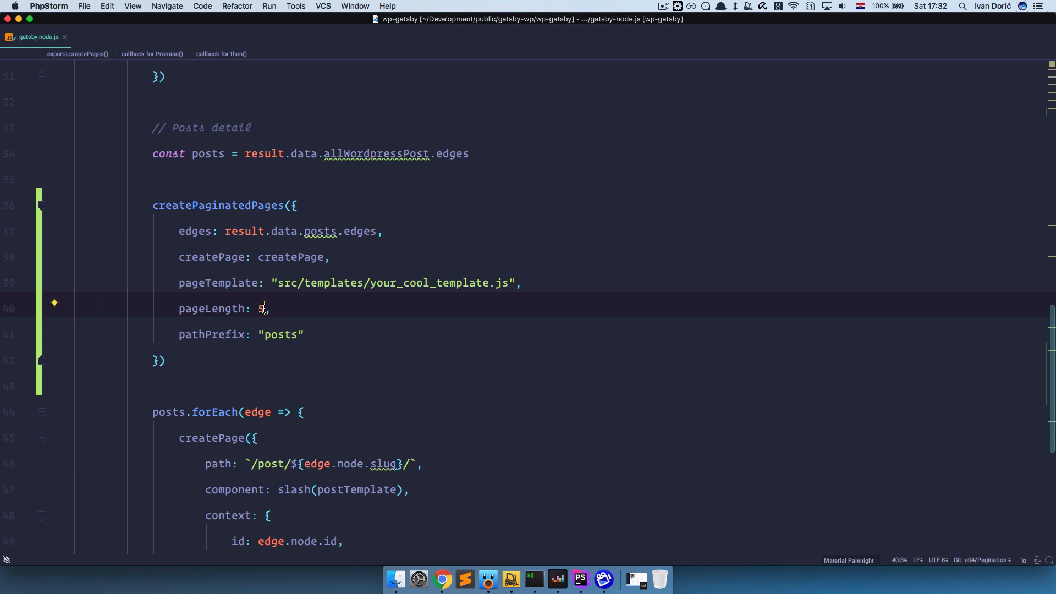
type("3")
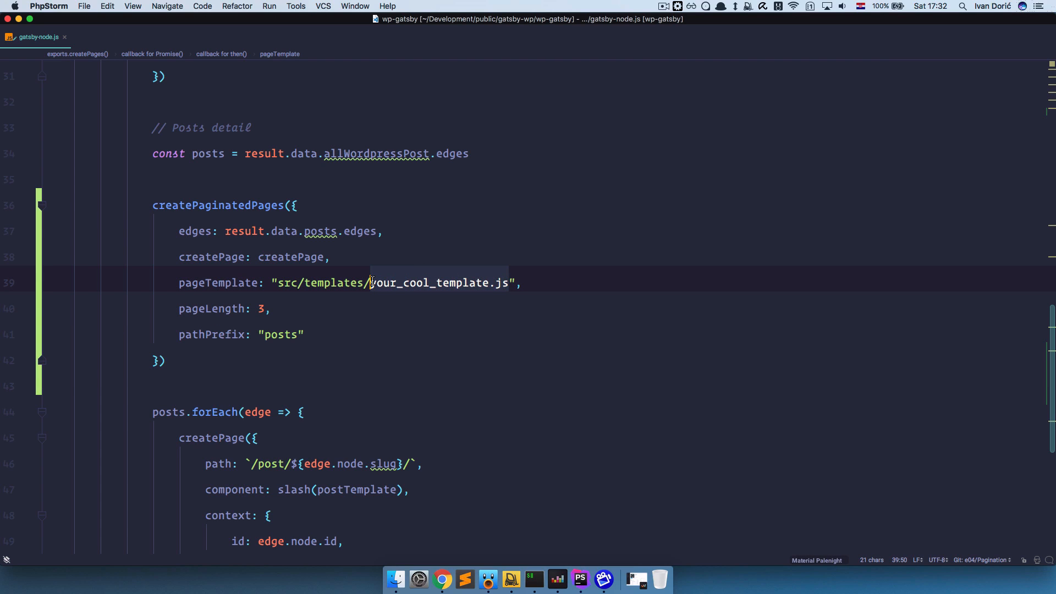
type("pos")
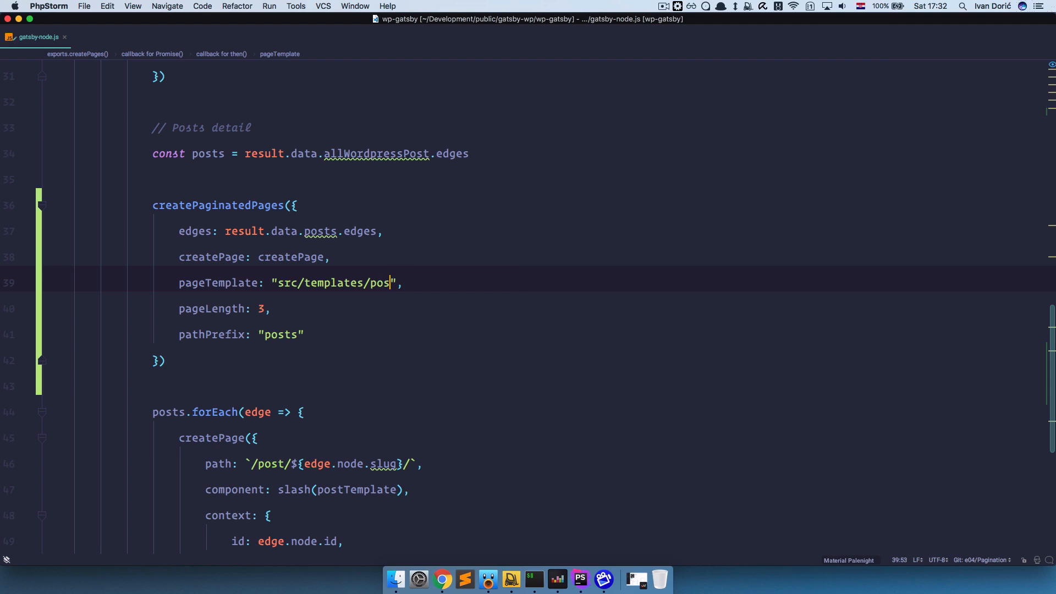
type("ts.js")
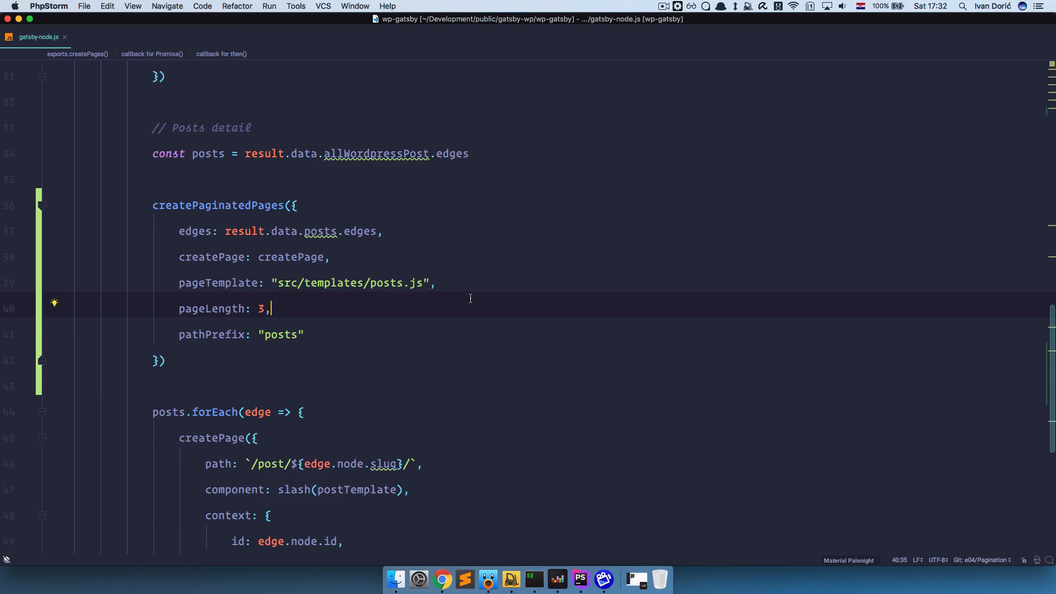
Refactor-rename src/pages/posts to posts-old via the Project tree.
left_click(8, 31)
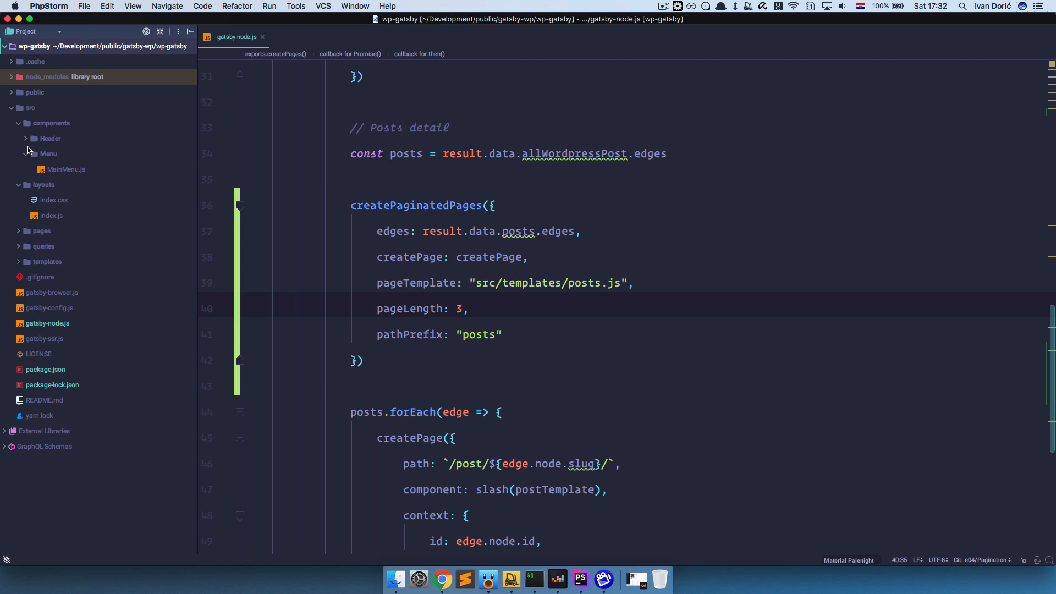
left_click(18, 123)
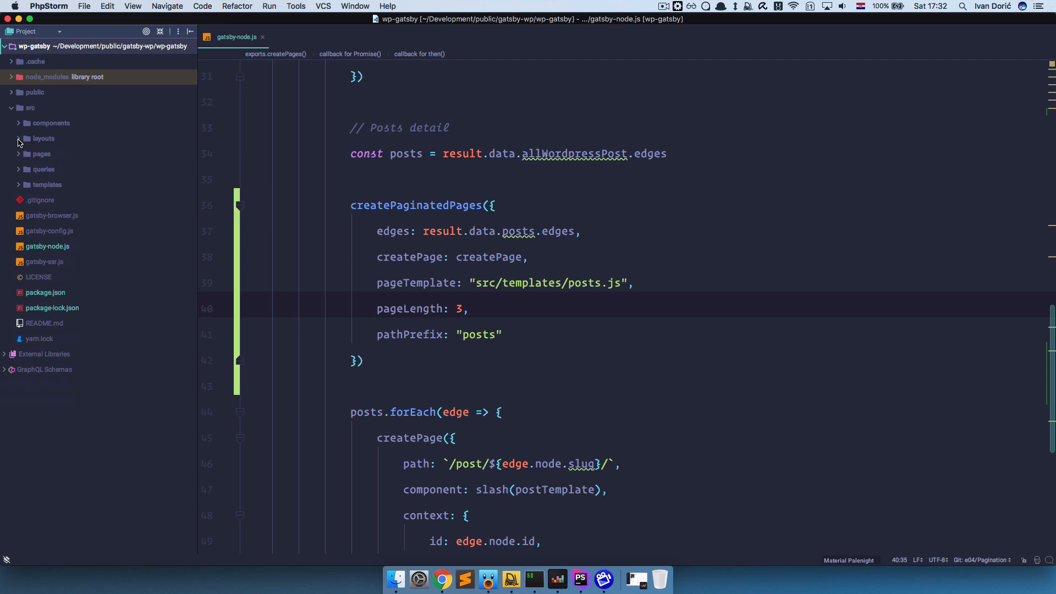
left_click(41, 154)
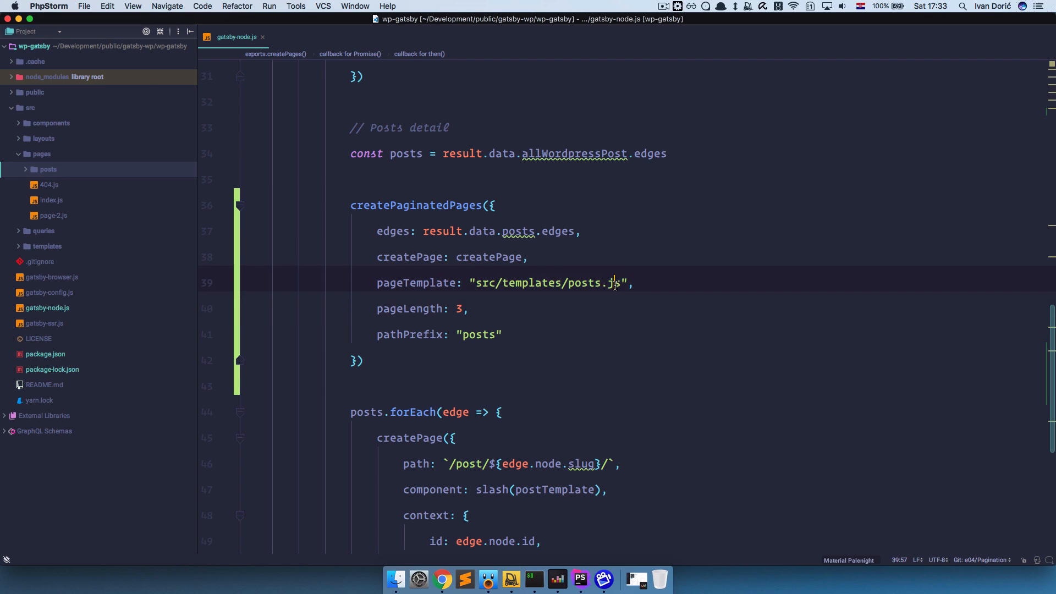
left_click(48, 168)
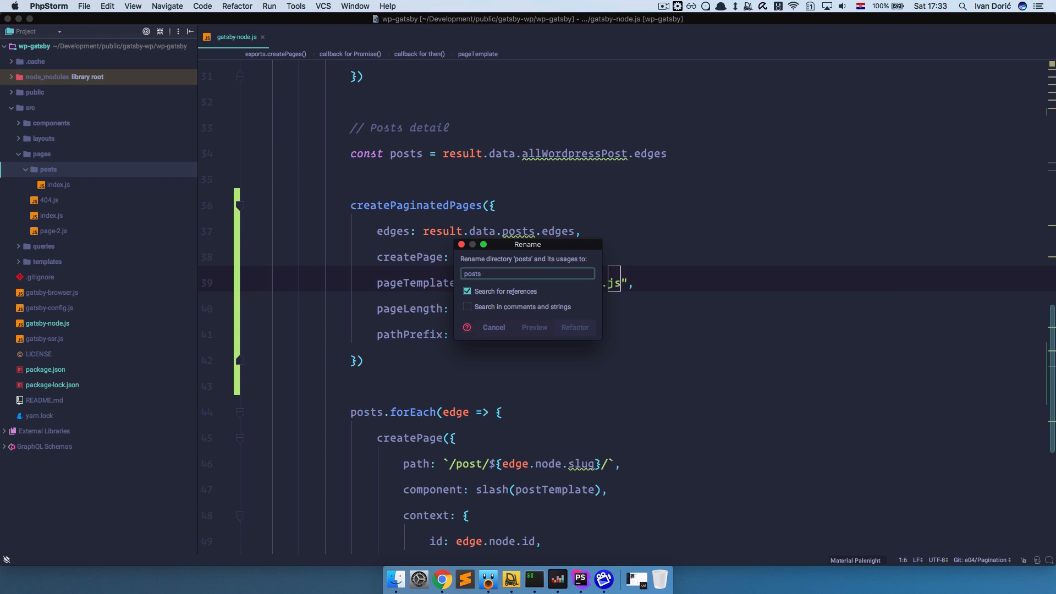
type("-old")
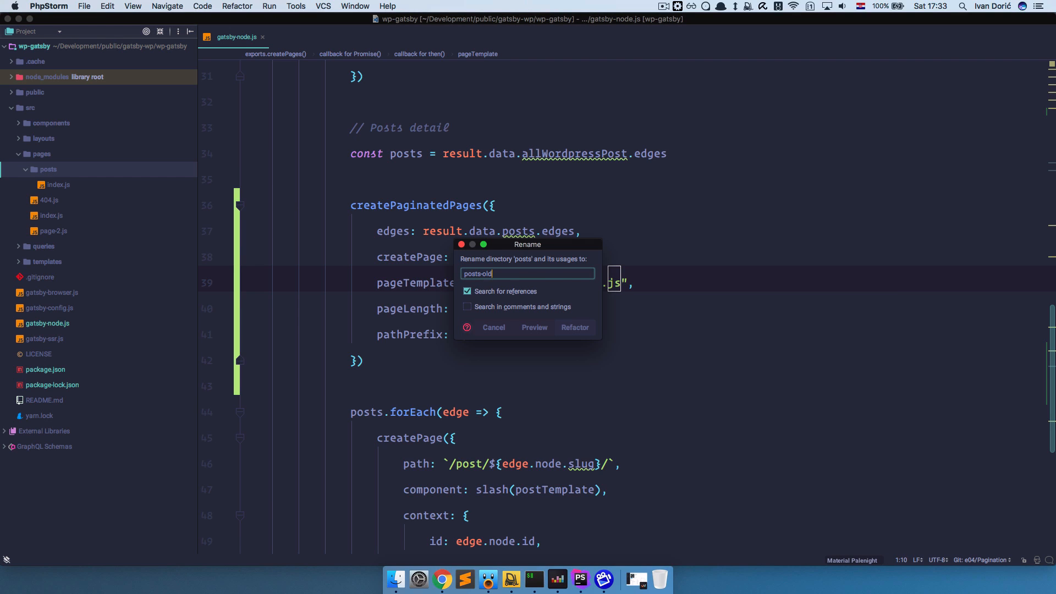
left_click(573, 328)
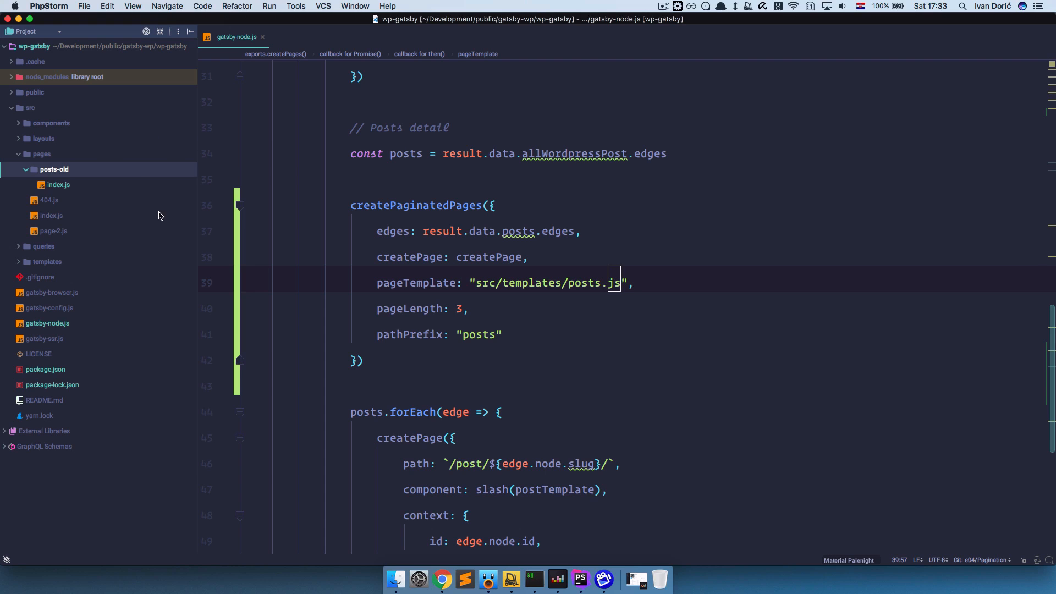
left_click(26, 169)
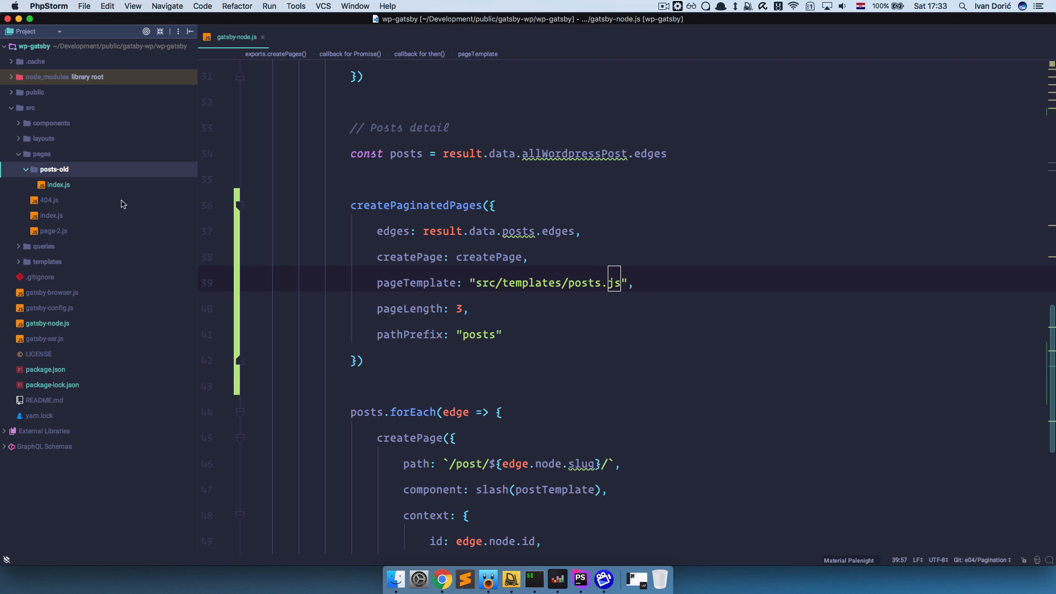
left_click(47, 261)
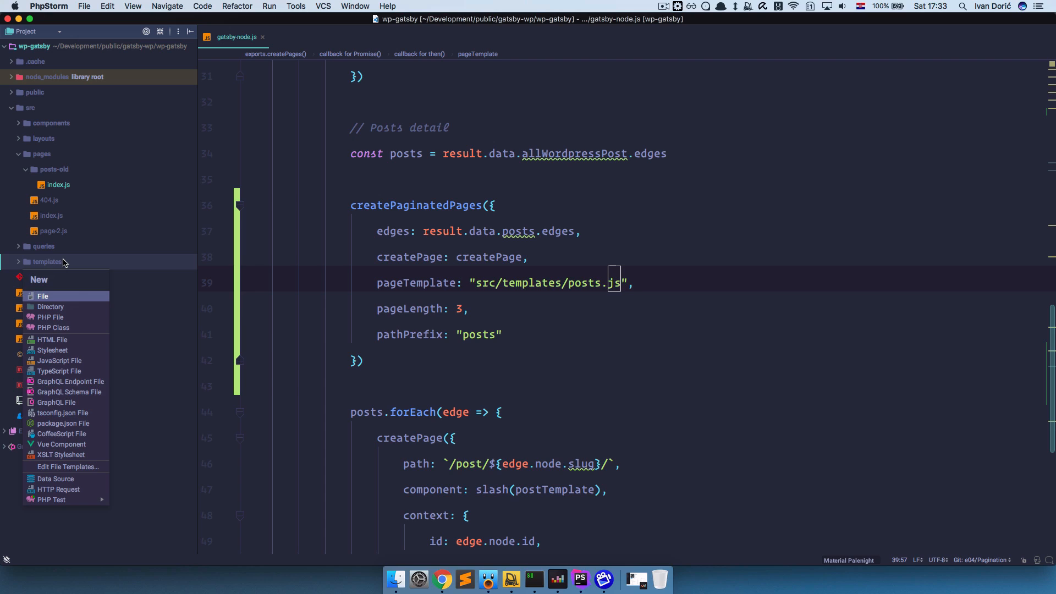
Create an empty posts file in src/templates, skipping the Add to Git prompt, and return to gatsby-node.js.
left_click(43, 296)
type("posts")
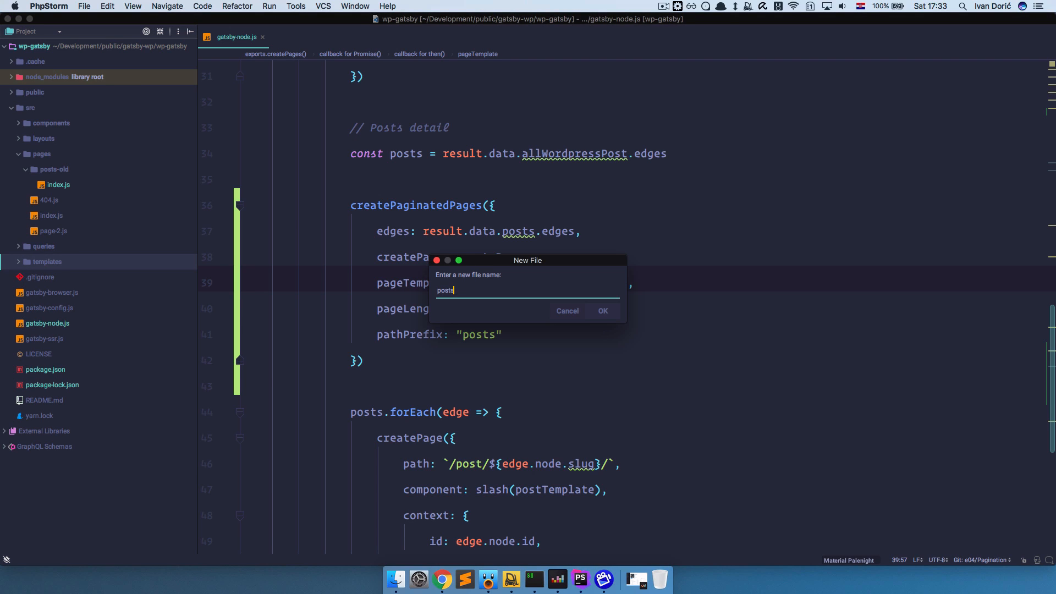
left_click(601, 310)
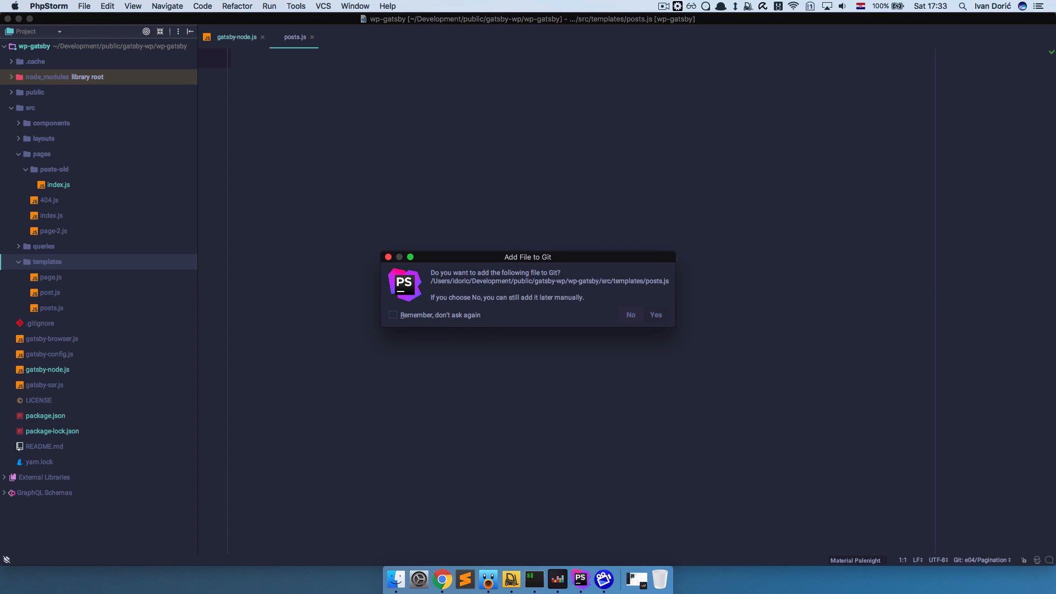
mouse_move(556, 263)
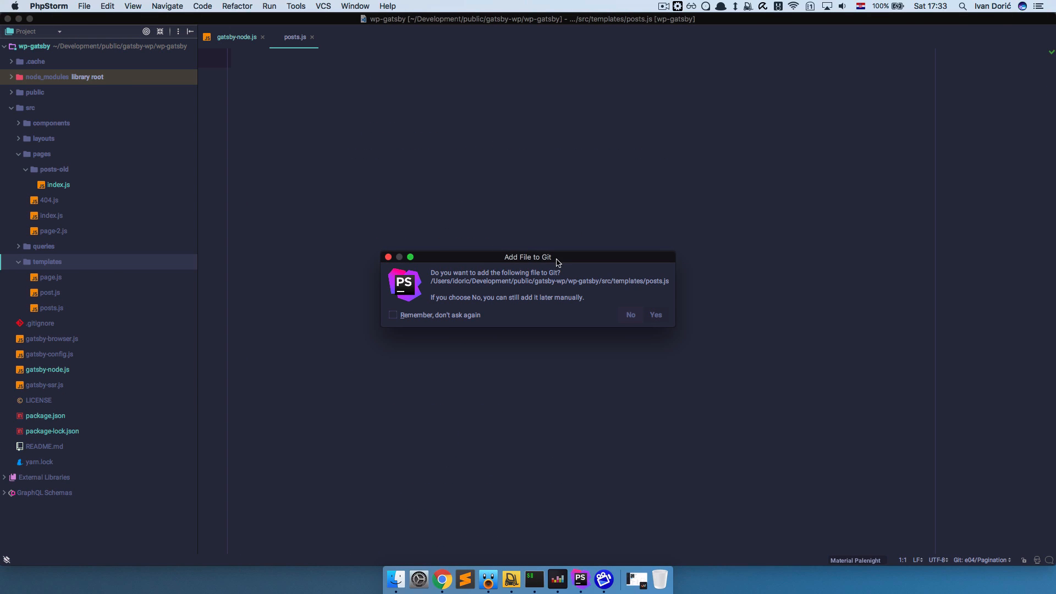
left_click(630, 315)
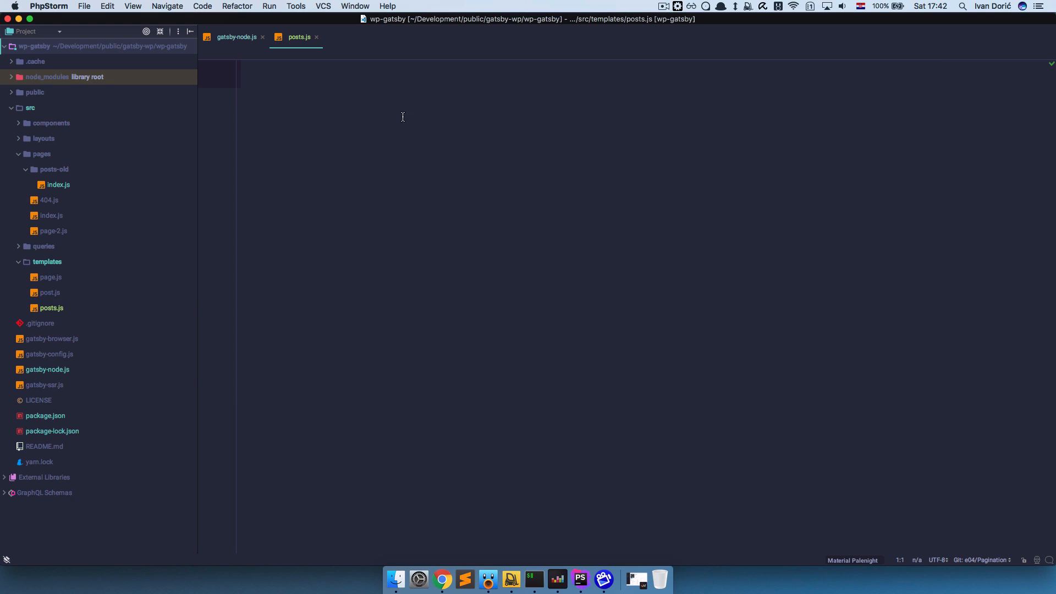
left_click(237, 37)
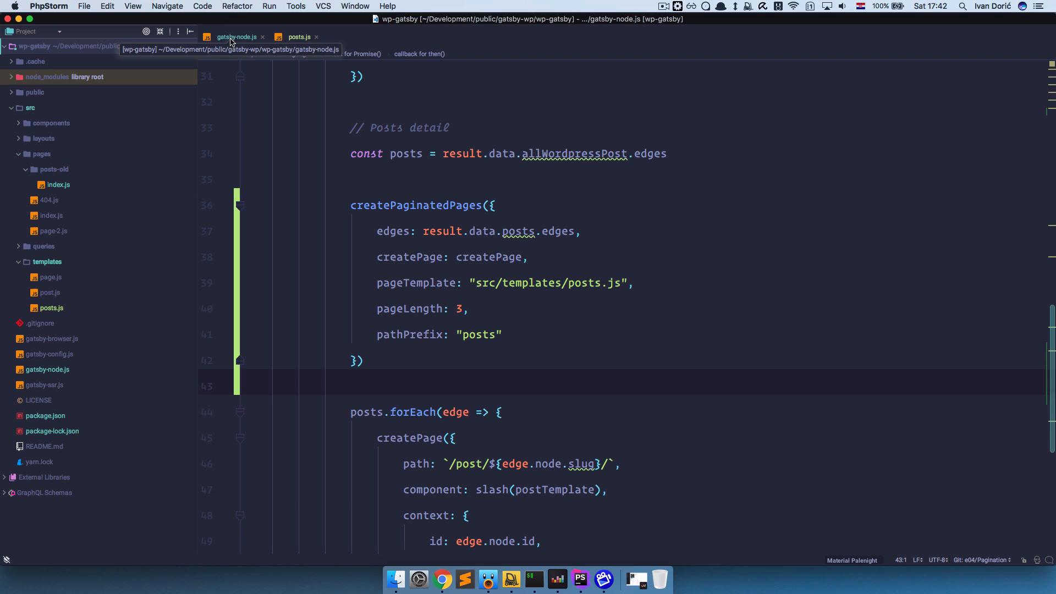
Replace result.data.posts.edges with posts as the edges argument, then switch to posts.js.
left_click(502, 334)
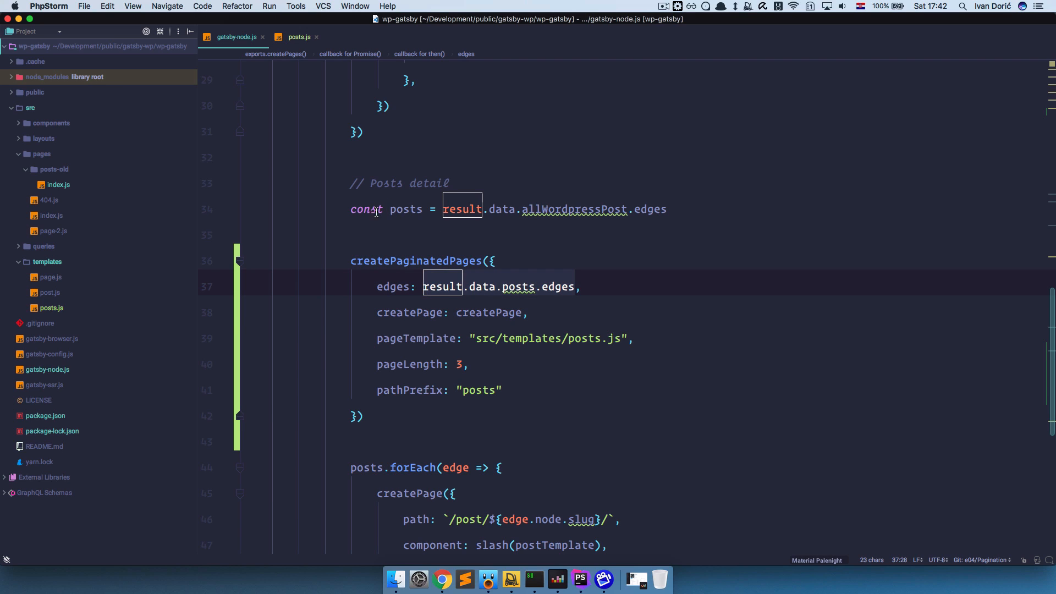
mouse_move(591, 299)
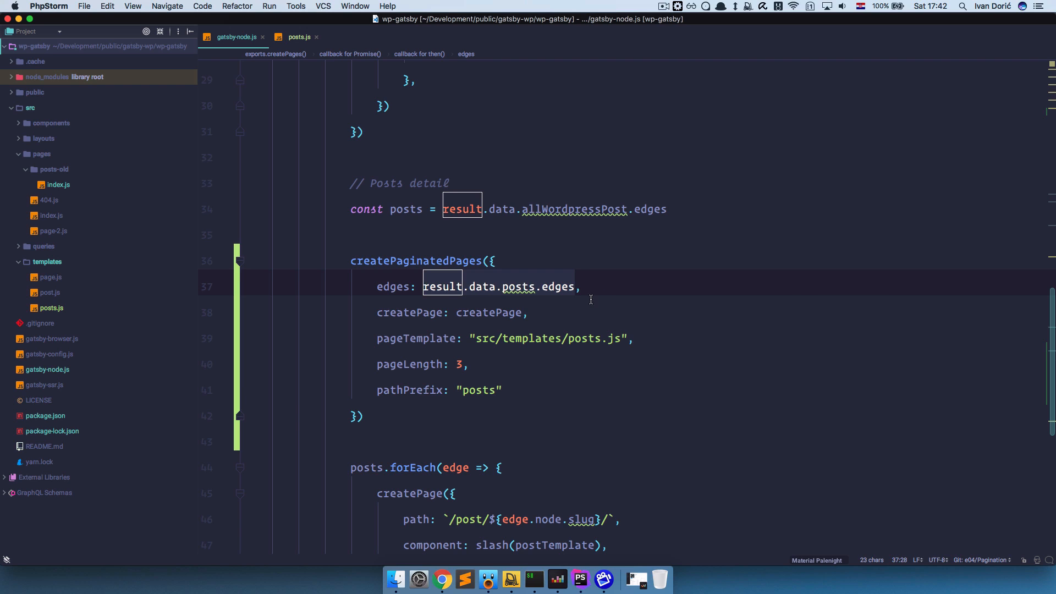
type("posts,")
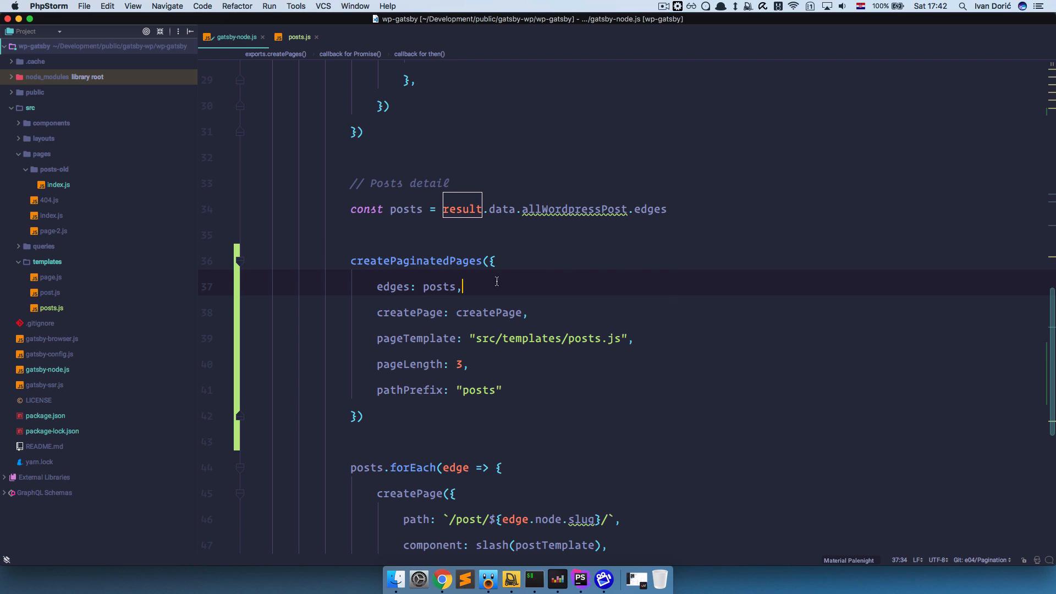
left_click(549, 209)
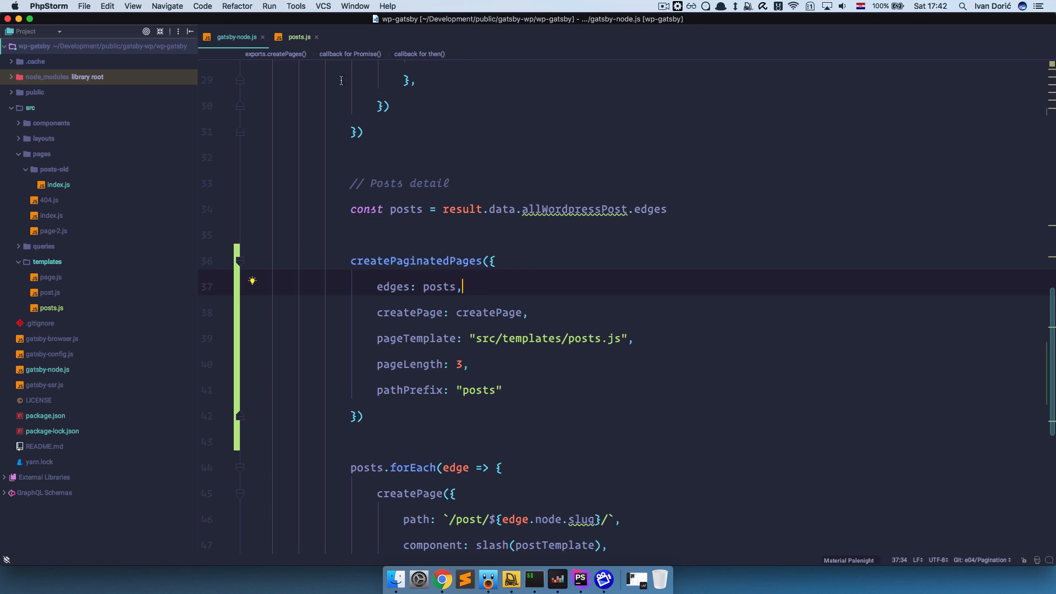
left_click(299, 36)
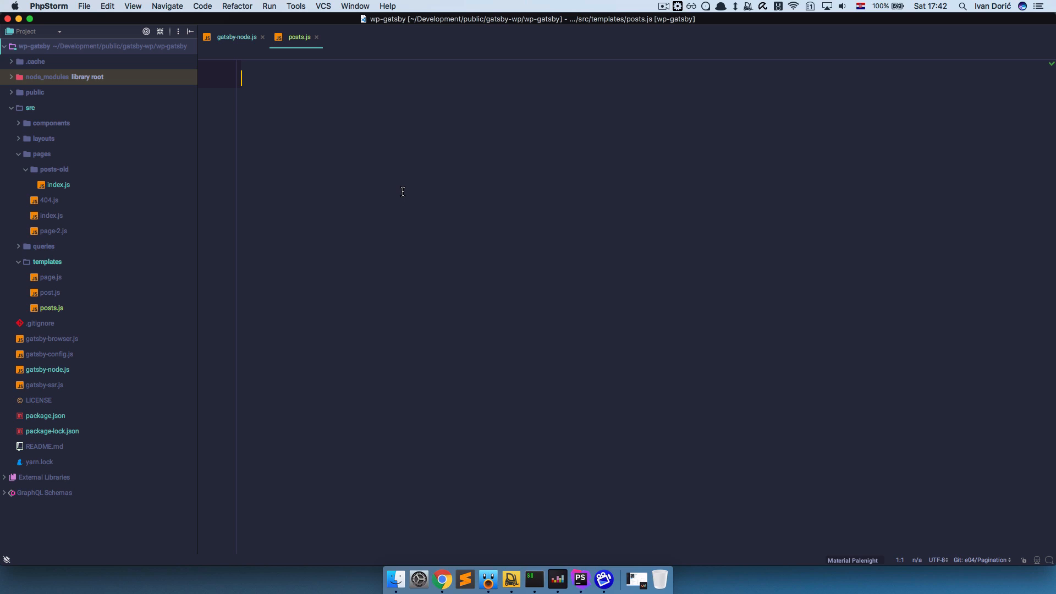
Paste the gatsby-paginate IndexPage example with NavLink previous/next links into posts.js and open posts-old/index.js.
left_click(441, 579)
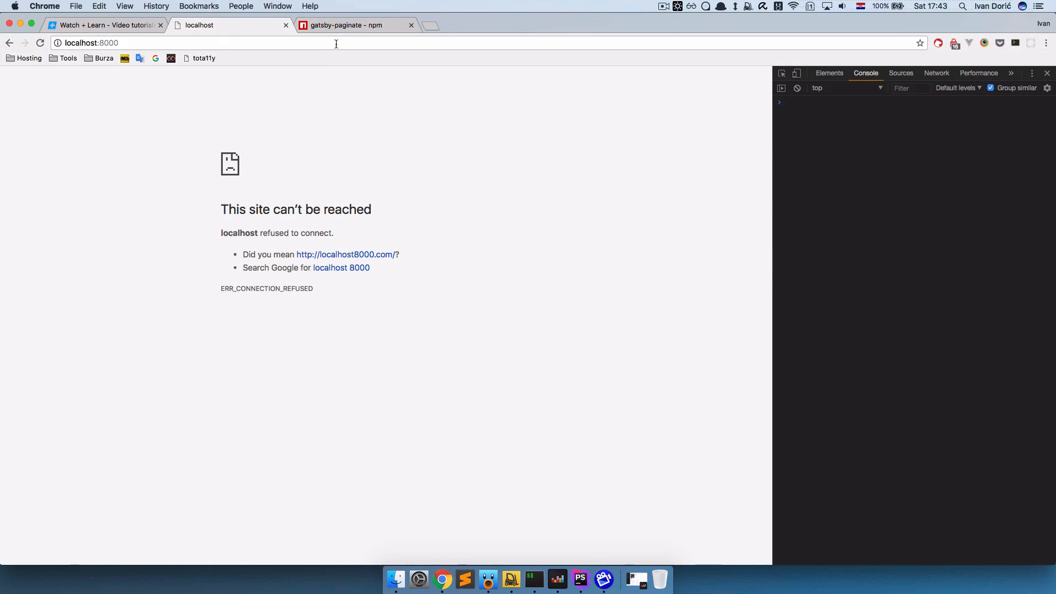
left_click(347, 25)
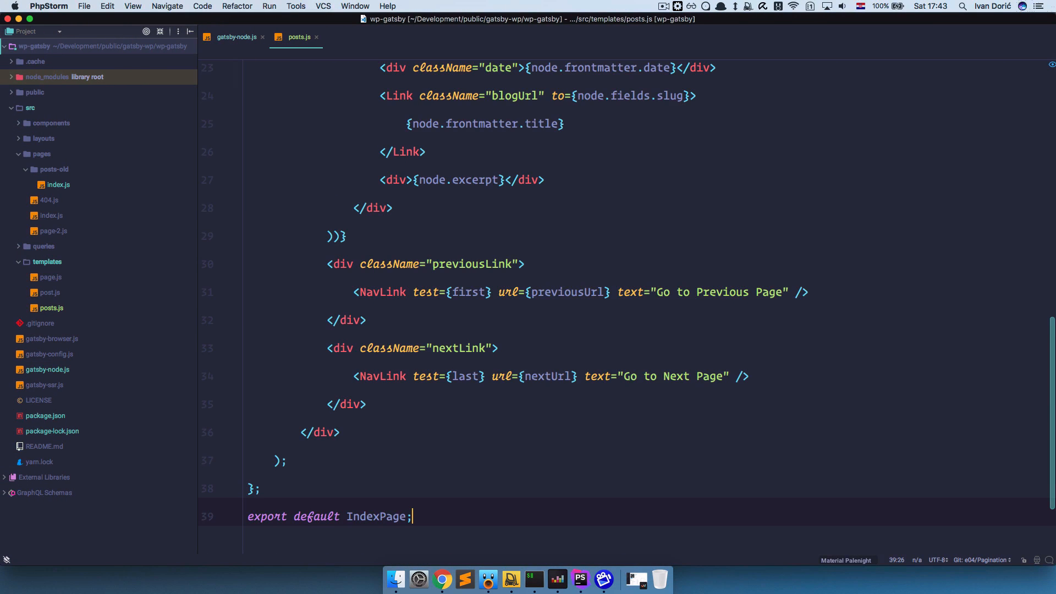
scroll("up", 3)
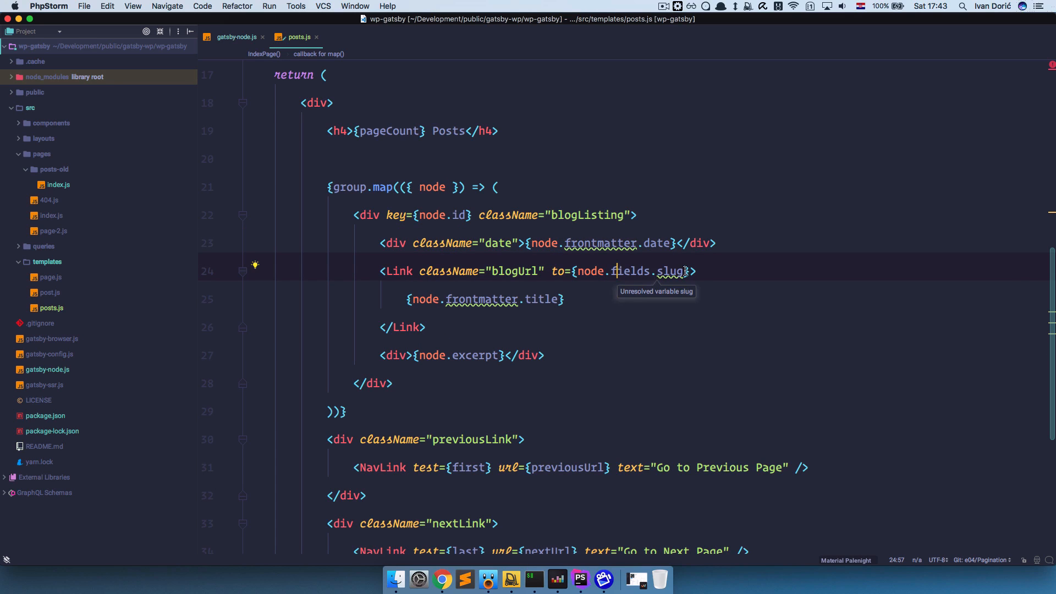
mouse_move(480, 299)
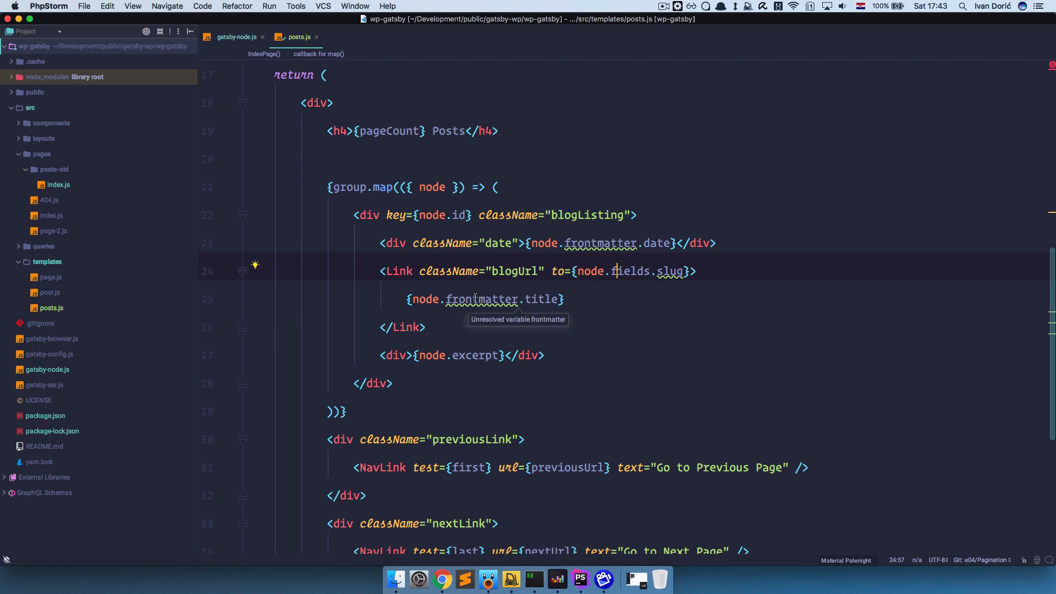
left_click(465, 299)
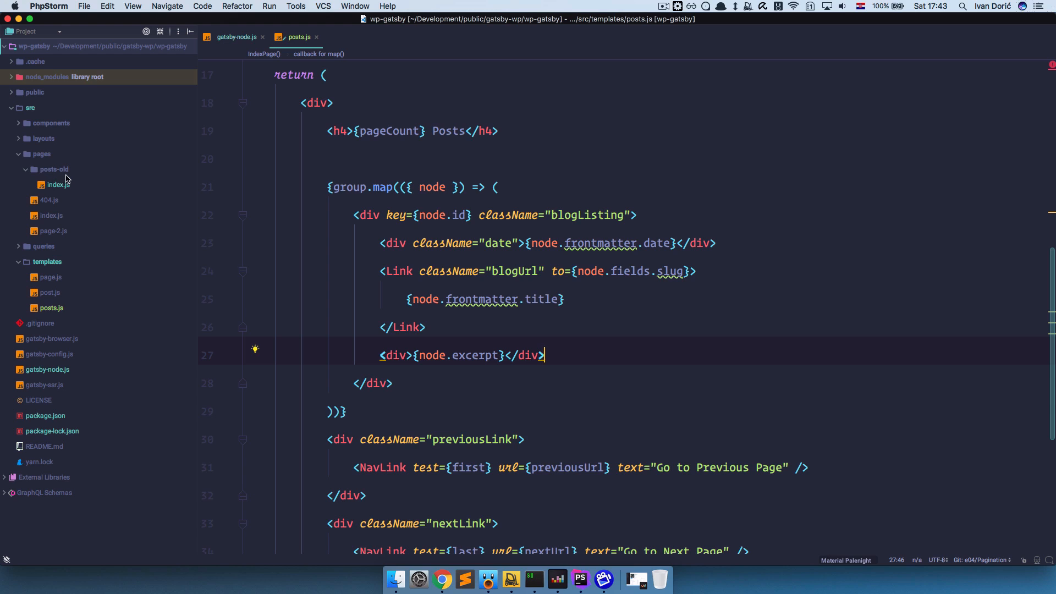
left_click(59, 185)
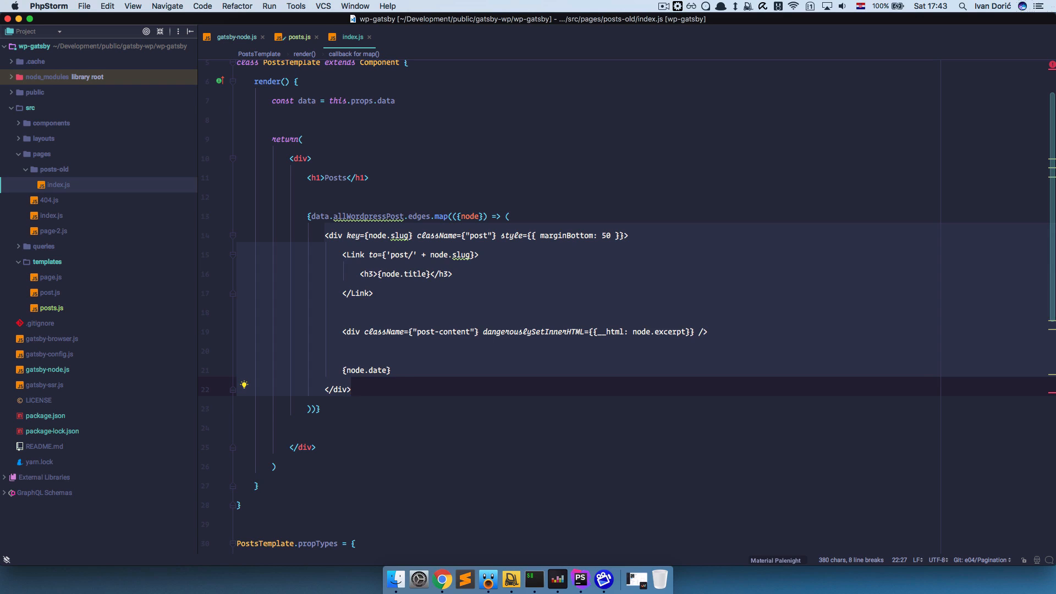
Paste the old post div with slug link, excerpt and date over the blogListing div in posts.js.
left_click(298, 36)
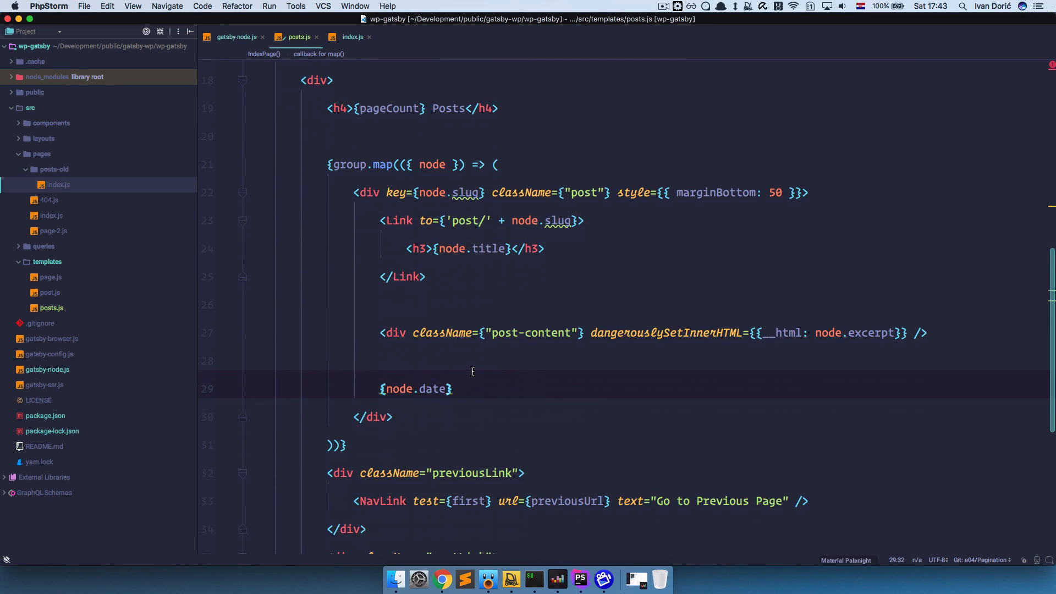
scroll("up", 3)
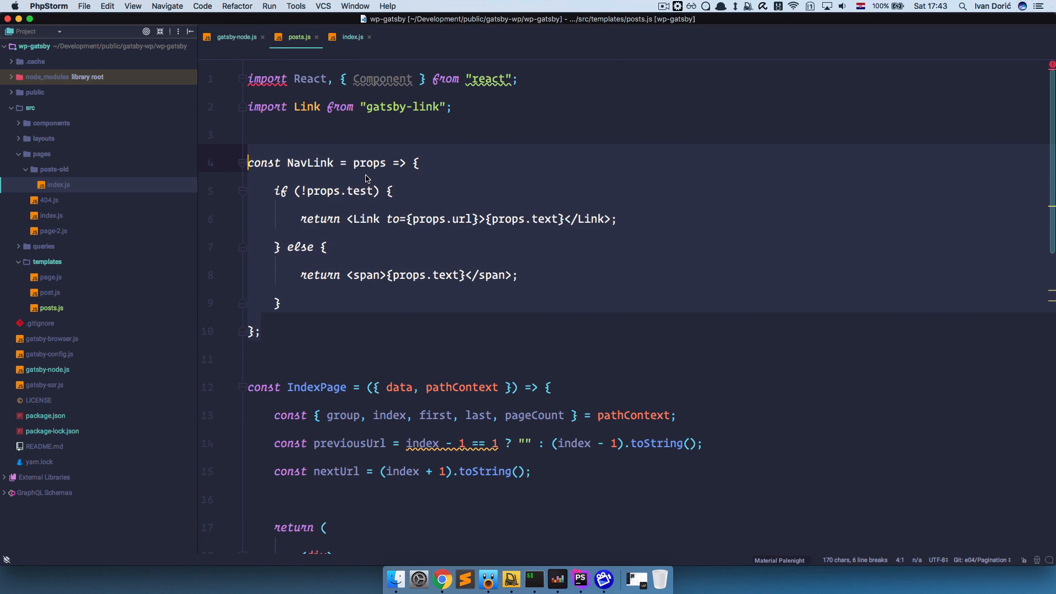
Review NavLink, pathContext and group usages, then add a blank line after the nextUrl constant.
double_click(309, 162)
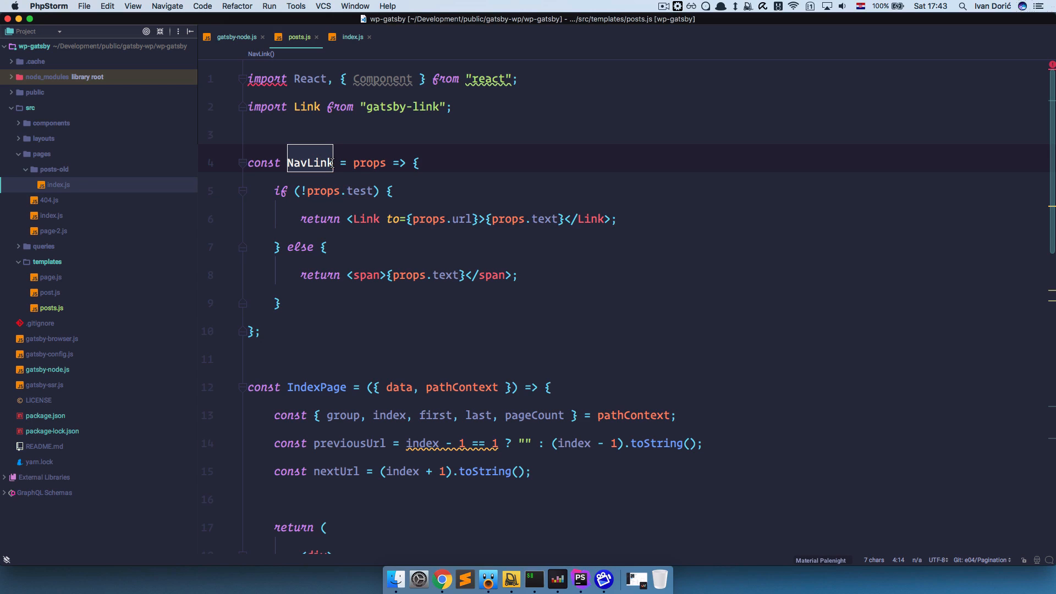
mouse_move(363, 236)
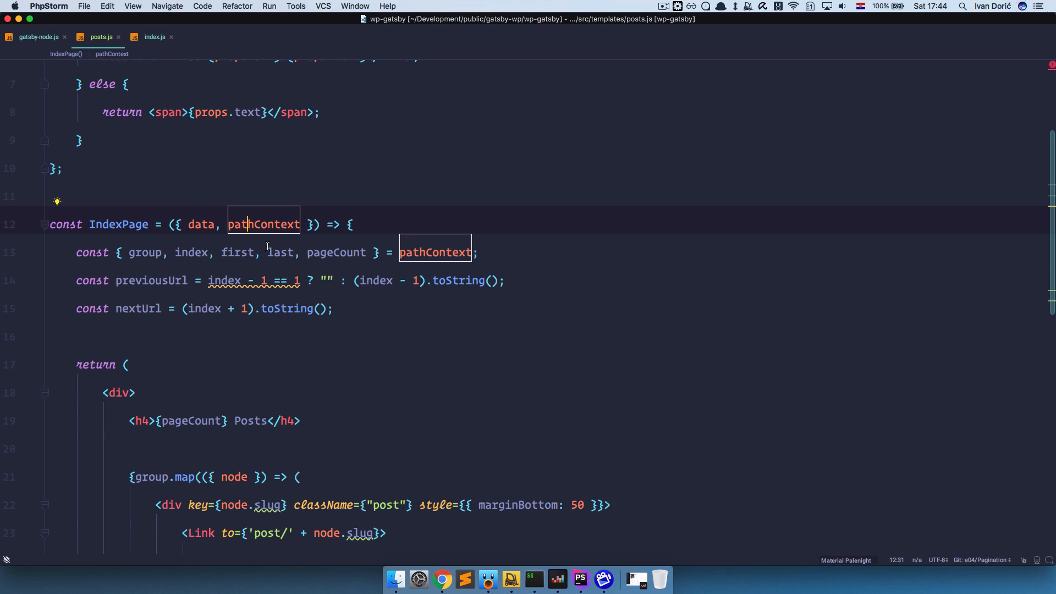
double_click(263, 224)
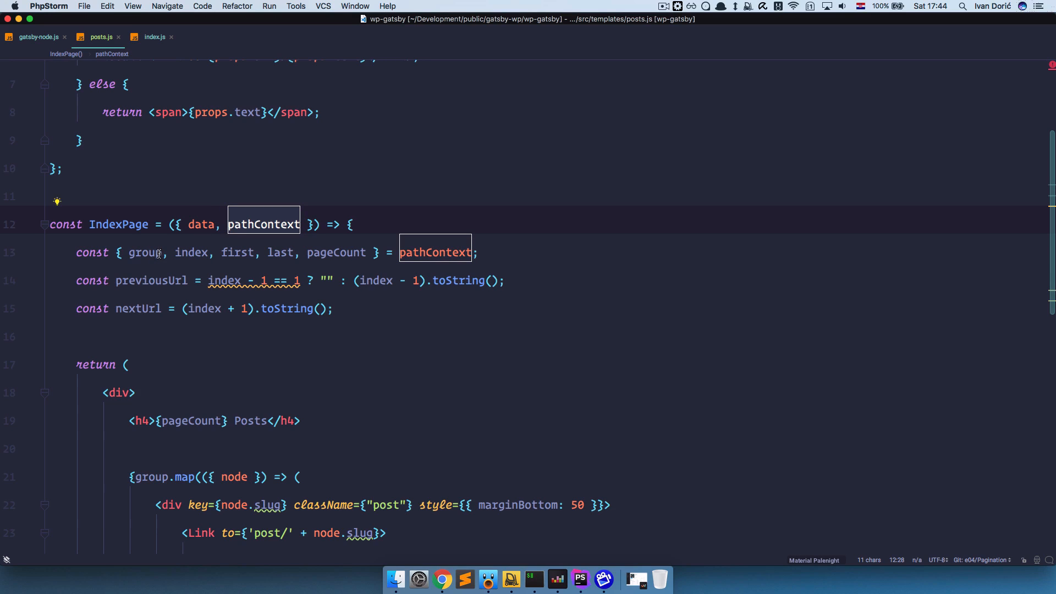
left_click(144, 252)
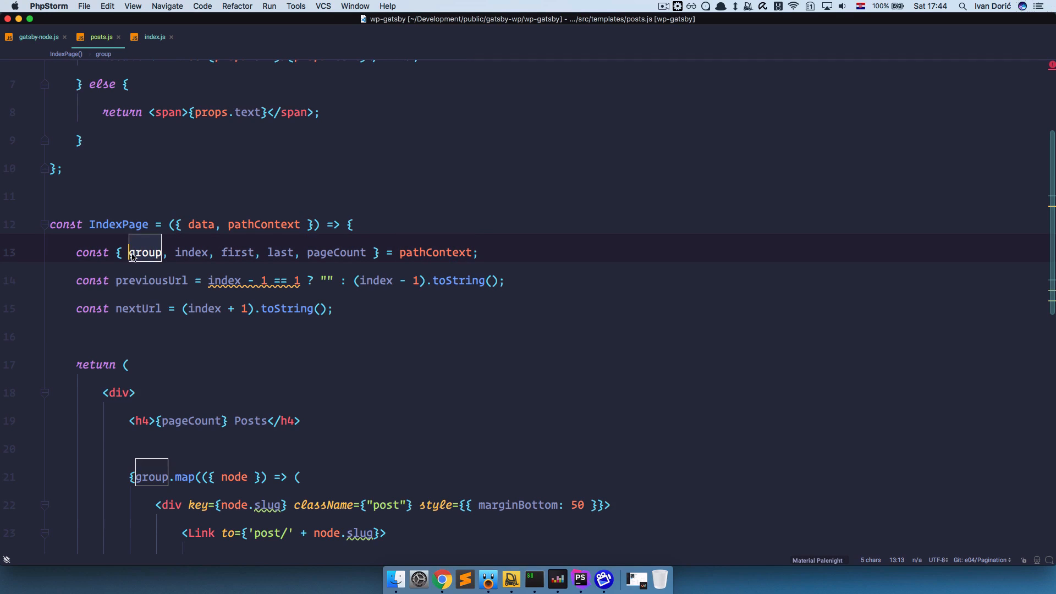
left_click(126, 364)
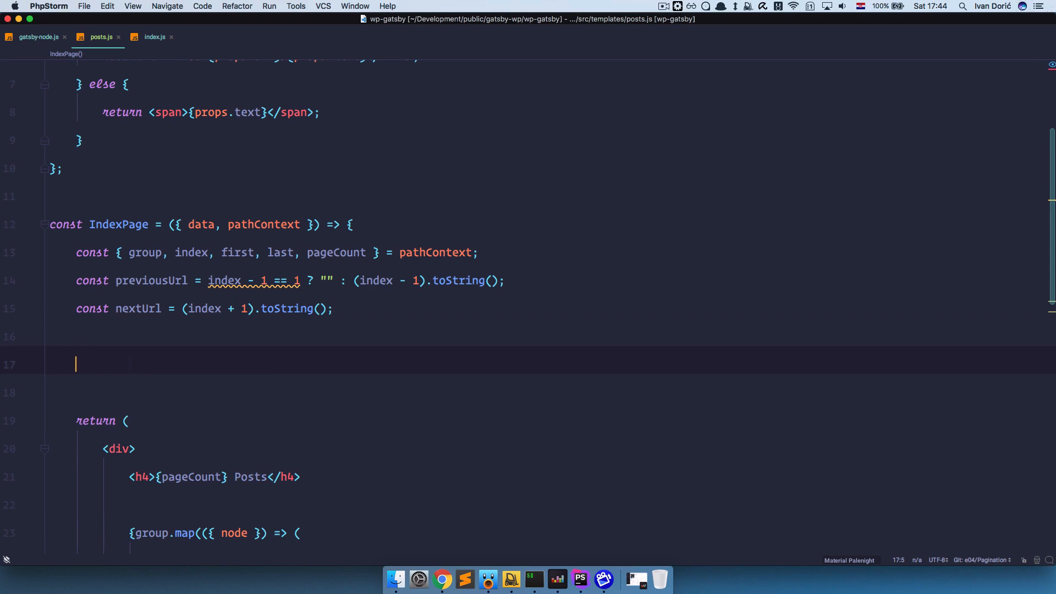
type("console.log(g")
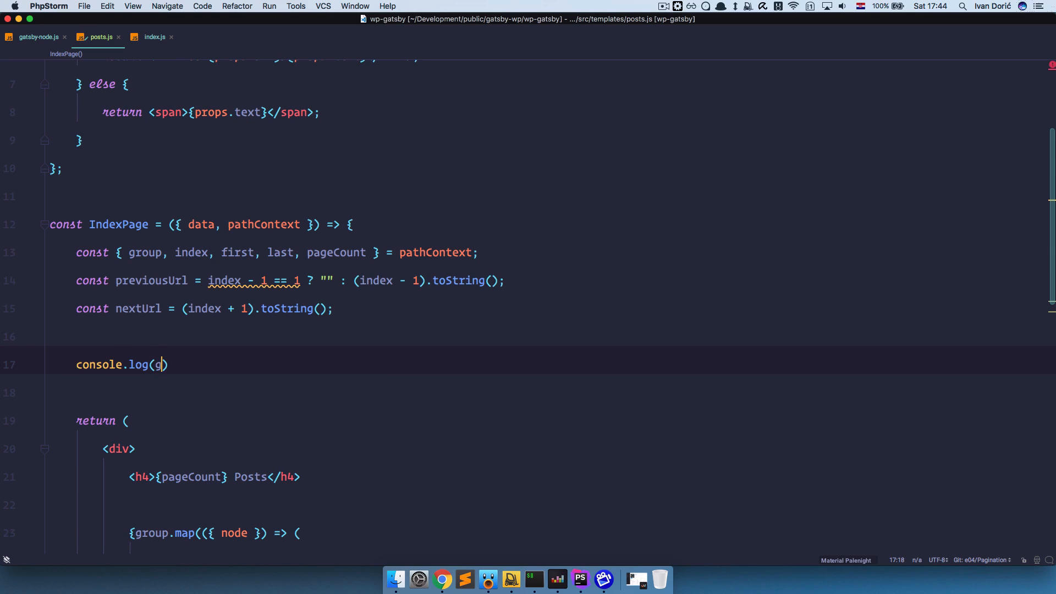
type("roup")
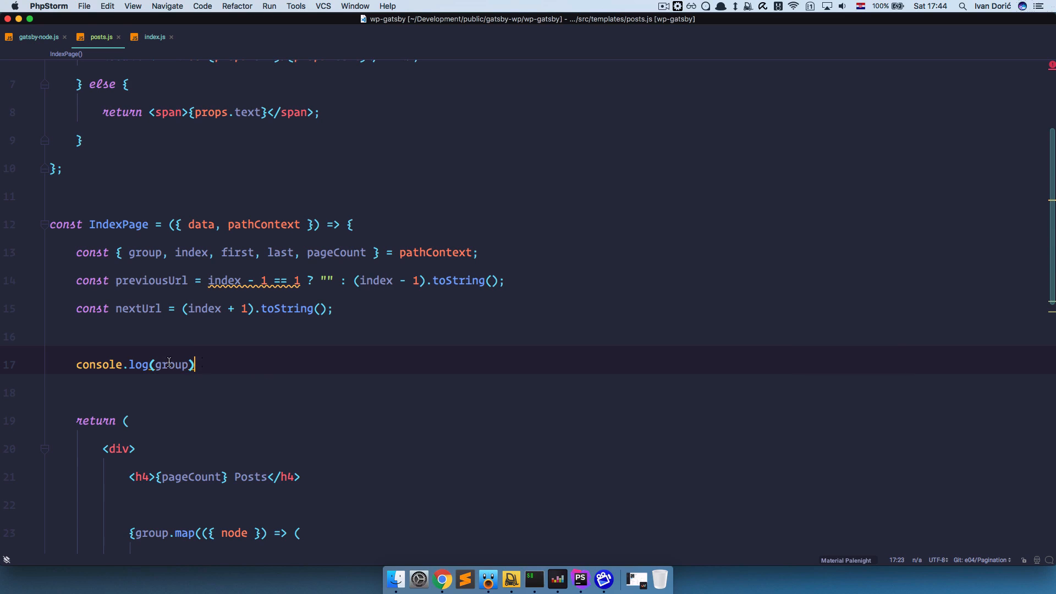
double_click(99, 364)
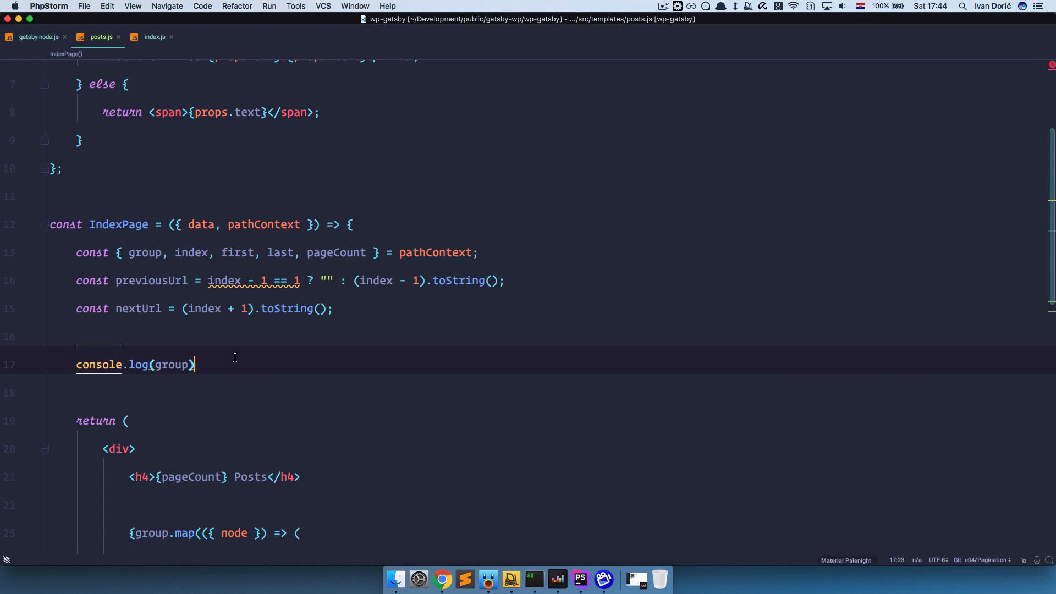
scroll("down", 3)
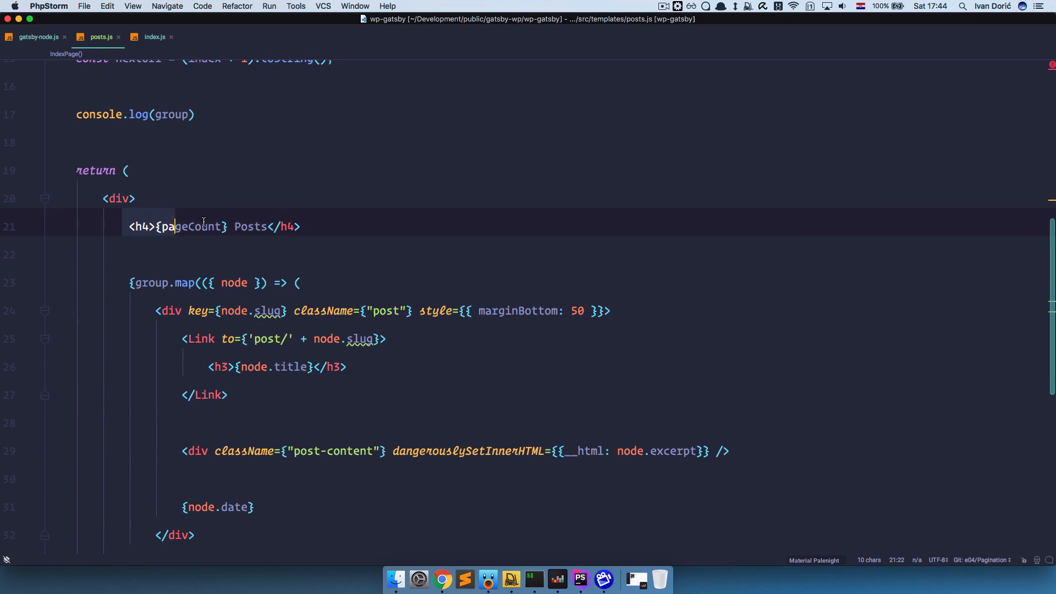
double_click(196, 225)
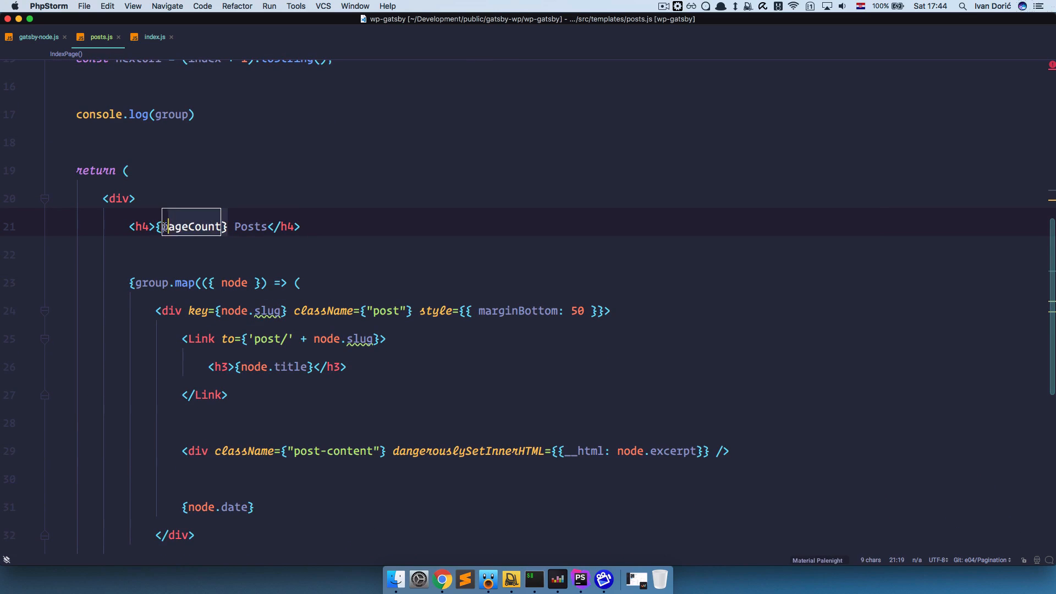
left_click(268, 226)
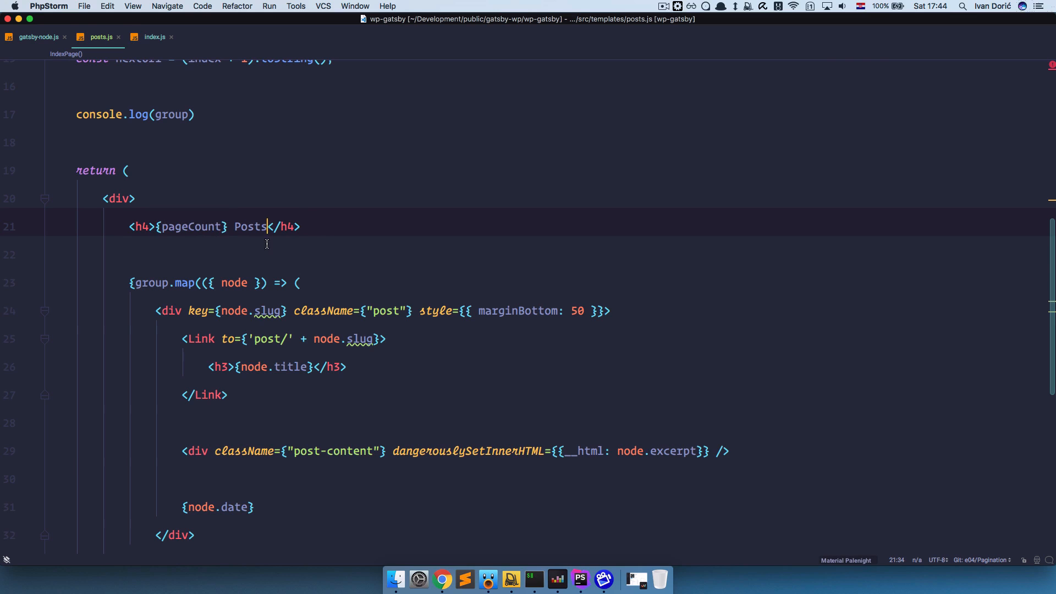
scroll("down", 3)
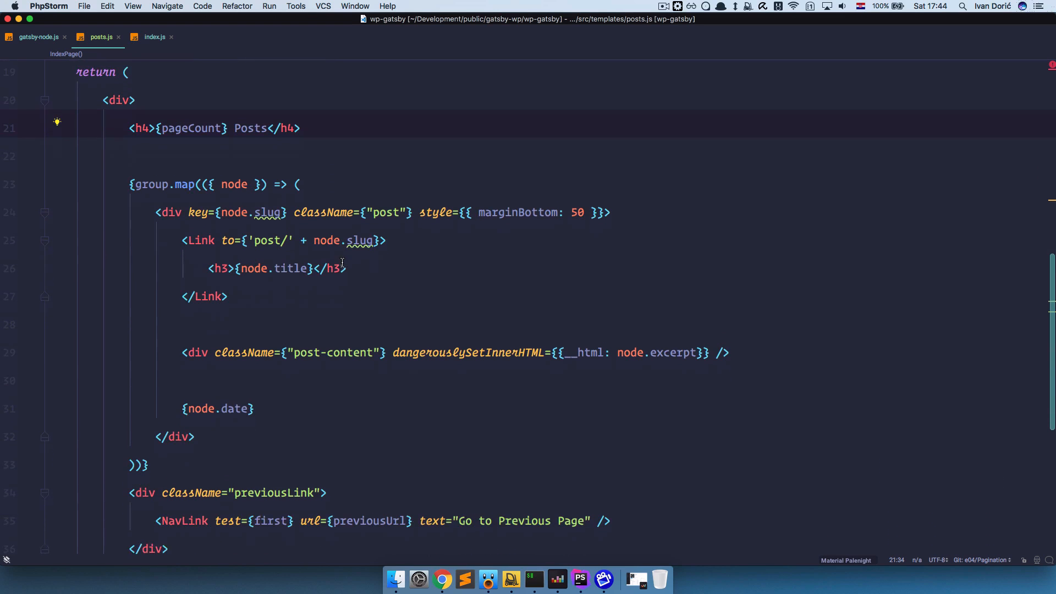
scroll("down", 3)
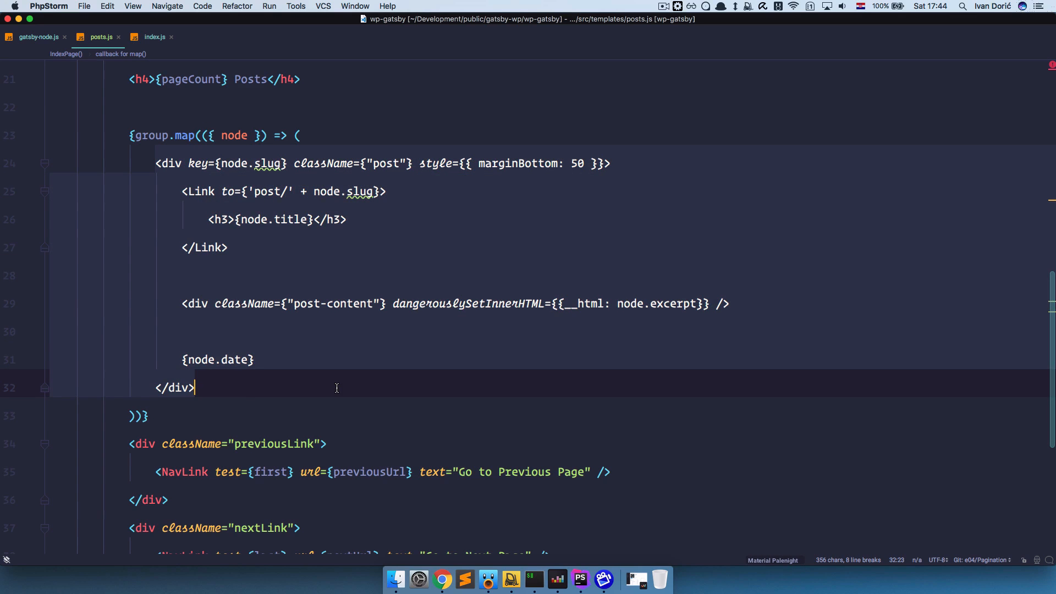
scroll("down", 3)
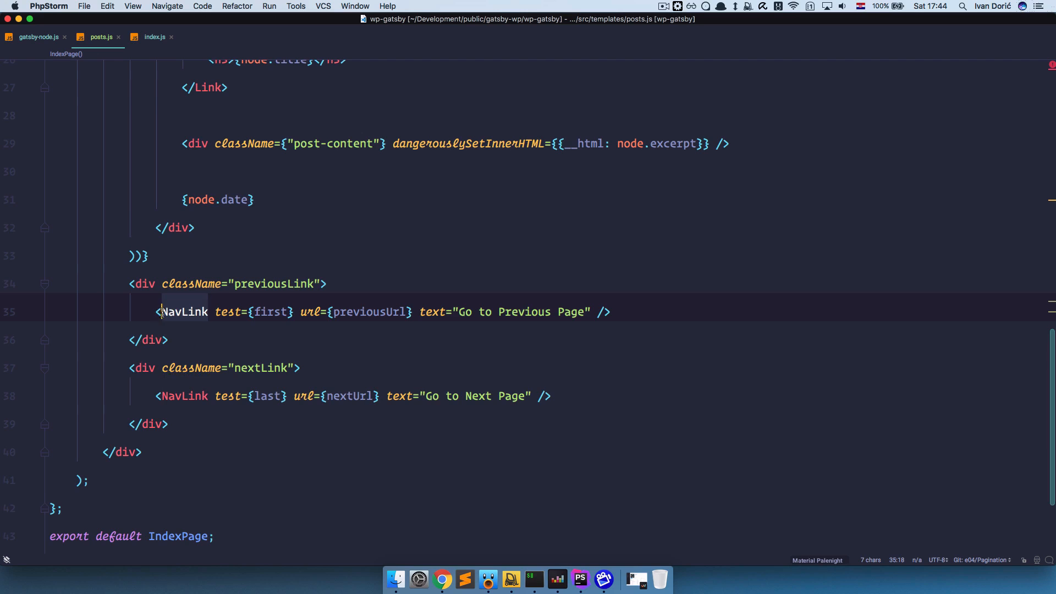
scroll("up", 3)
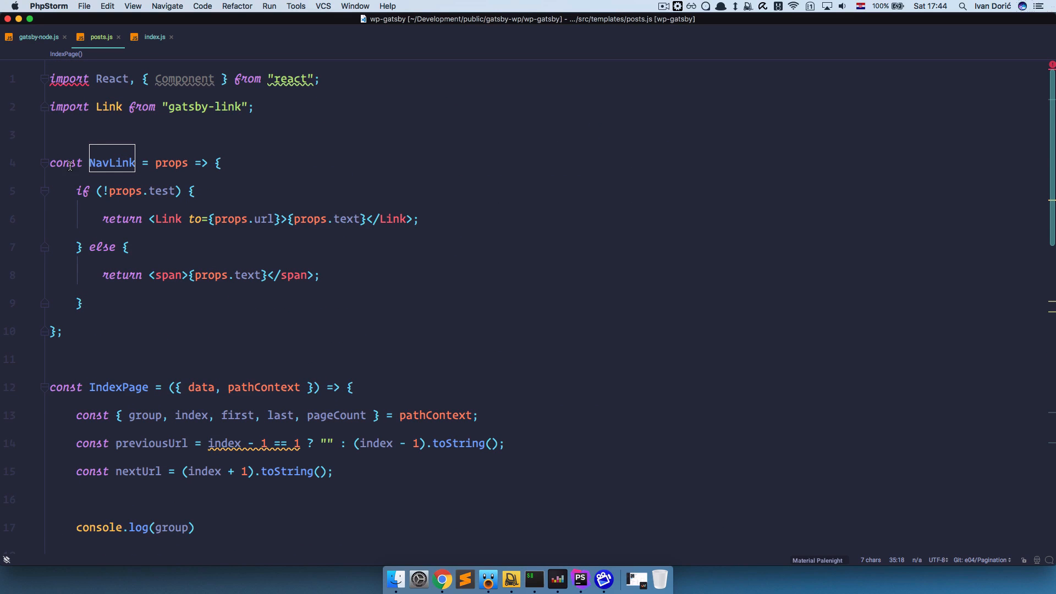
scroll("down", 3)
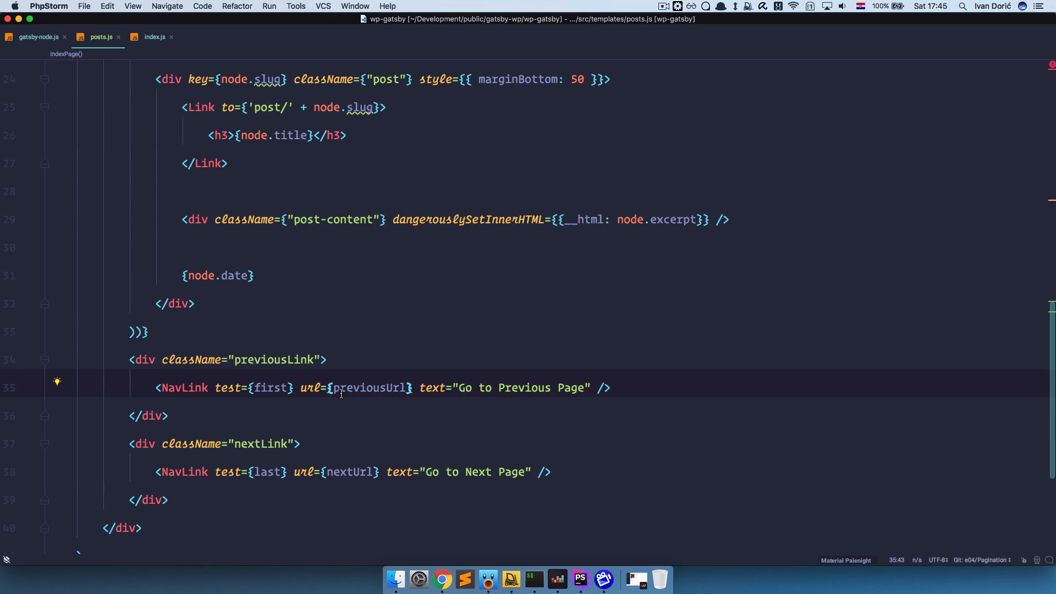
left_click(431, 472)
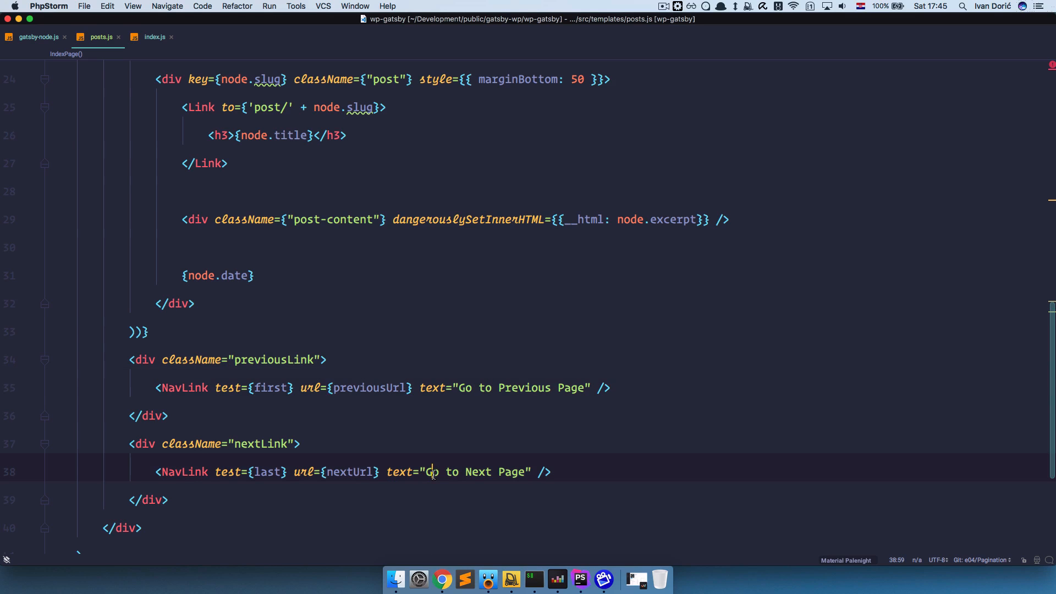
scroll("up", 3)
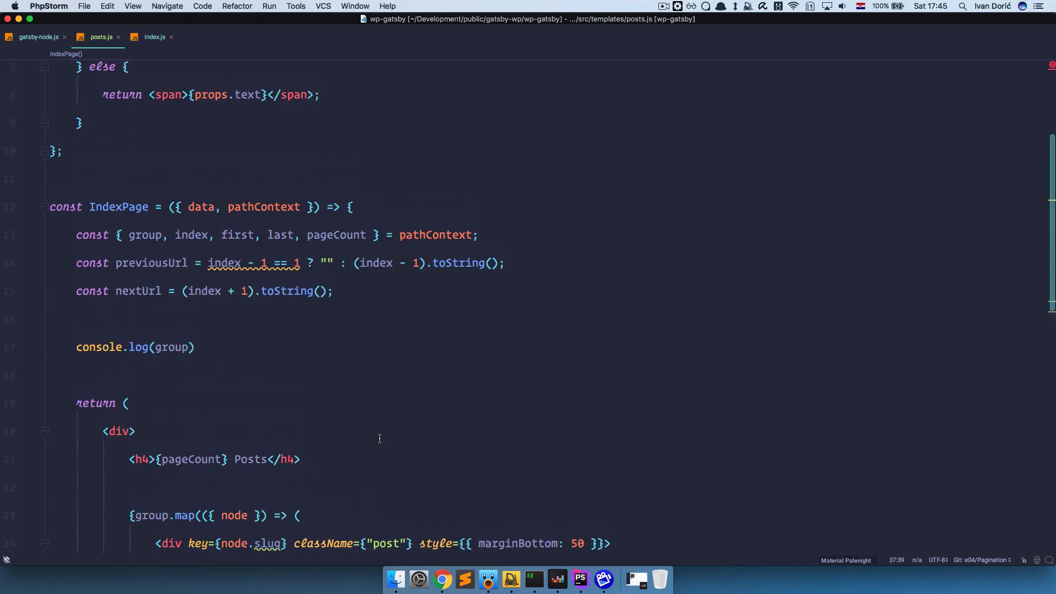
scroll("down", 3)
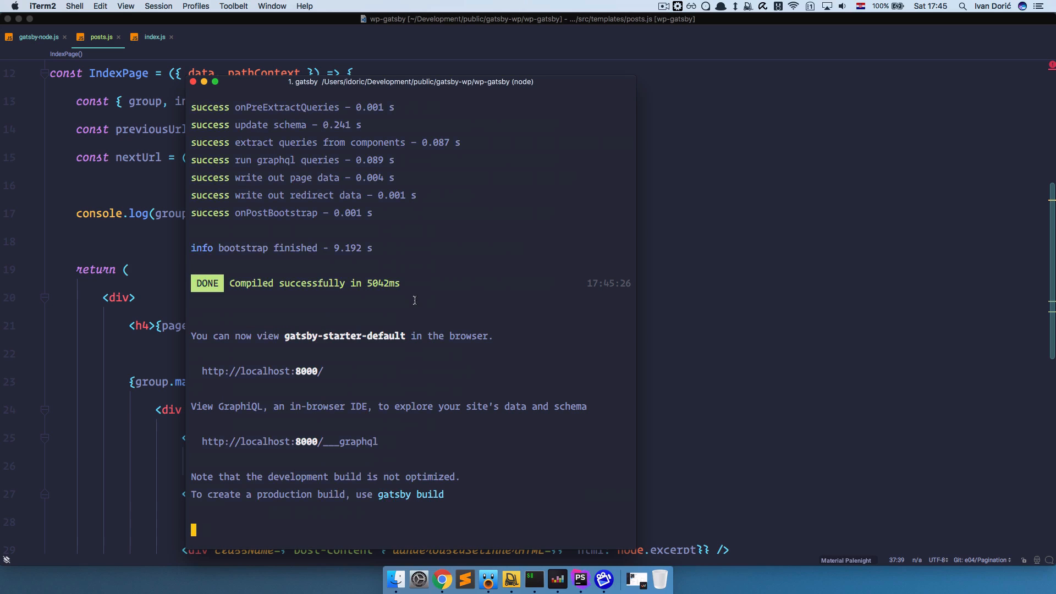
Switch to the browser and bring up the local Gatsby site at localhost:8000.
left_click(442, 579)
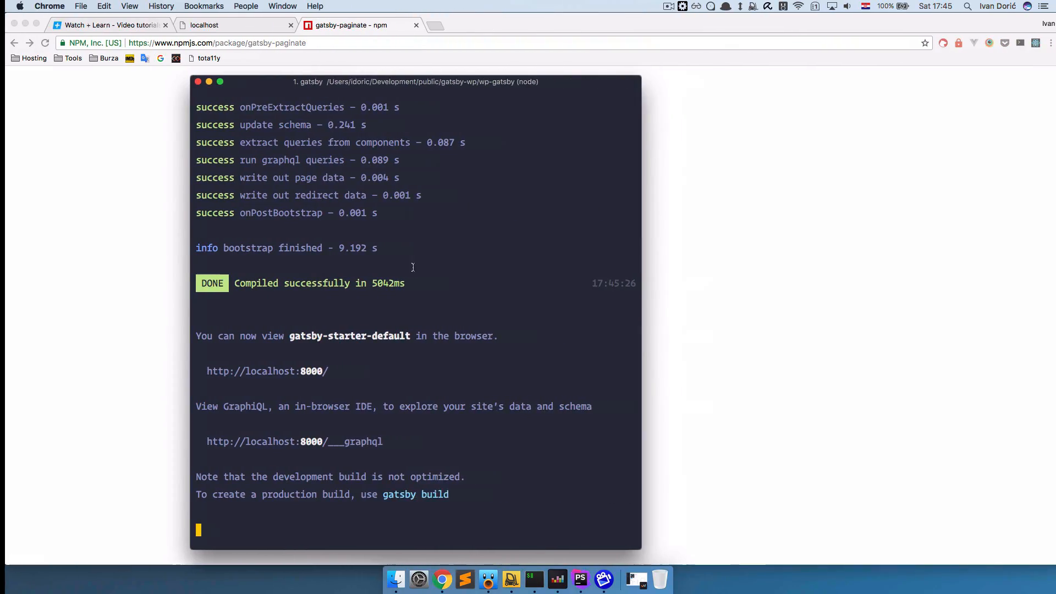
left_click(231, 24)
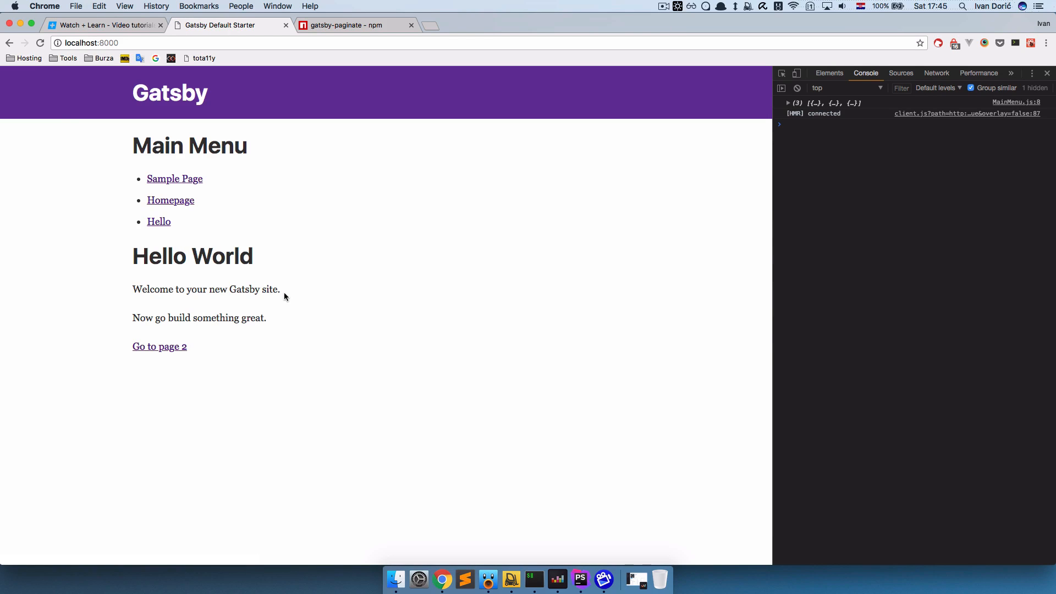
Navigate to localhost:8000/posts and select the '4 Posts' heading.
left_click(91, 42)
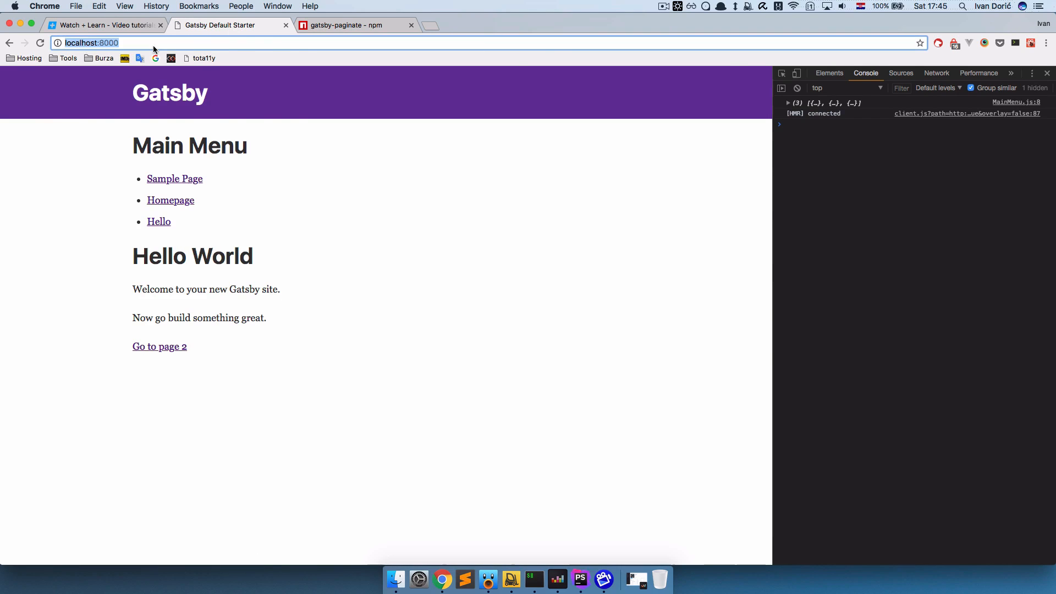
type("/posts")
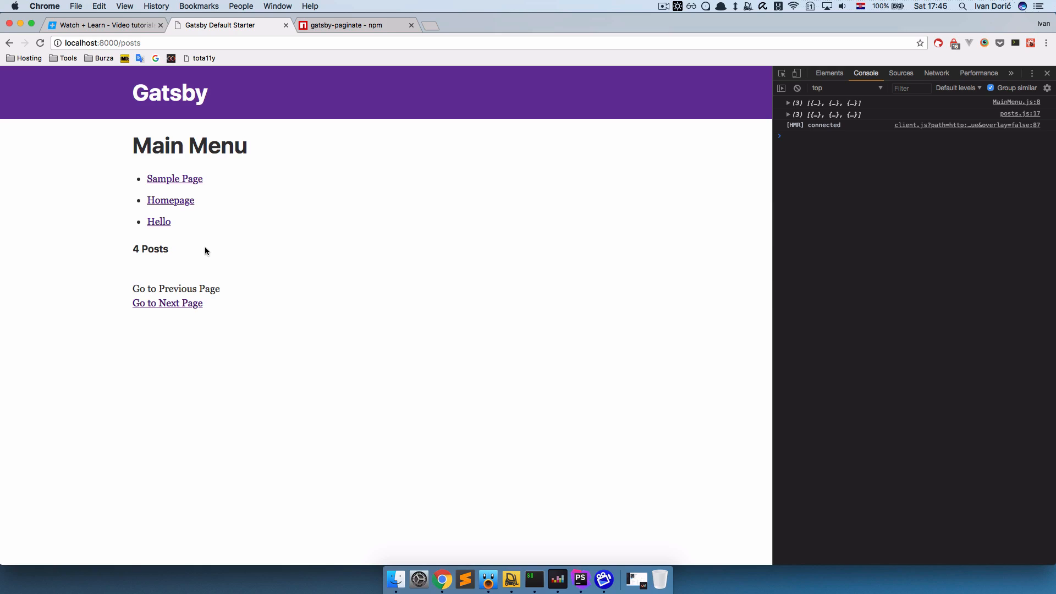
double_click(150, 249)
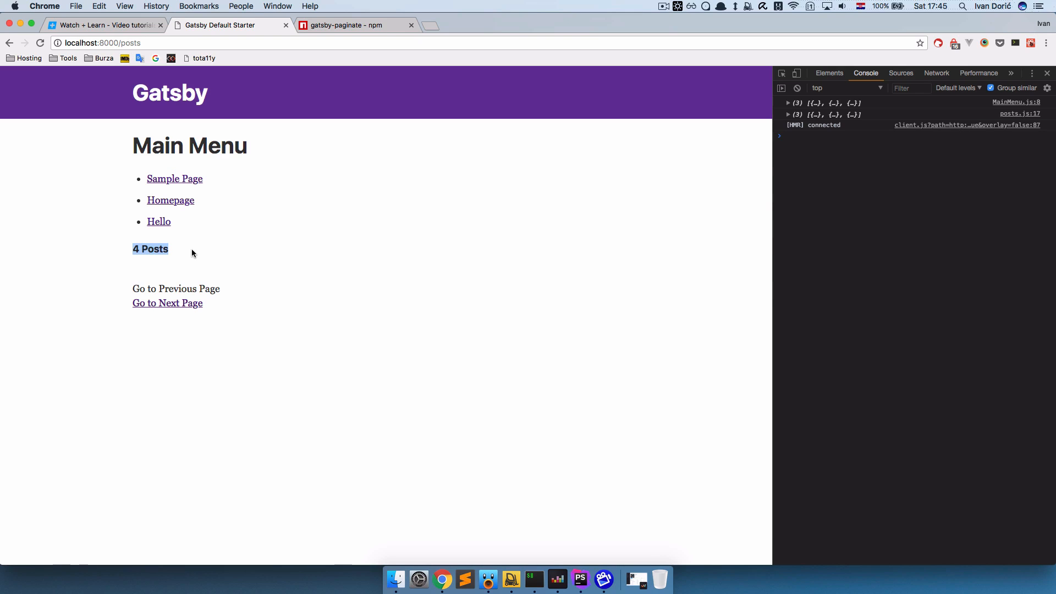
mouse_move(142, 254)
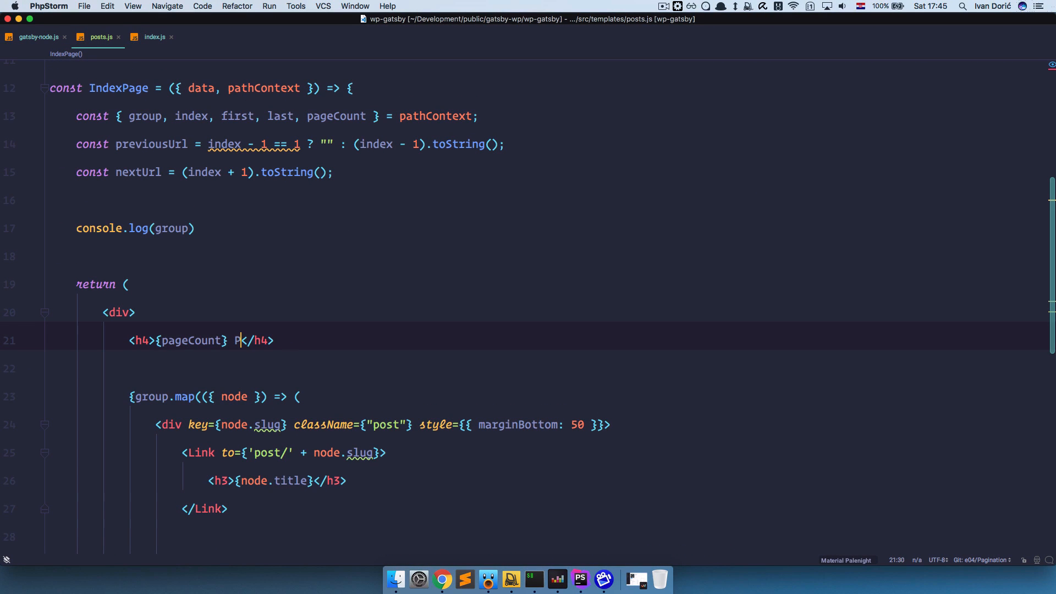
Change the h4 heading in posts.js to read pageCount 'Pages' and return to the browser.
type("ages")
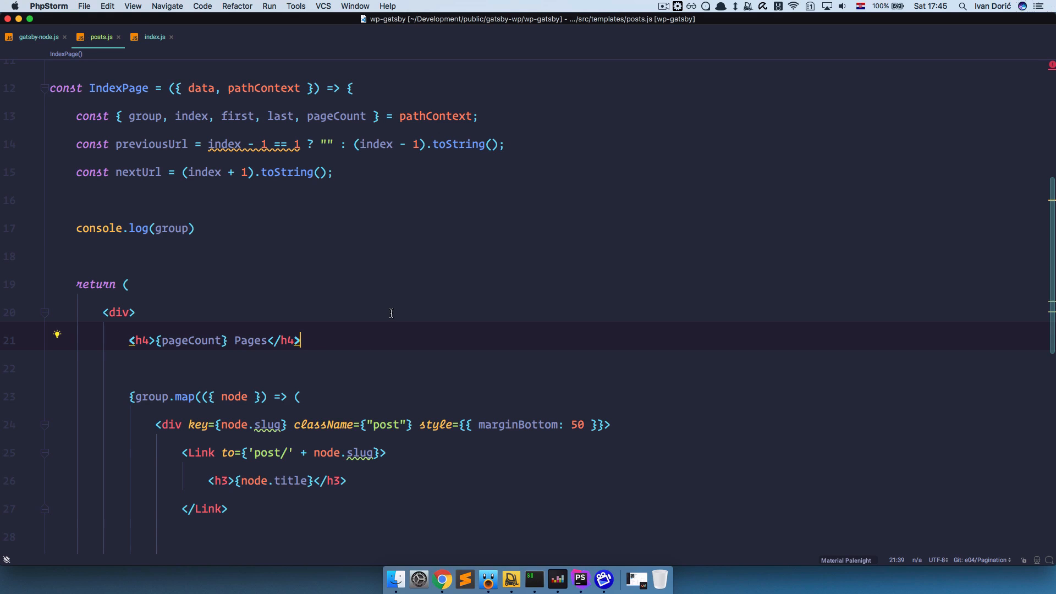
left_click(441, 579)
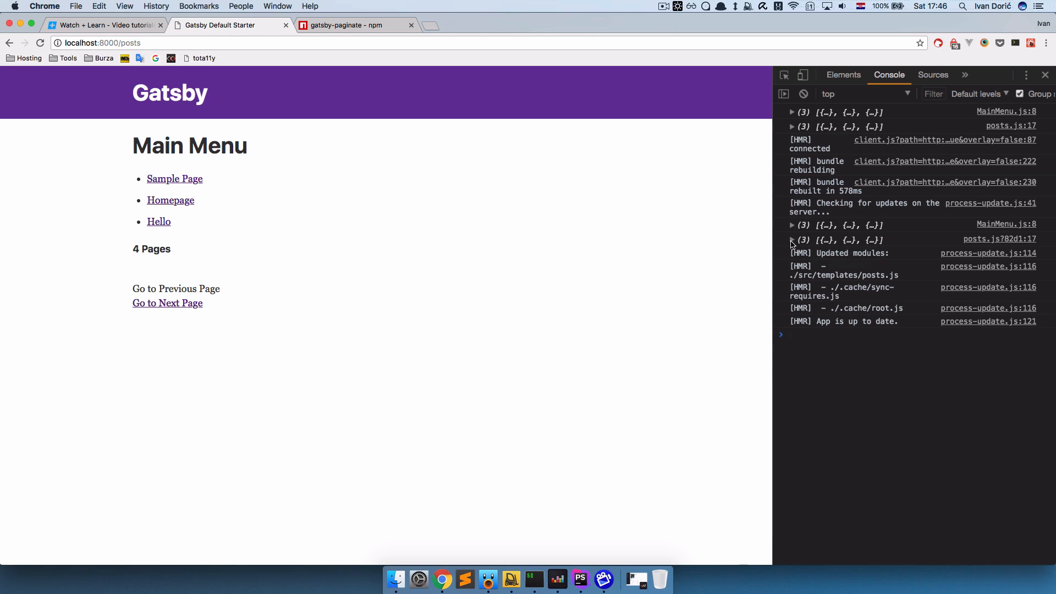
Expand the logged group array and its first post node in the DevTools console, selecting the template field.
left_click(793, 239)
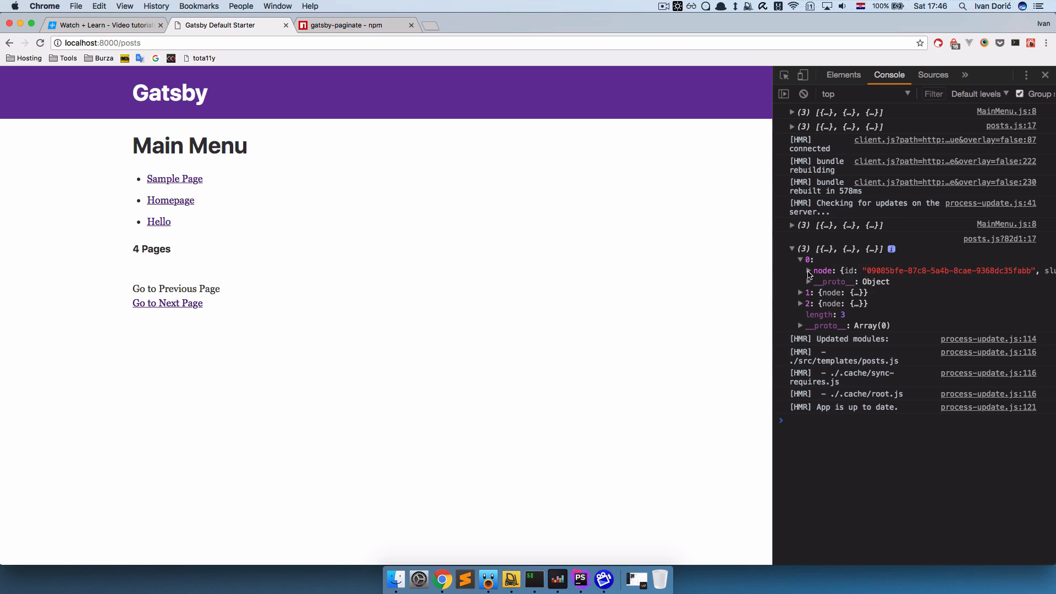
left_click(809, 271)
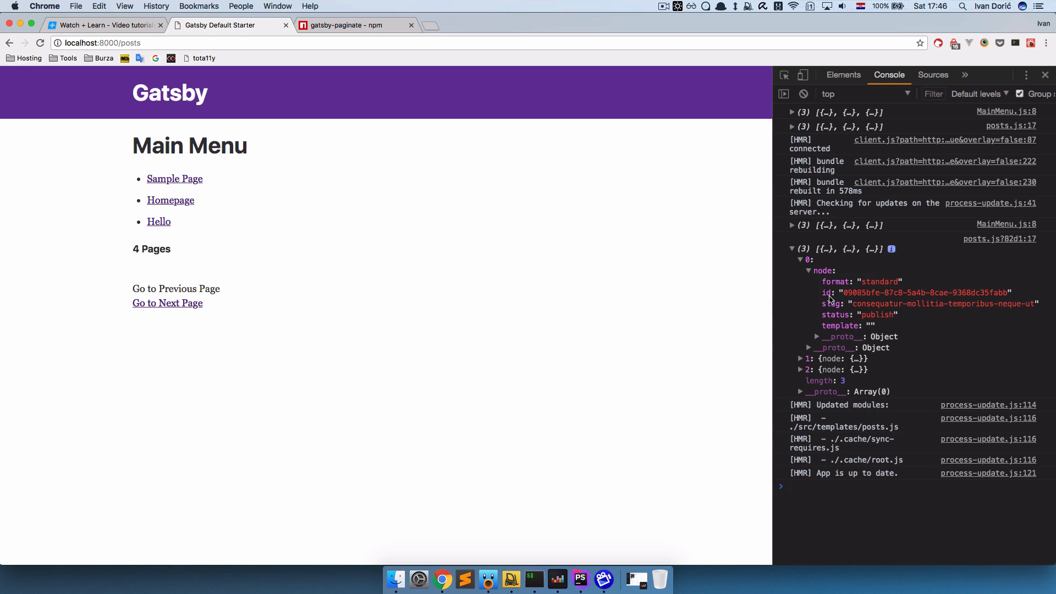
double_click(838, 282)
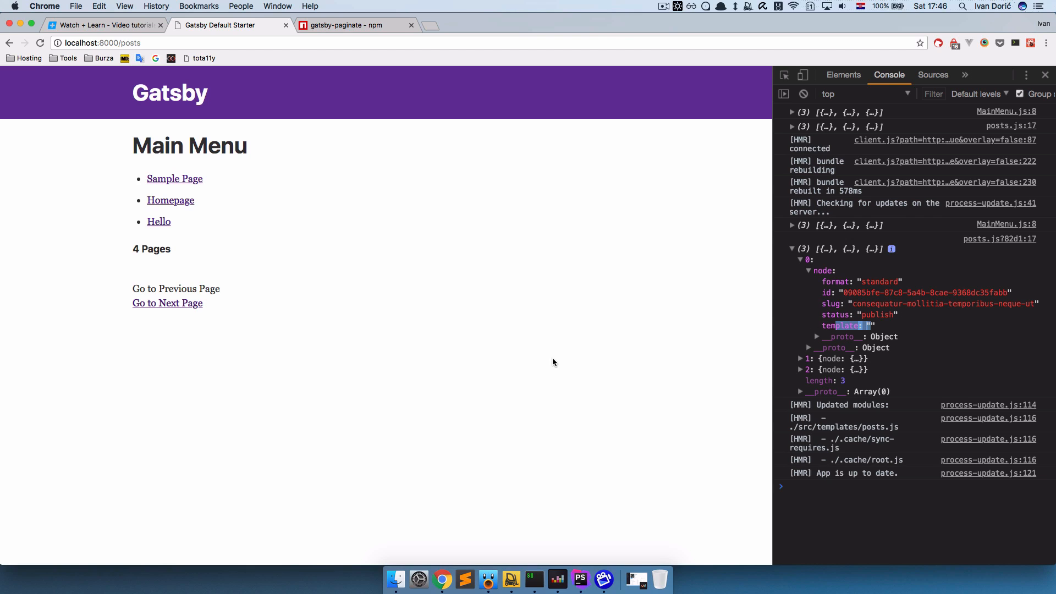
mouse_move(417, 317)
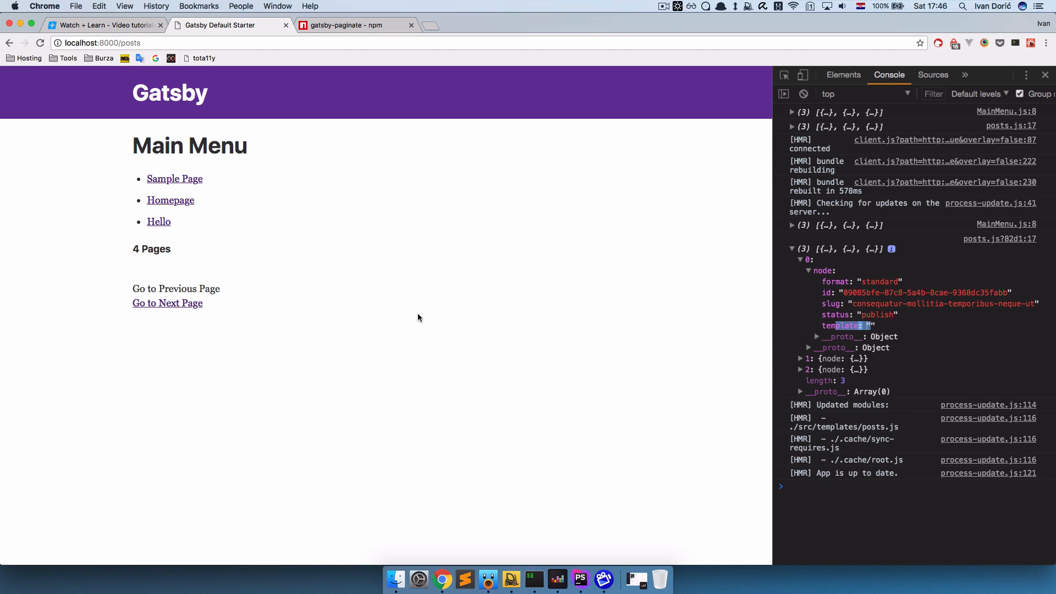
mouse_move(226, 413)
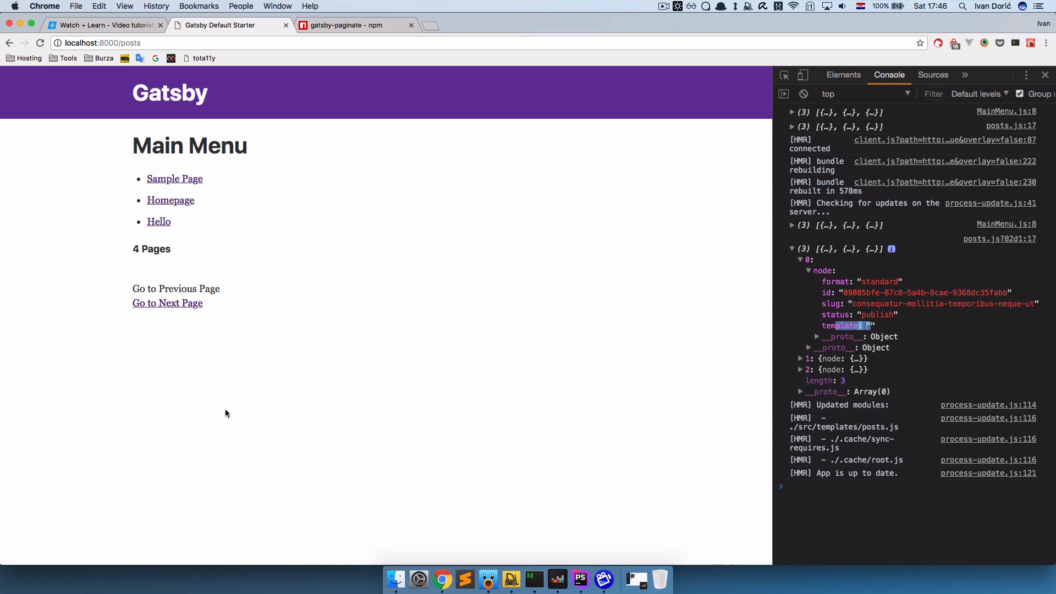
mouse_move(364, 417)
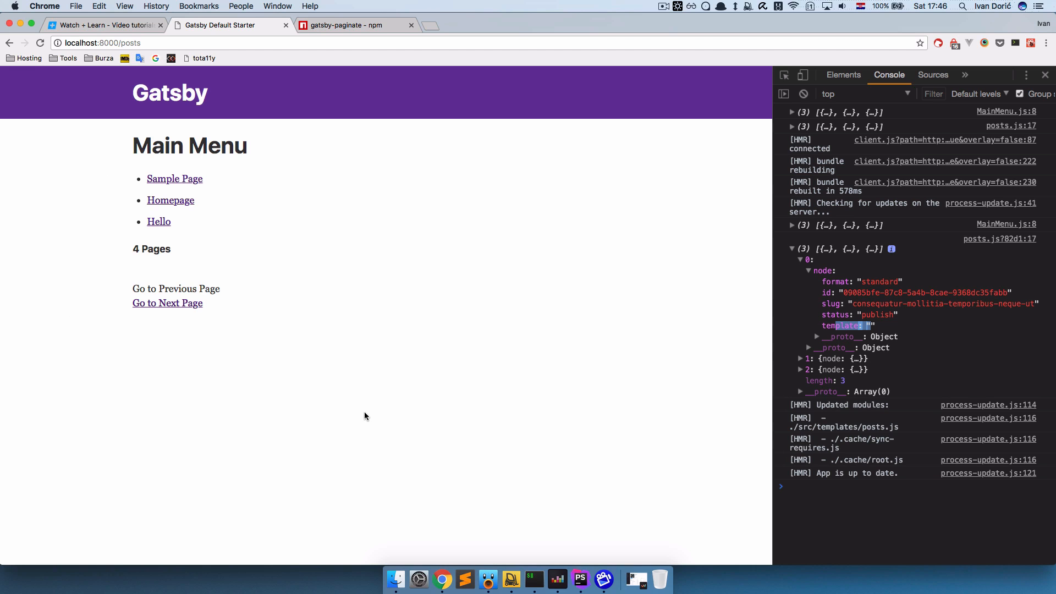
Compare the node.date output line in posts.js against the logged post fields in Chrome's console.
left_click(580, 578)
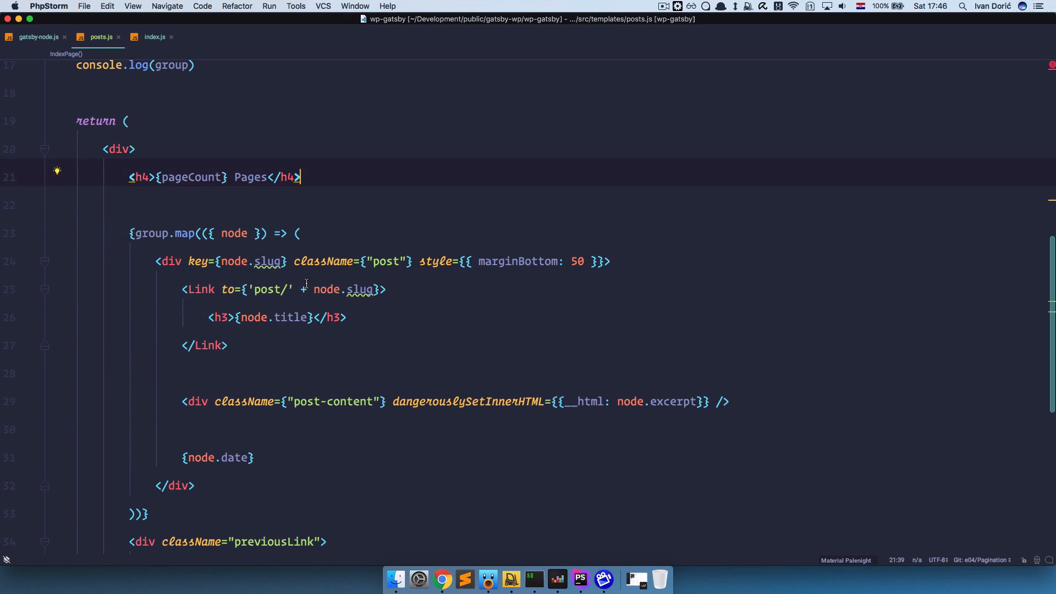
left_click(442, 579)
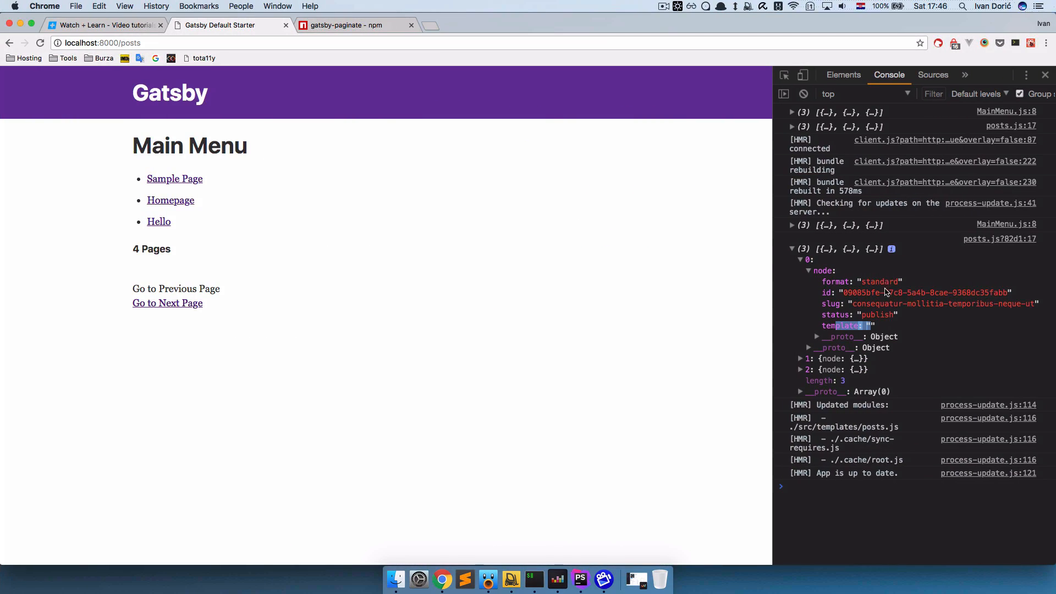
left_click(603, 579)
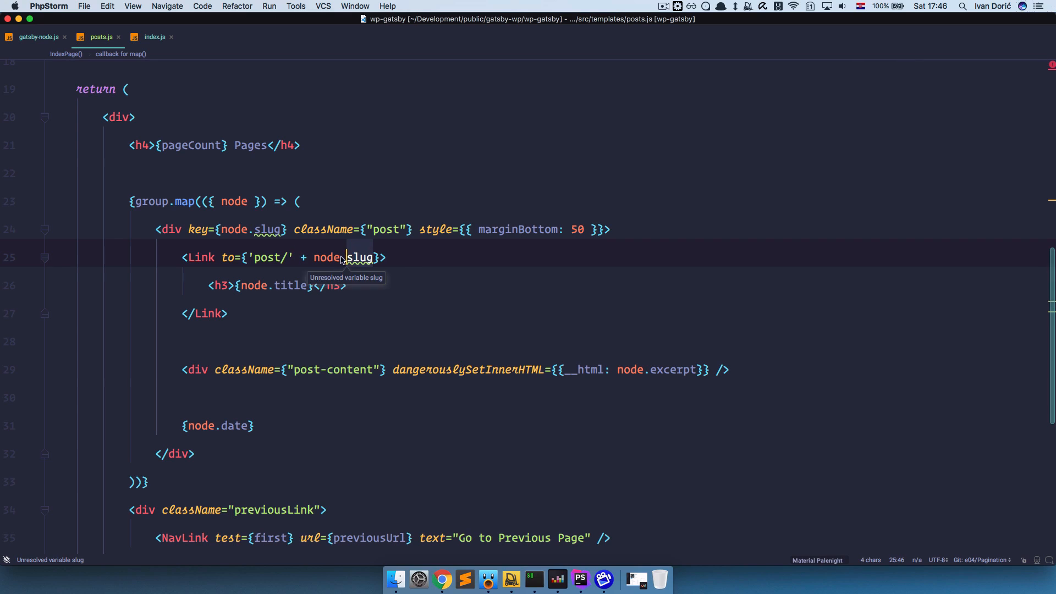
left_click(247, 425)
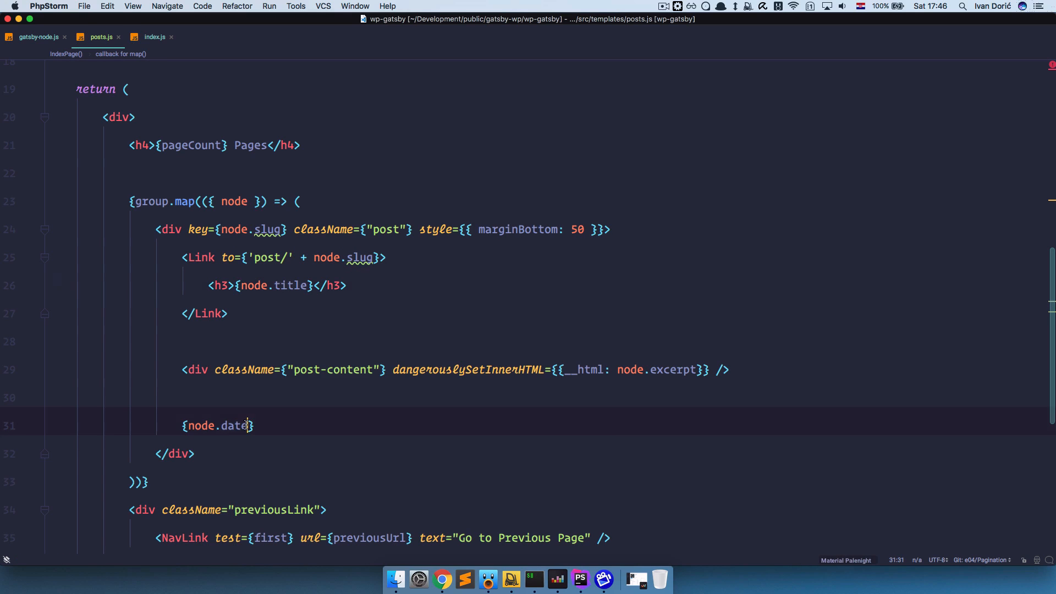
left_click(441, 580)
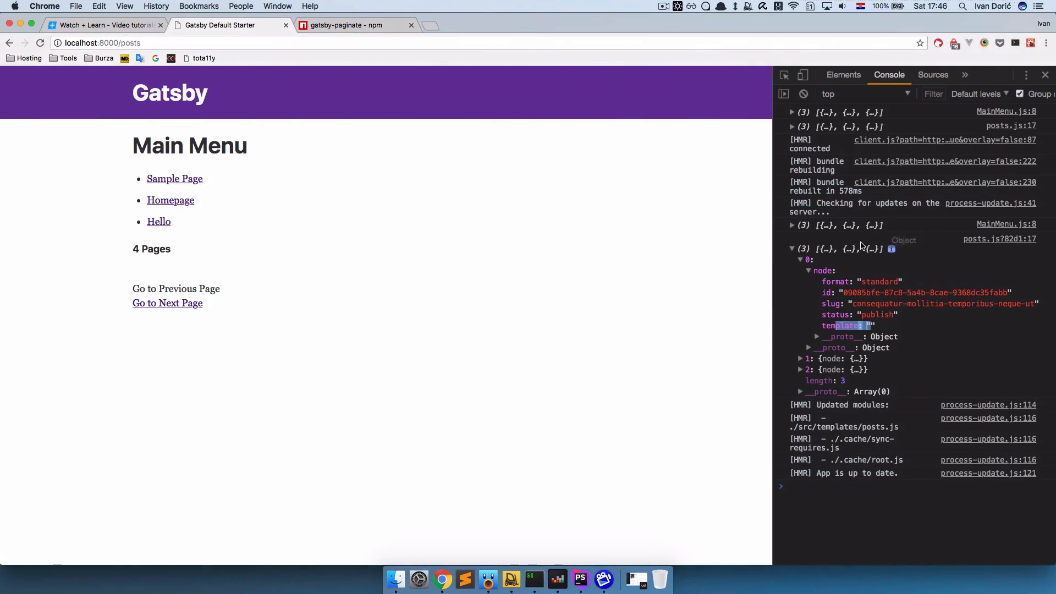
mouse_move(435, 427)
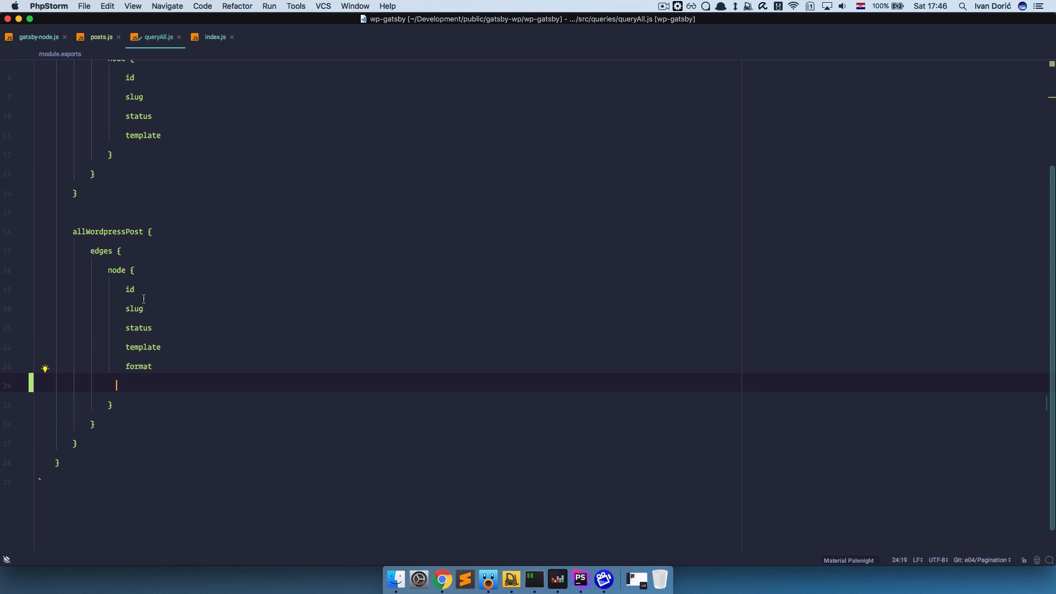
Request title and date for each allWordpressPost node in queryAll.js, accepting autocomplete.
left_click(133, 308)
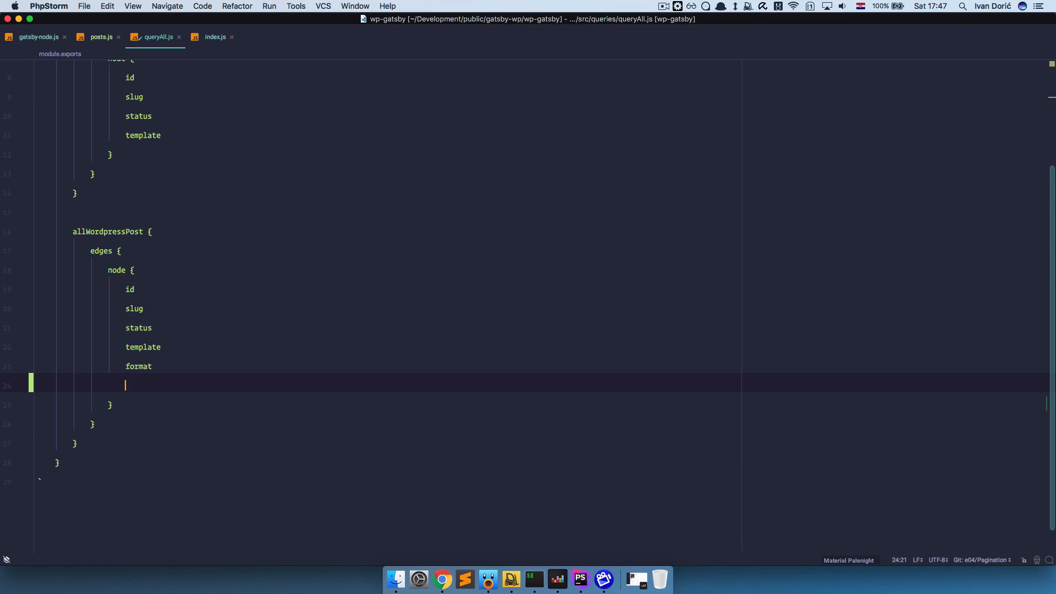
type("title")
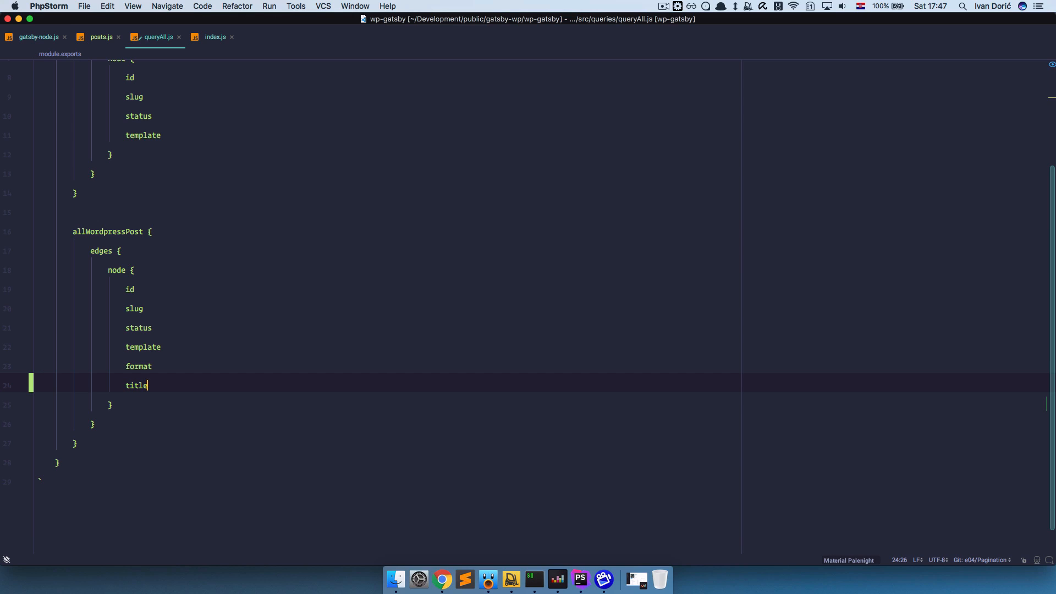
type("date")
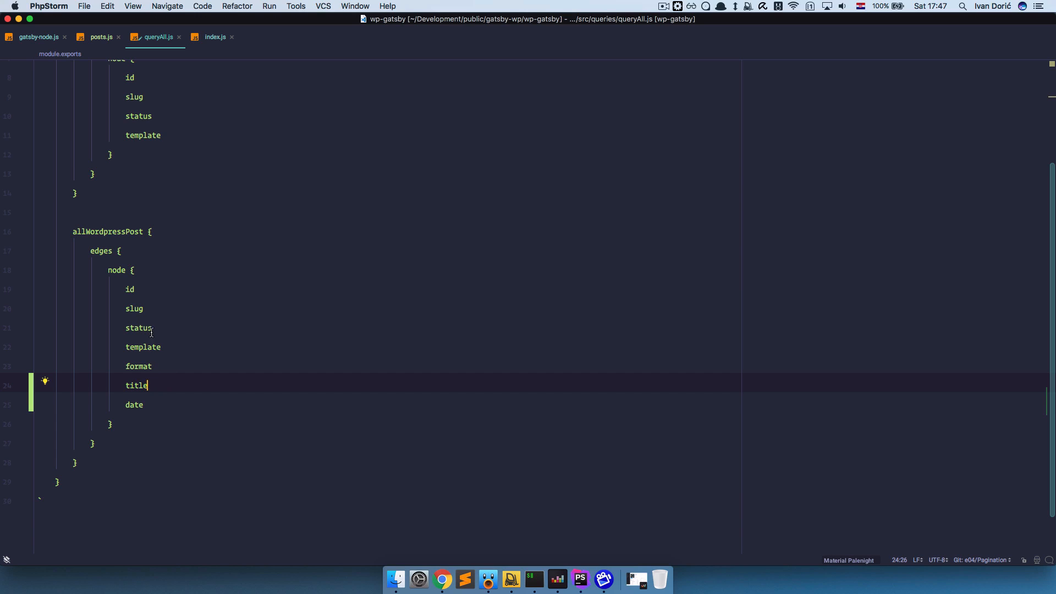
left_click(144, 405)
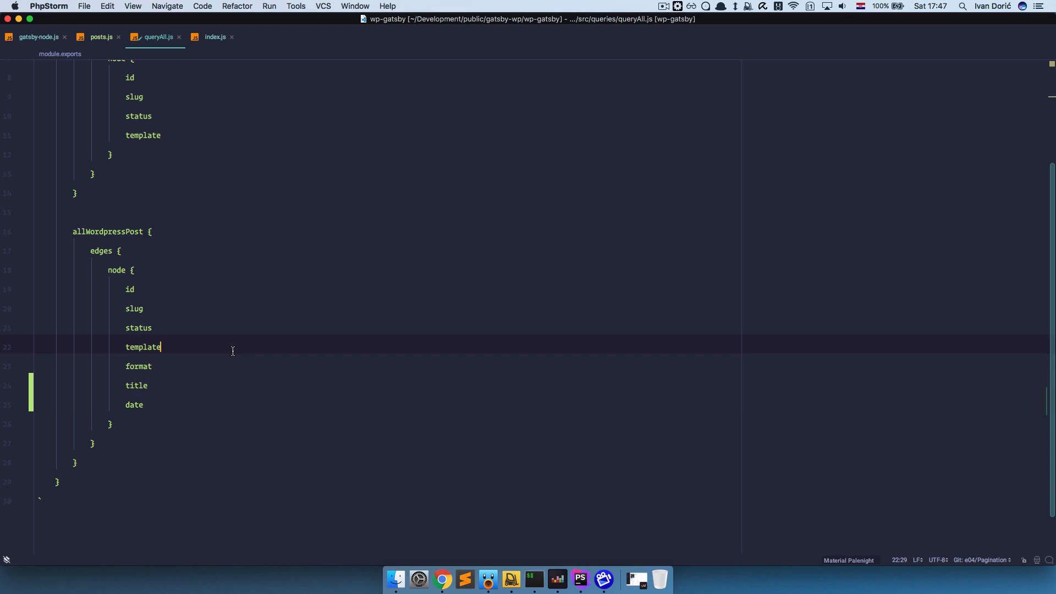
left_click(533, 585)
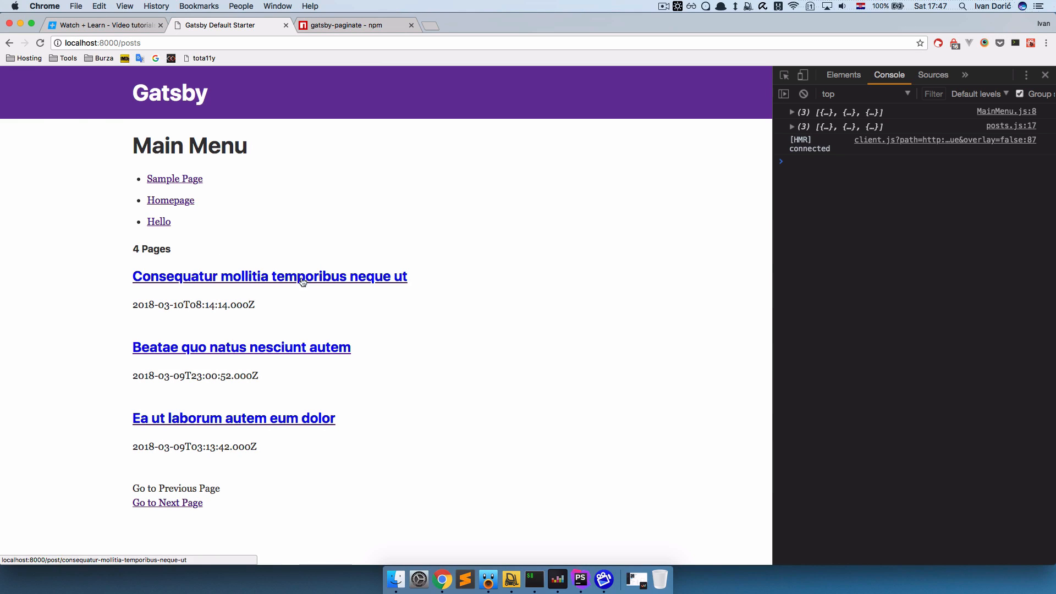
mouse_move(240, 298)
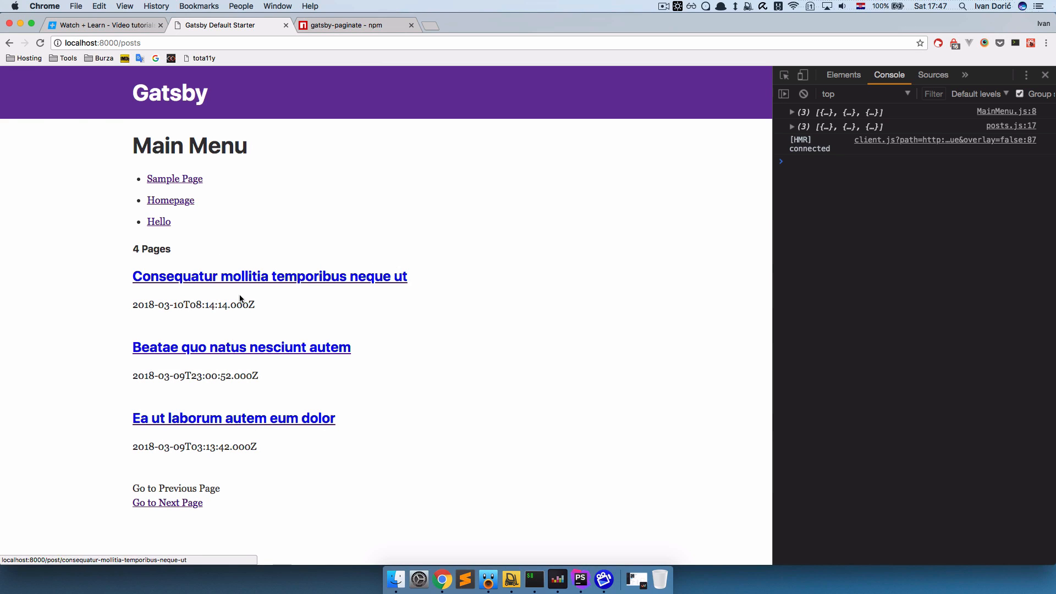
Reload localhost:8000/posts to confirm the three post titles and dates render.
left_click(269, 276)
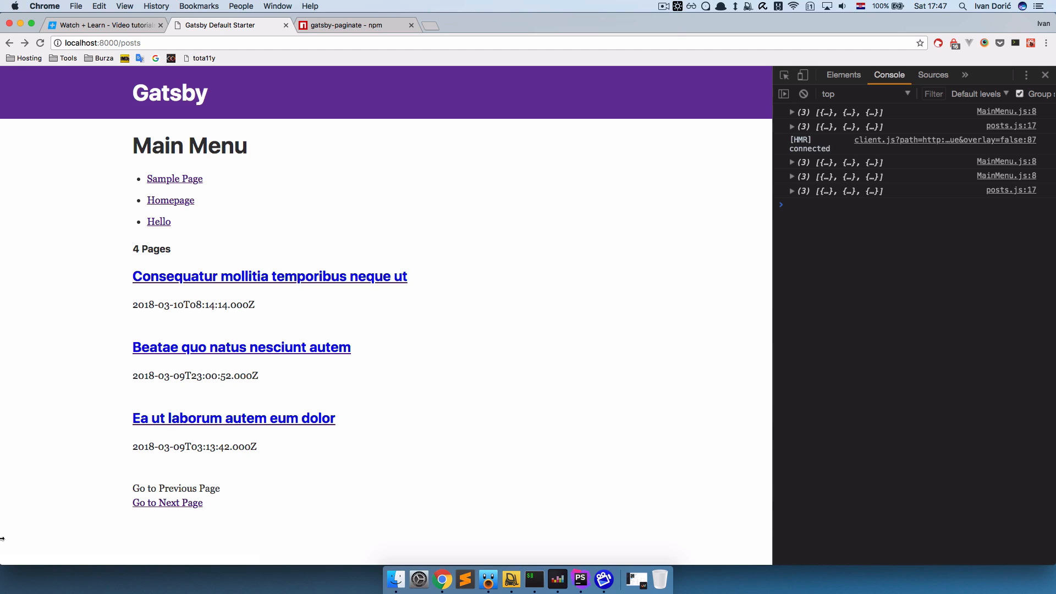
mouse_move(9, 578)
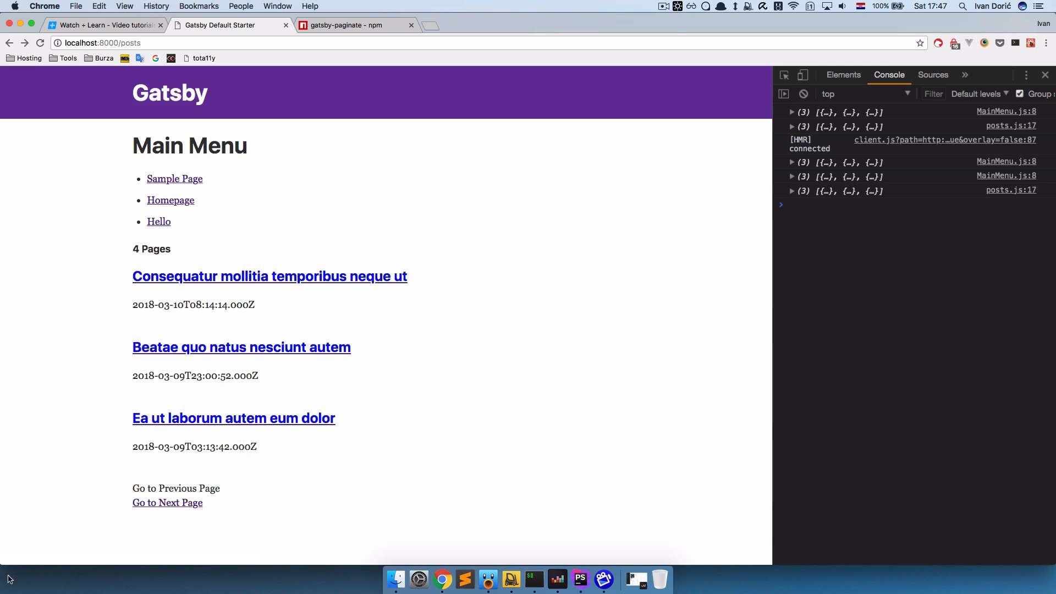
mouse_move(100, 560)
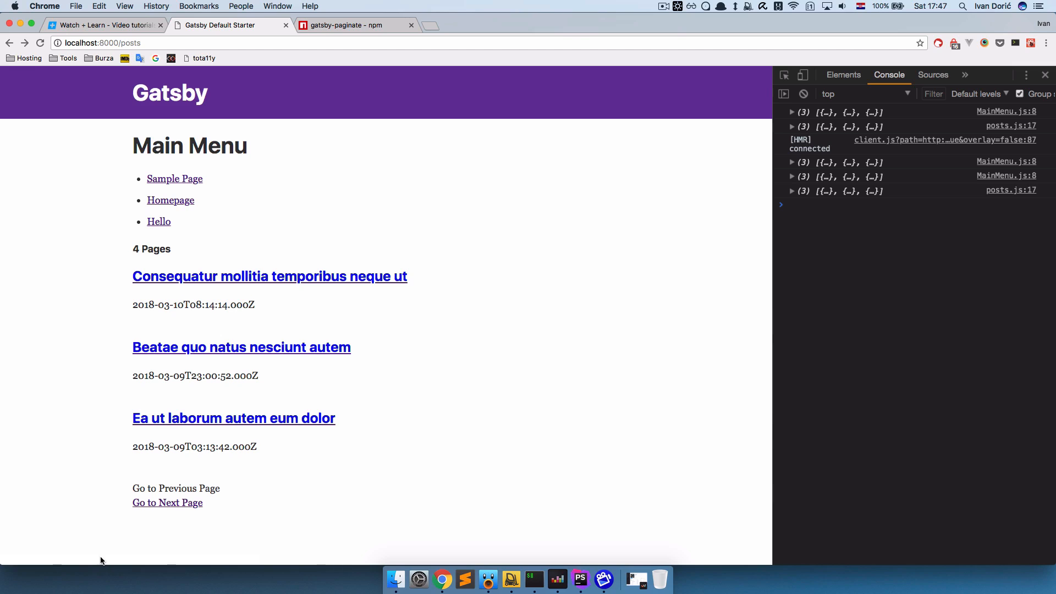
mouse_move(167, 502)
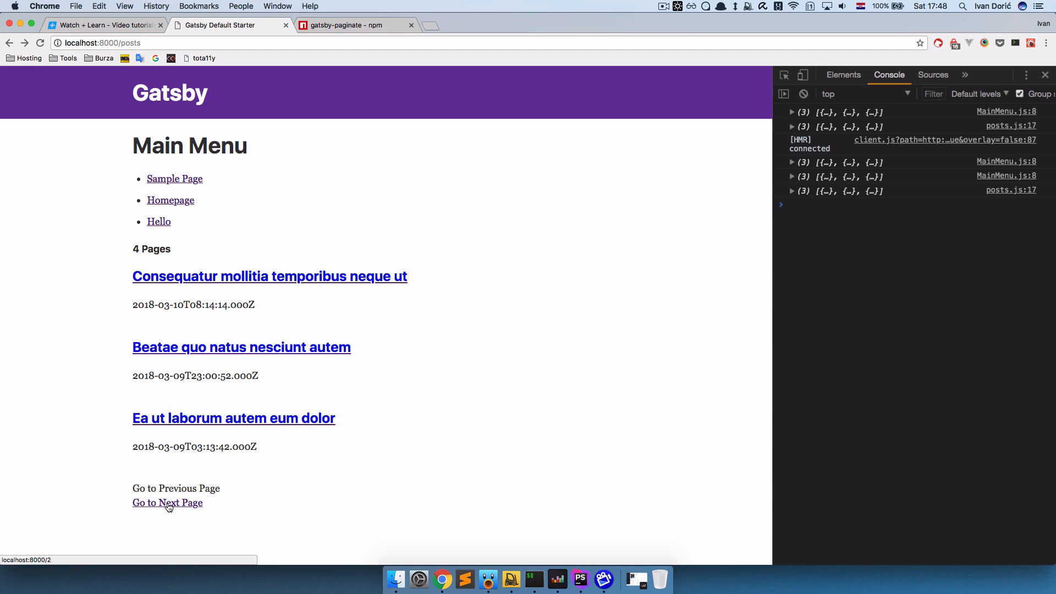
mouse_move(318, 151)
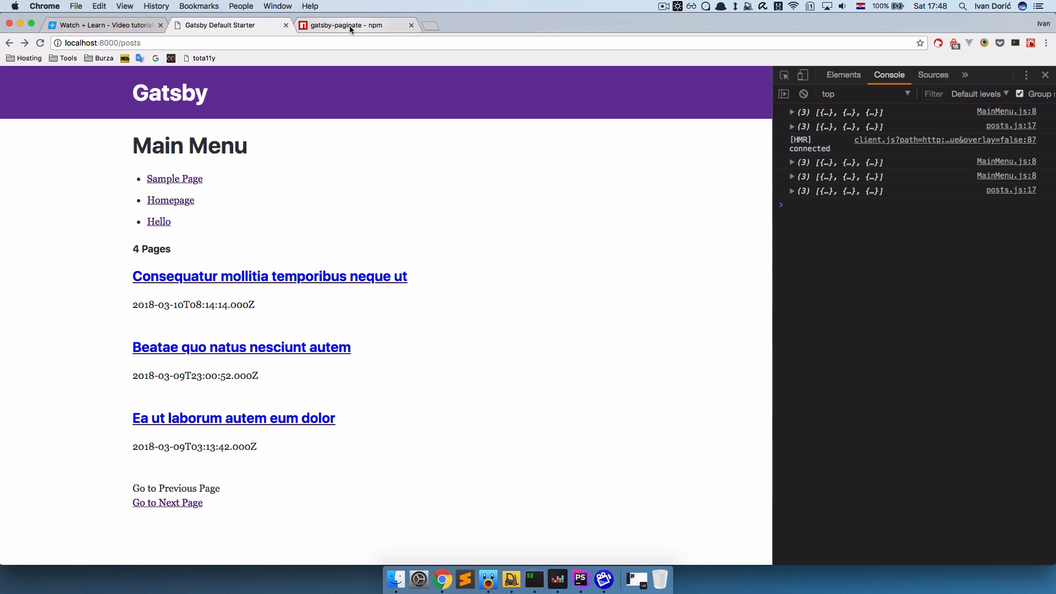
Review the gatsby-paginate npm docs around Use case 2 and the pathPrefix example.
left_click(350, 25)
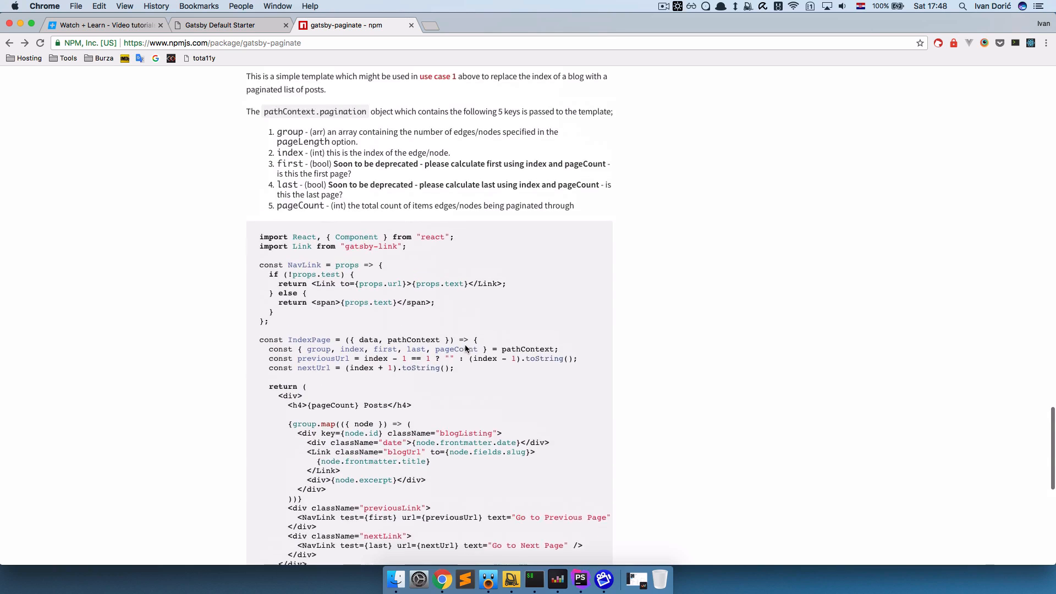
scroll("up", 3)
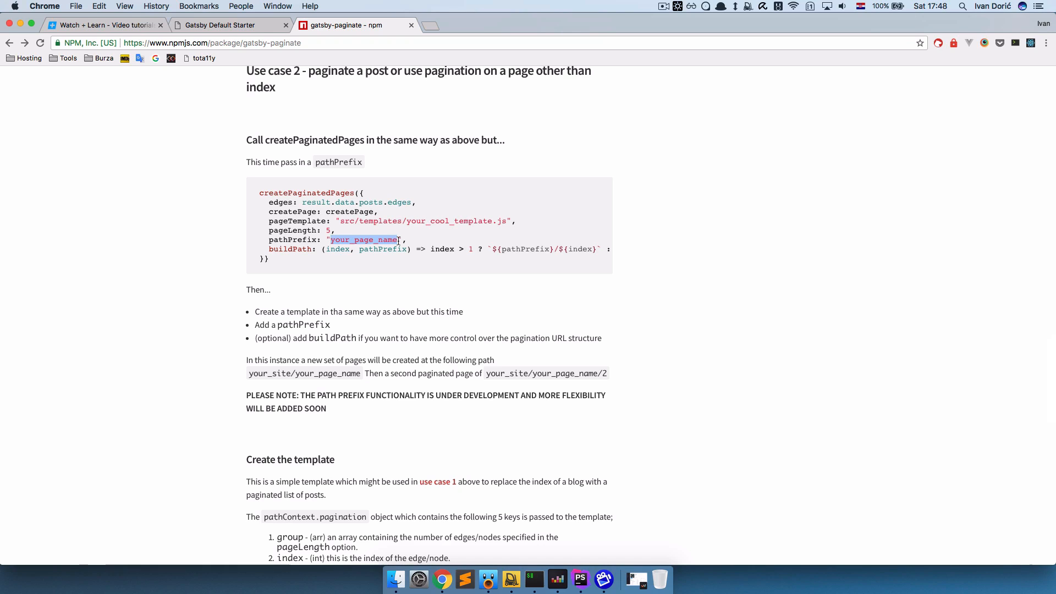
mouse_move(402, 295)
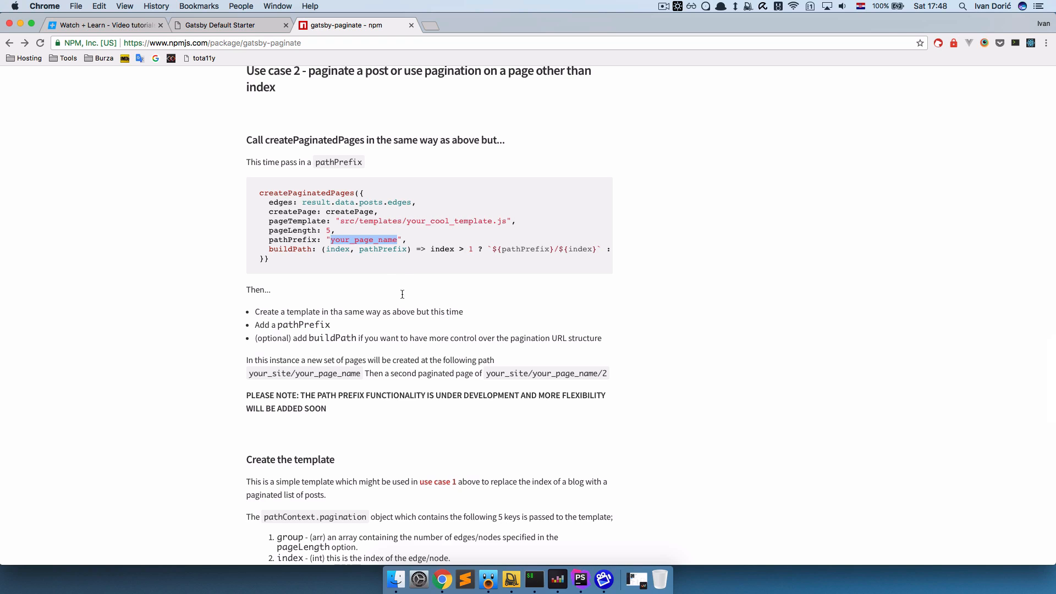
scroll("down", 3)
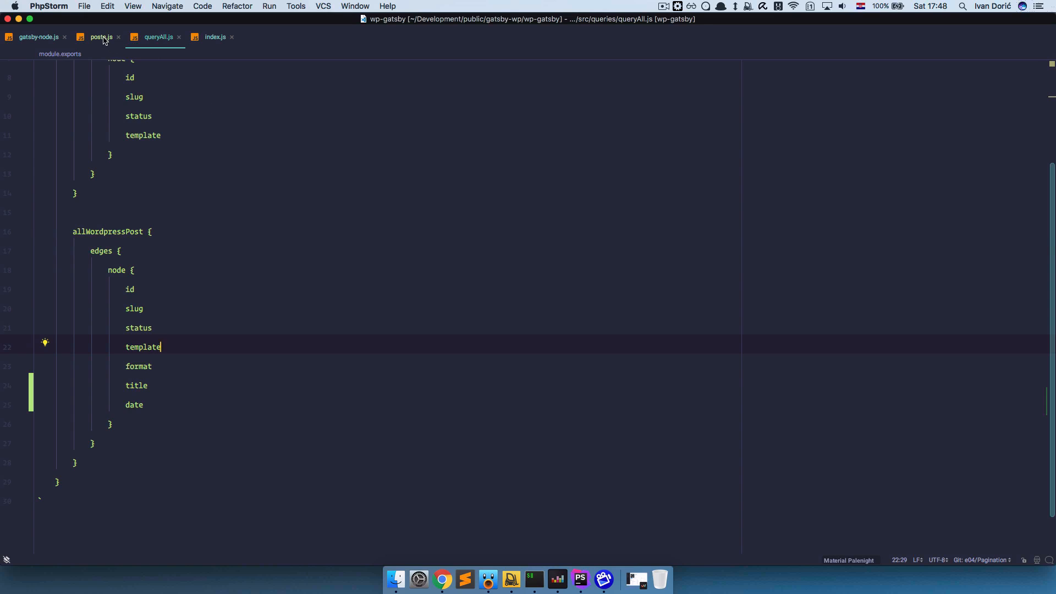
Prefix the NavLink url props in posts.js with "/posts/" for previousUrl and nextUrl.
left_click(102, 37)
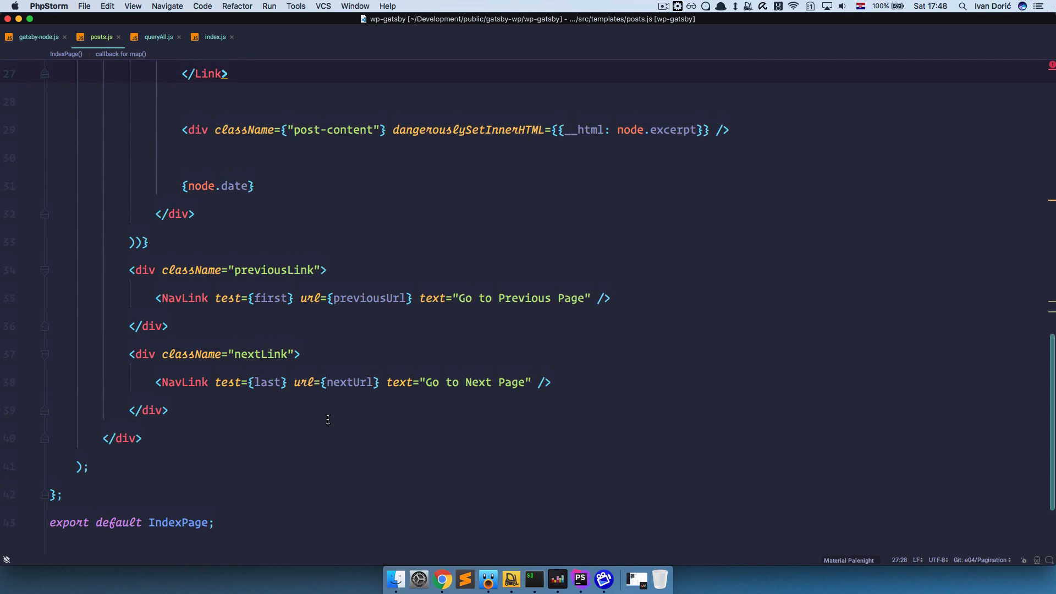
scroll("up", 3)
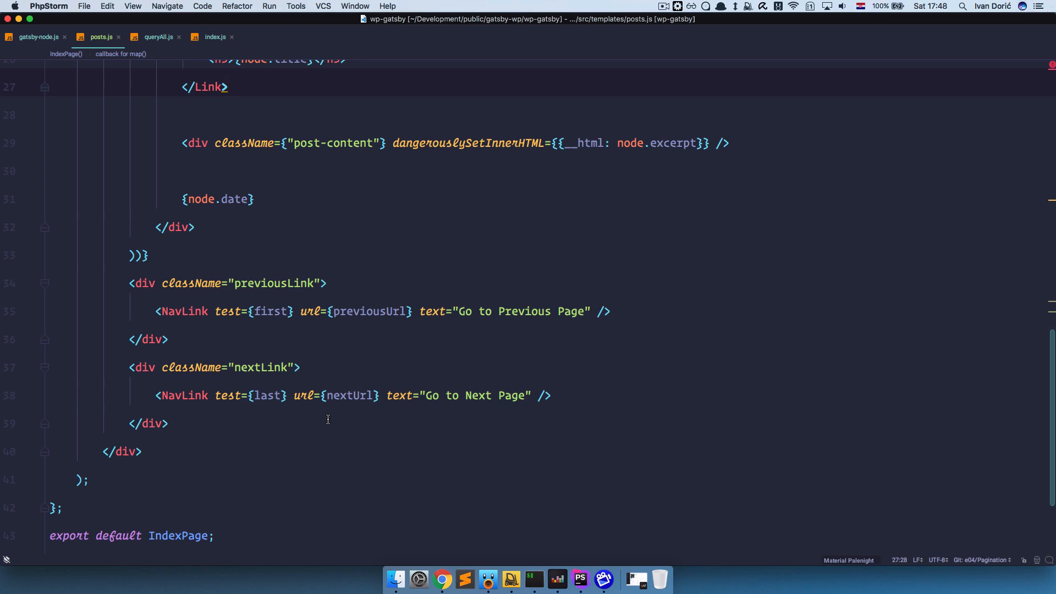
left_click(332, 311)
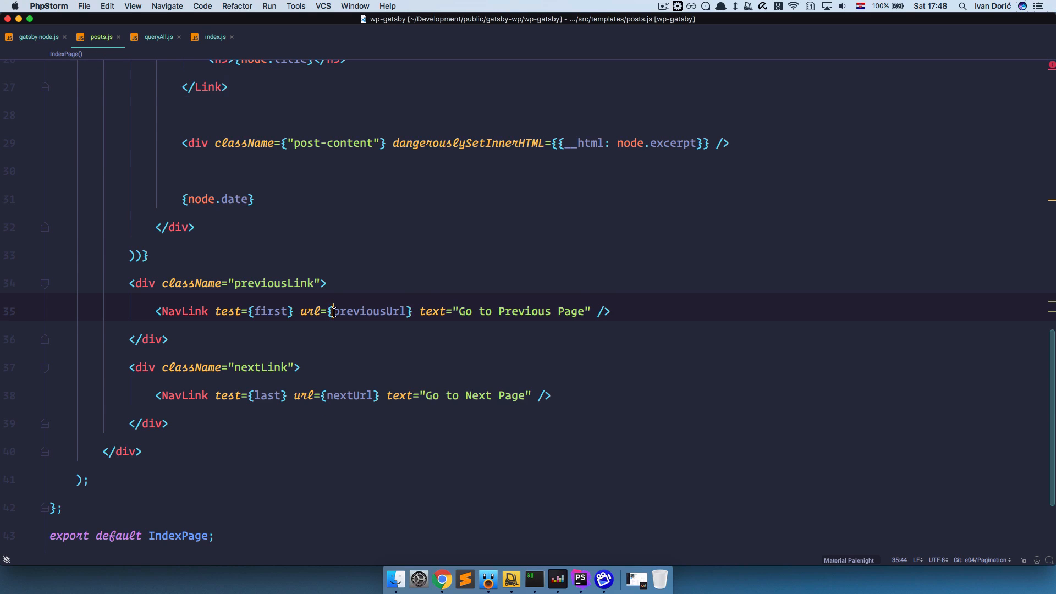
type("\"/posts/\" +")
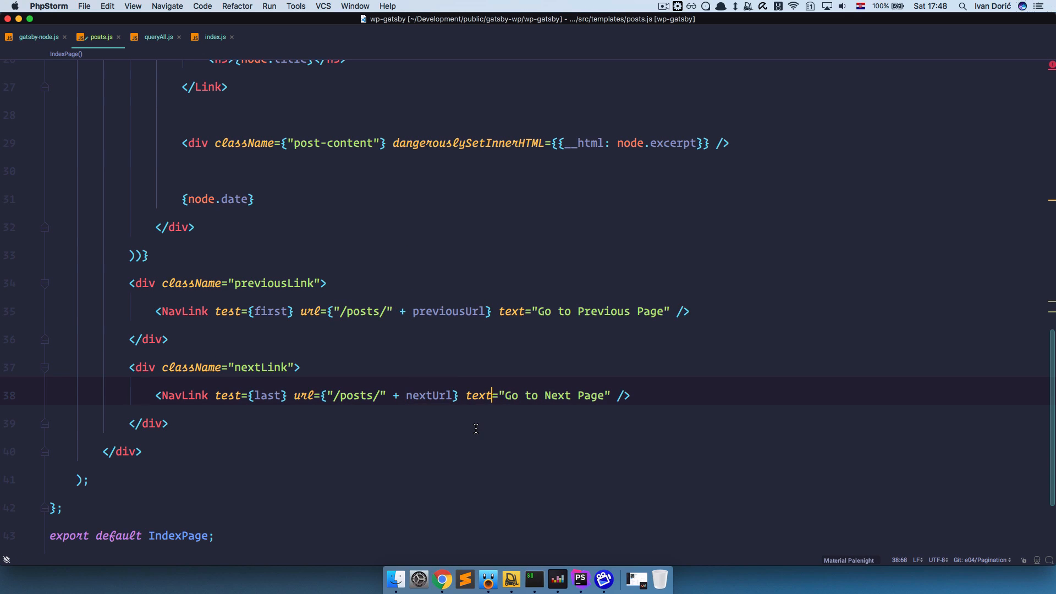
left_click(441, 579)
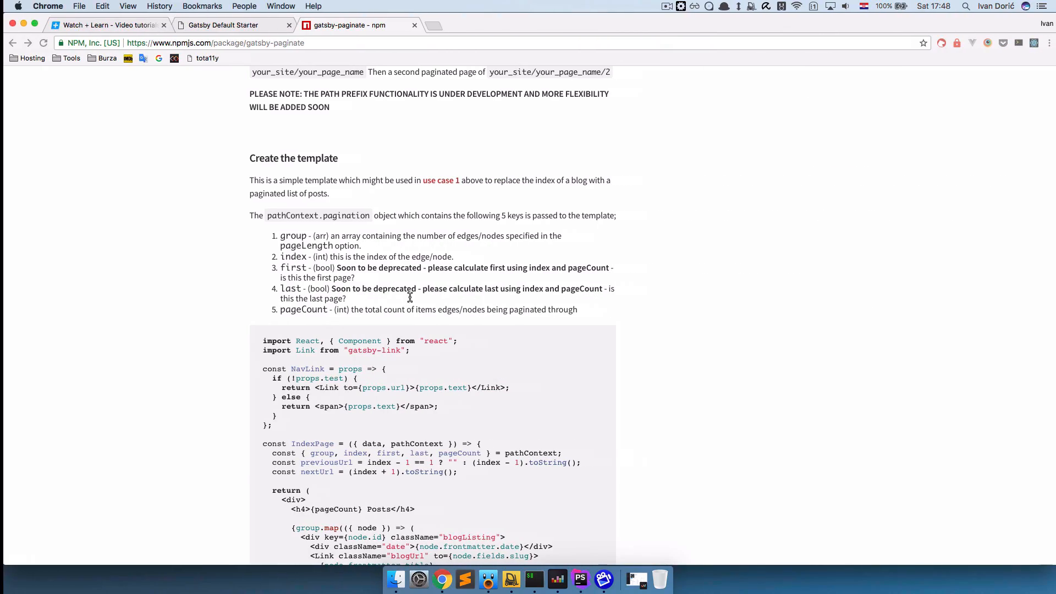
Step the pagination links through /posts, /posts/2, /posts/3 and /posts/4 and back to the first page.
left_click(232, 25)
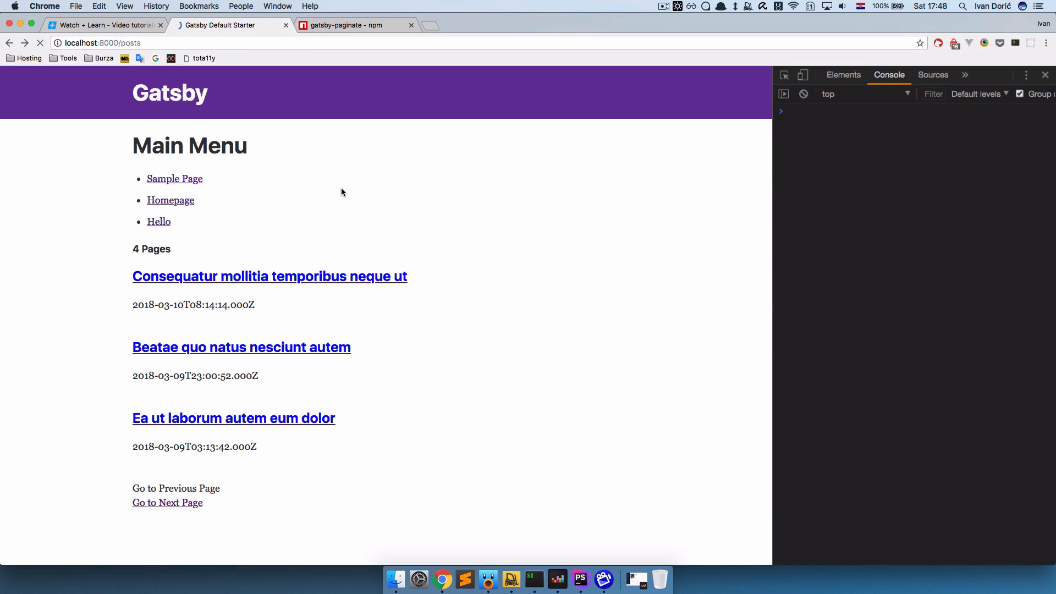
mouse_move(168, 502)
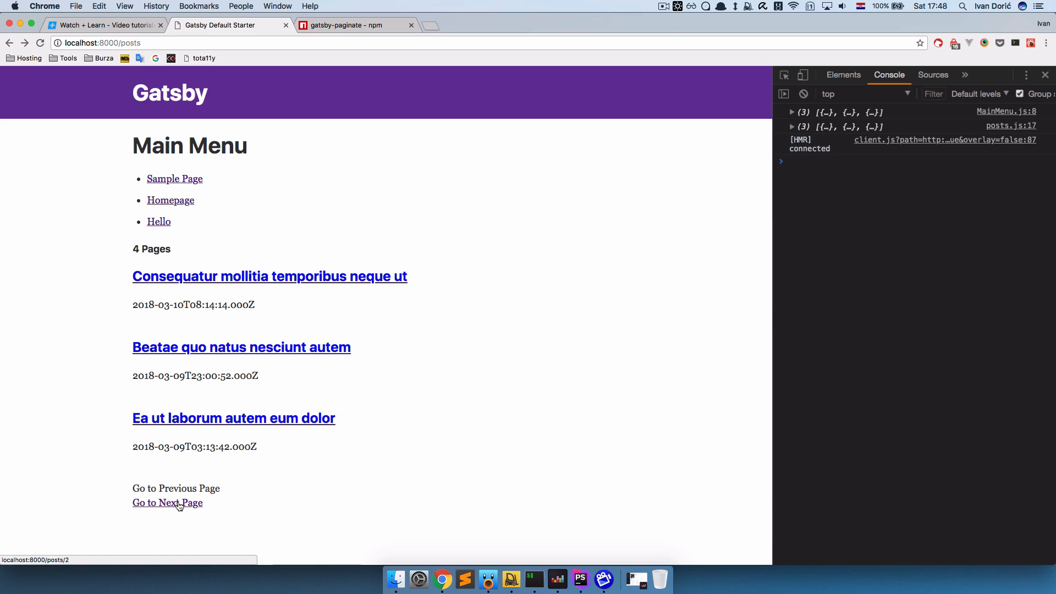
left_click(167, 502)
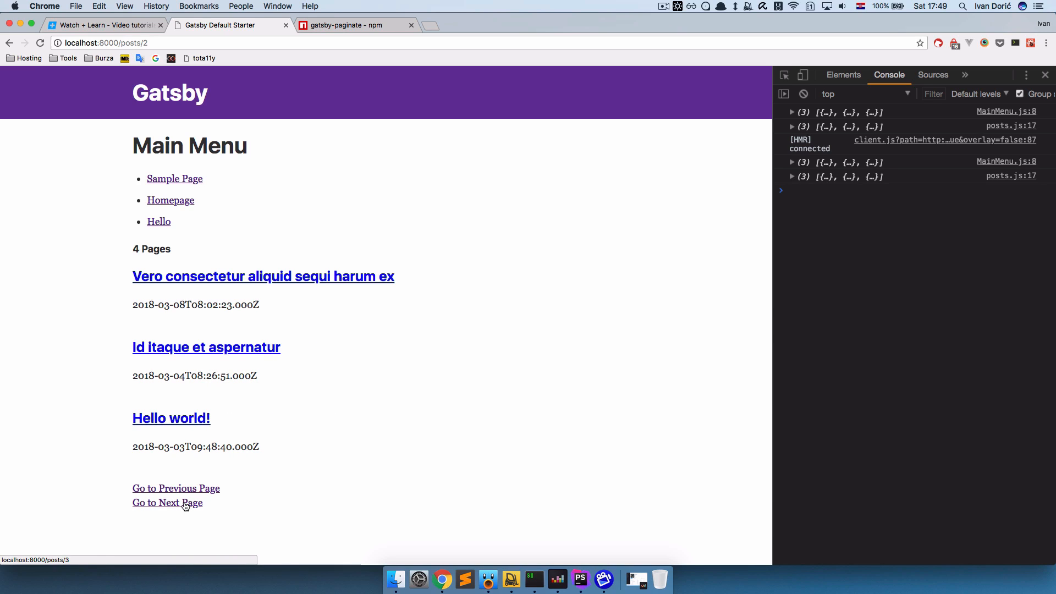
left_click(175, 488)
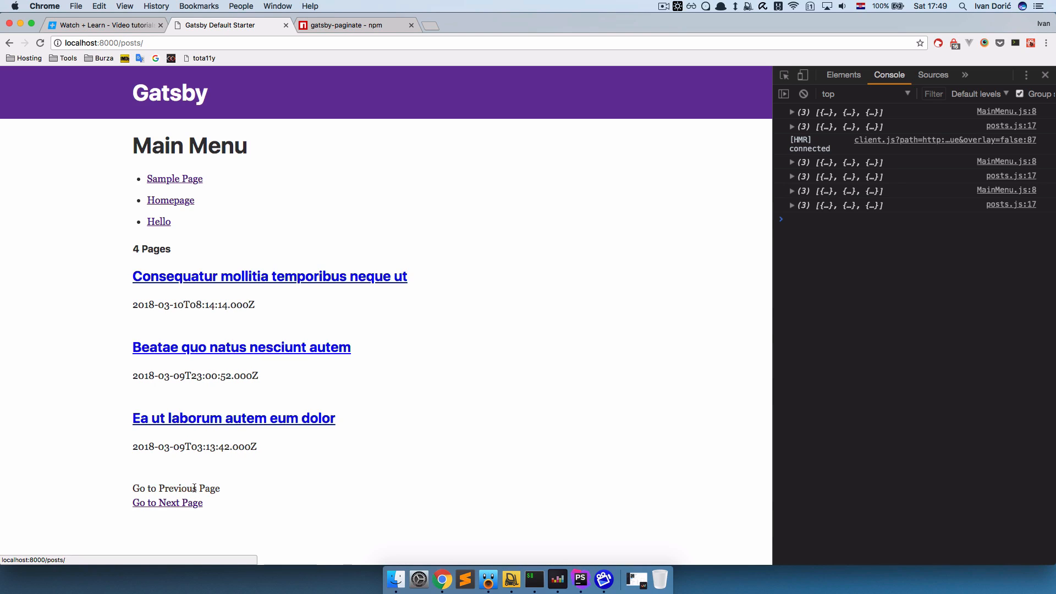
left_click(167, 503)
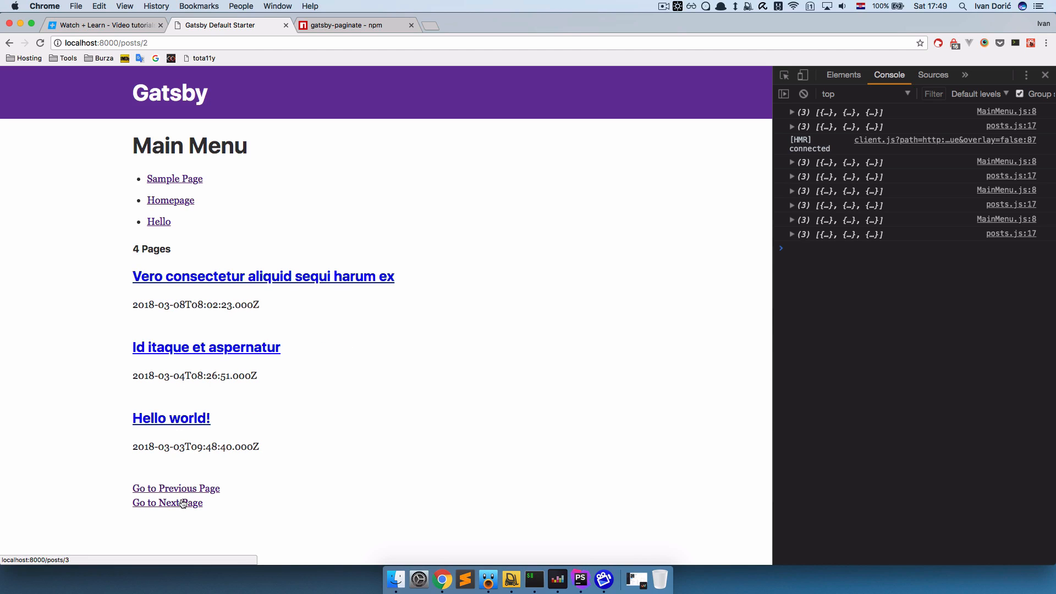
left_click(167, 502)
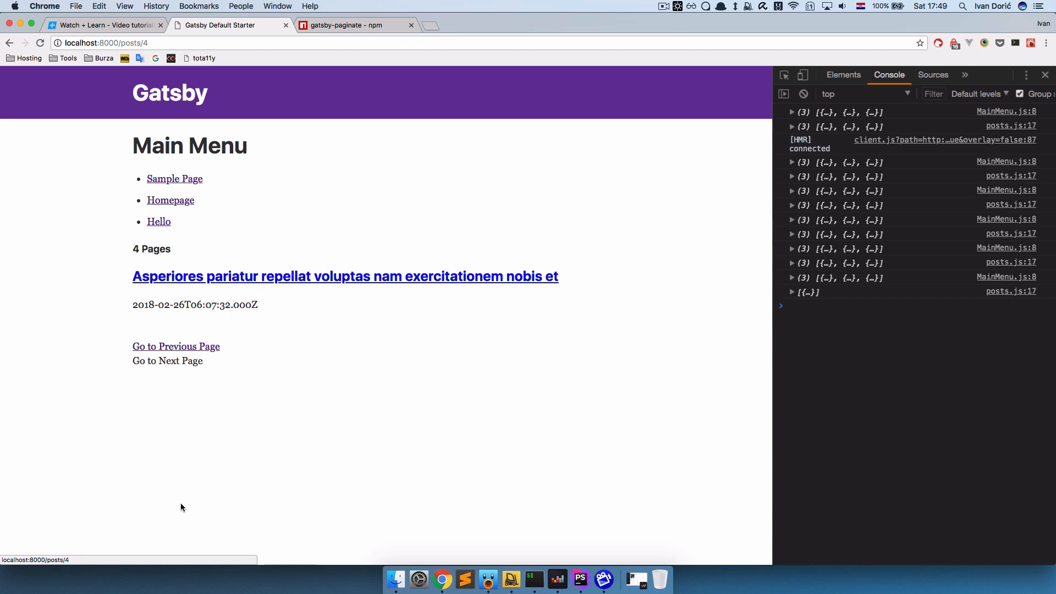
double_click(150, 248)
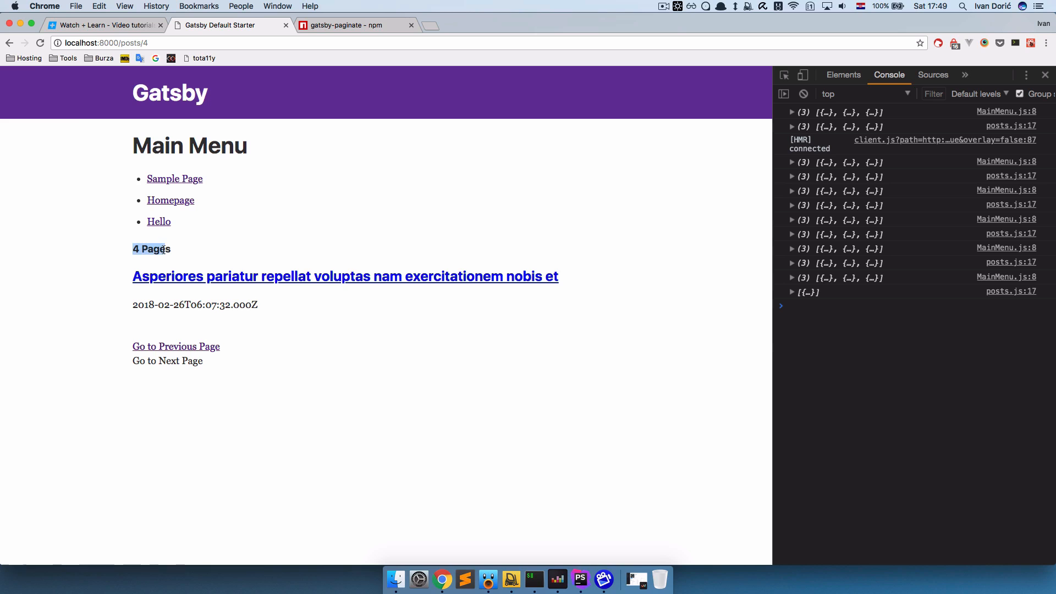
left_click(176, 346)
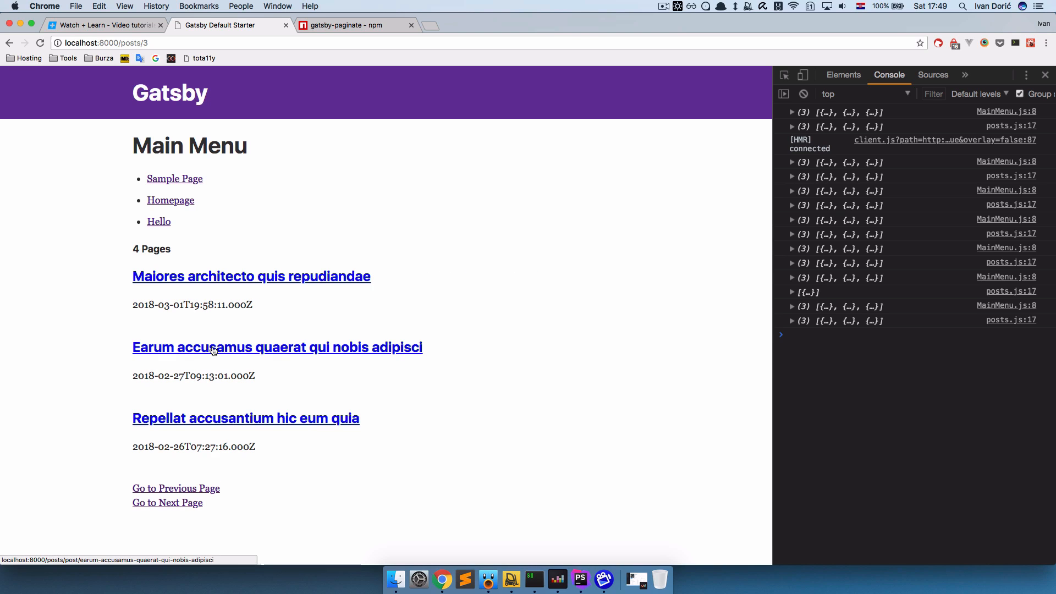
left_click(174, 488)
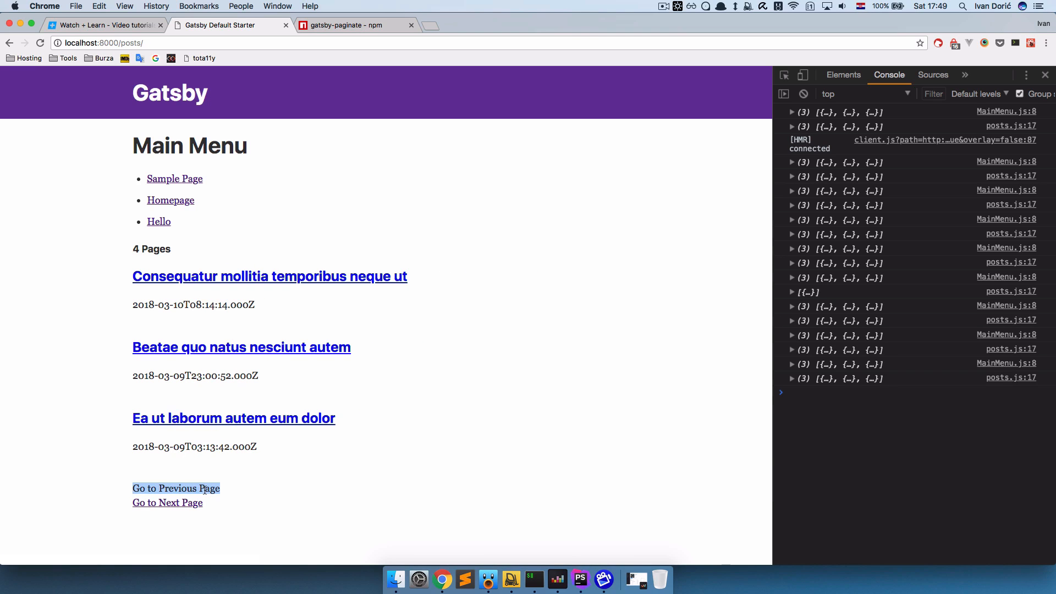